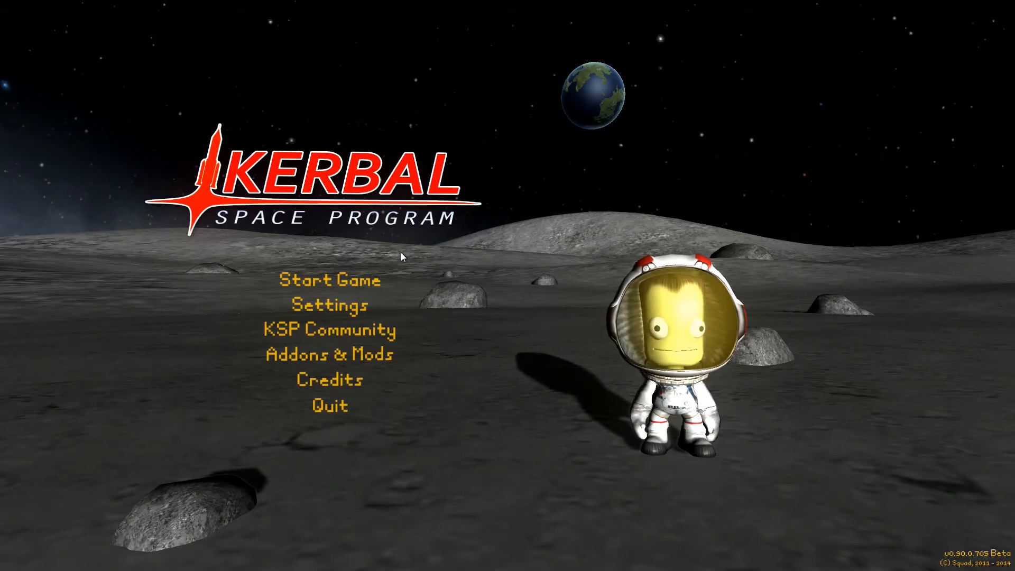
mouse_move(435, 265)
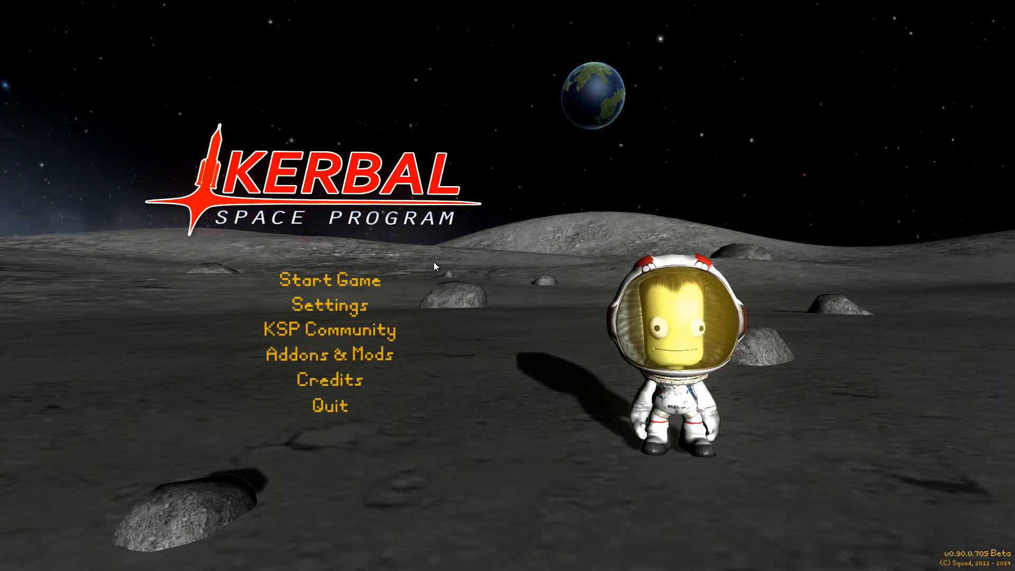
mouse_move(403, 270)
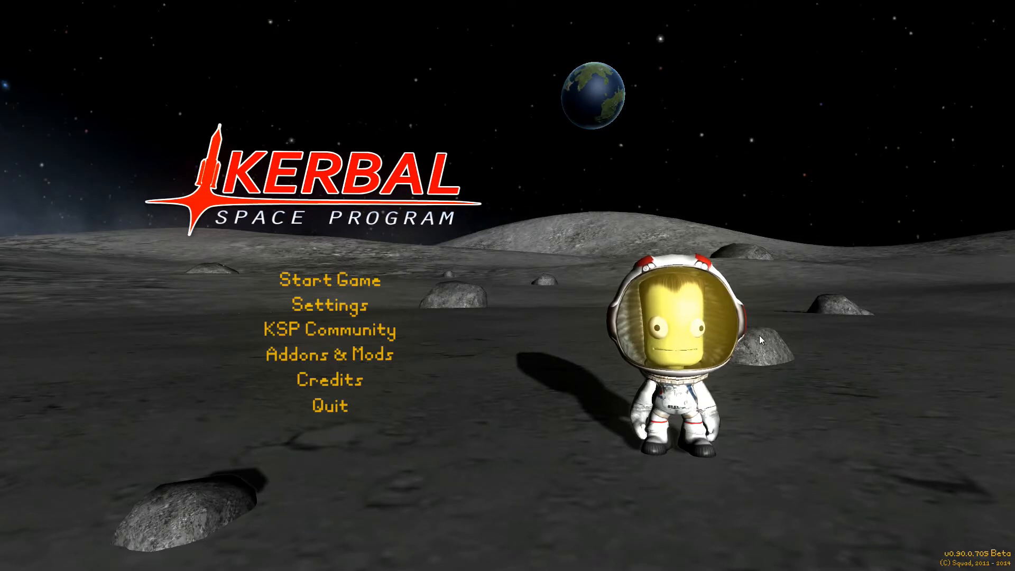
mouse_move(733, 481)
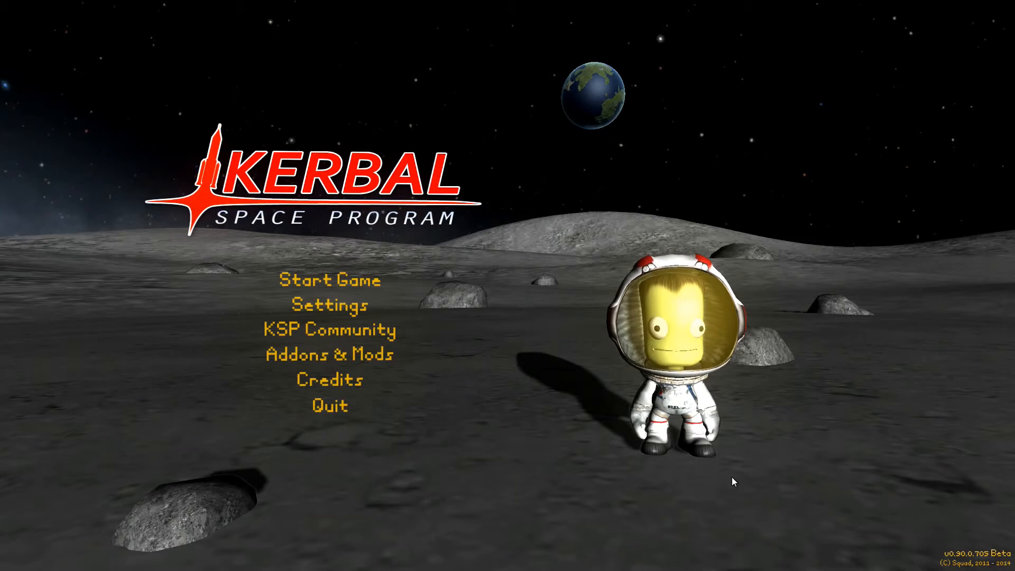
mouse_move(762, 390)
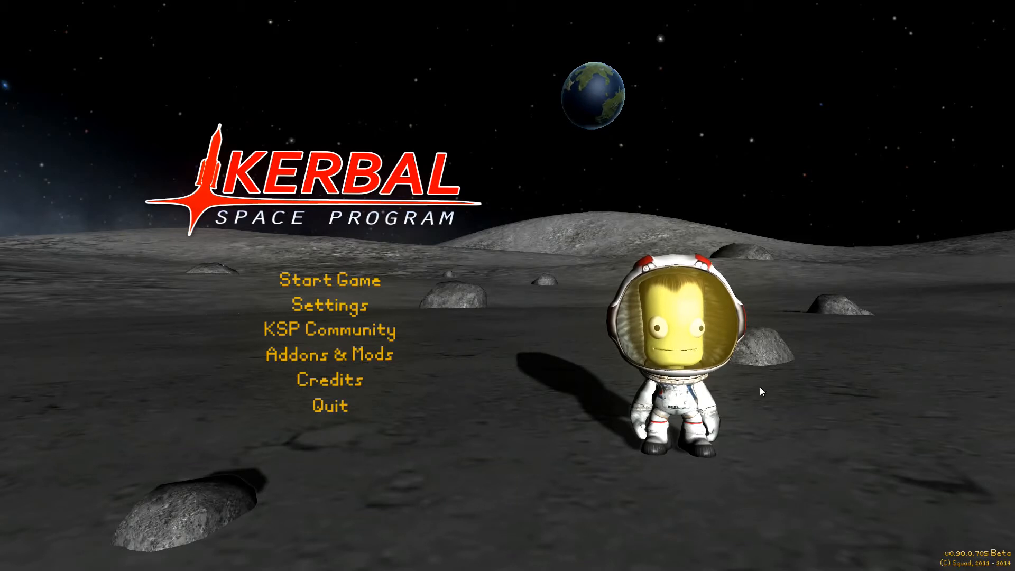
mouse_move(349, 295)
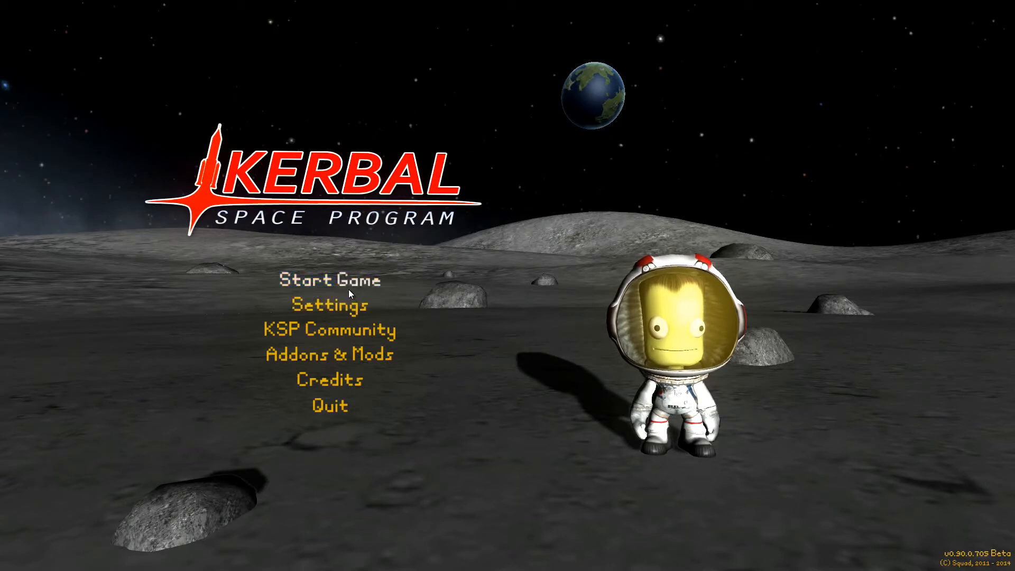
mouse_move(781, 248)
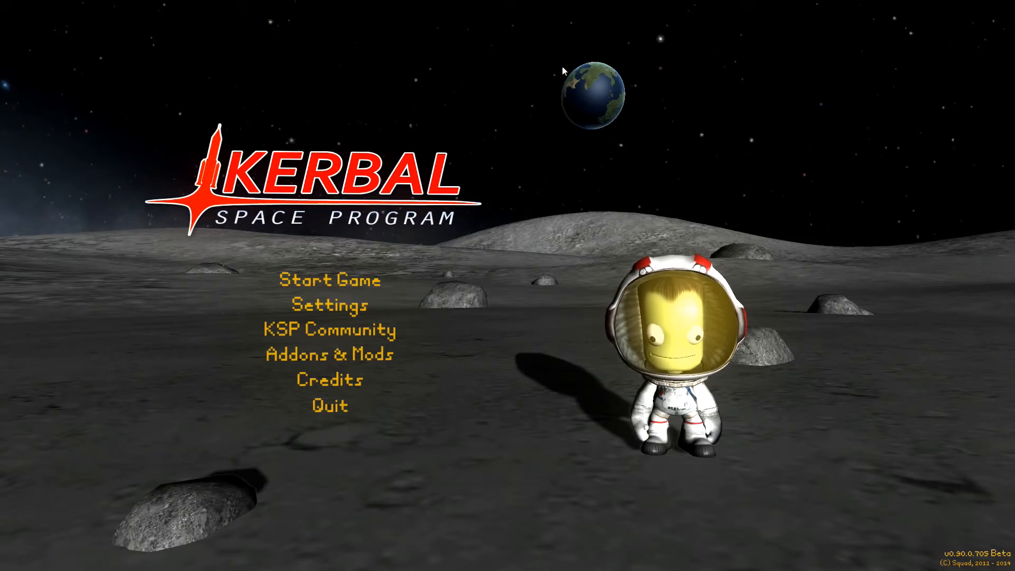
Open the Start Game submenu from the main menu
click(328, 280)
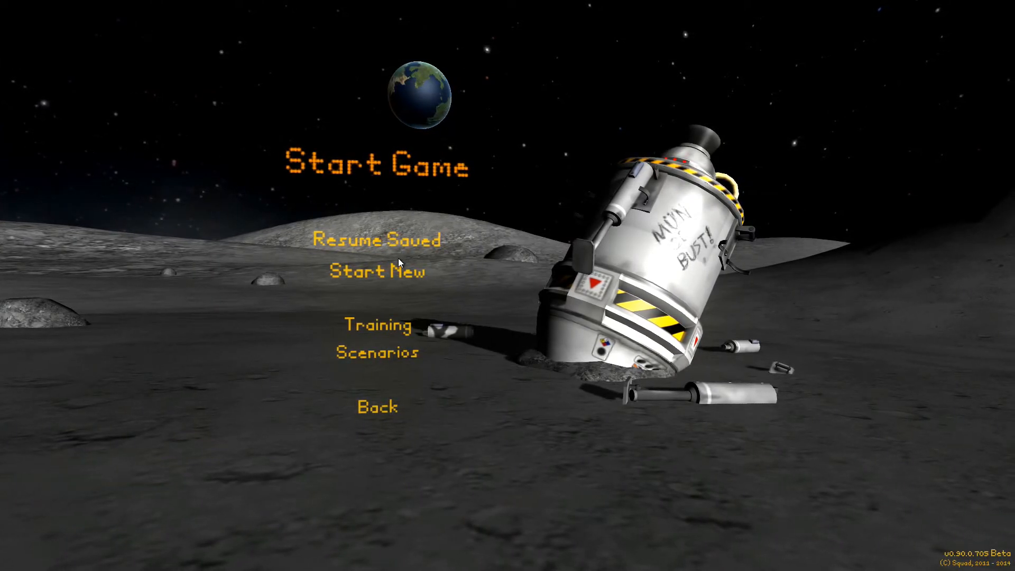
Start a new game with player name 'infin' and Career selected as the mode
click(373, 271)
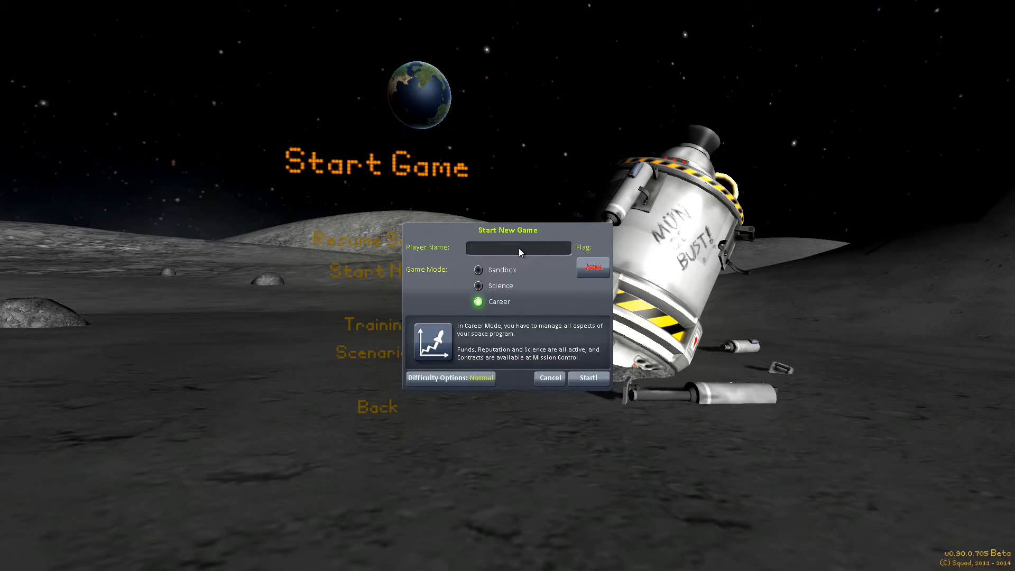
click(518, 248)
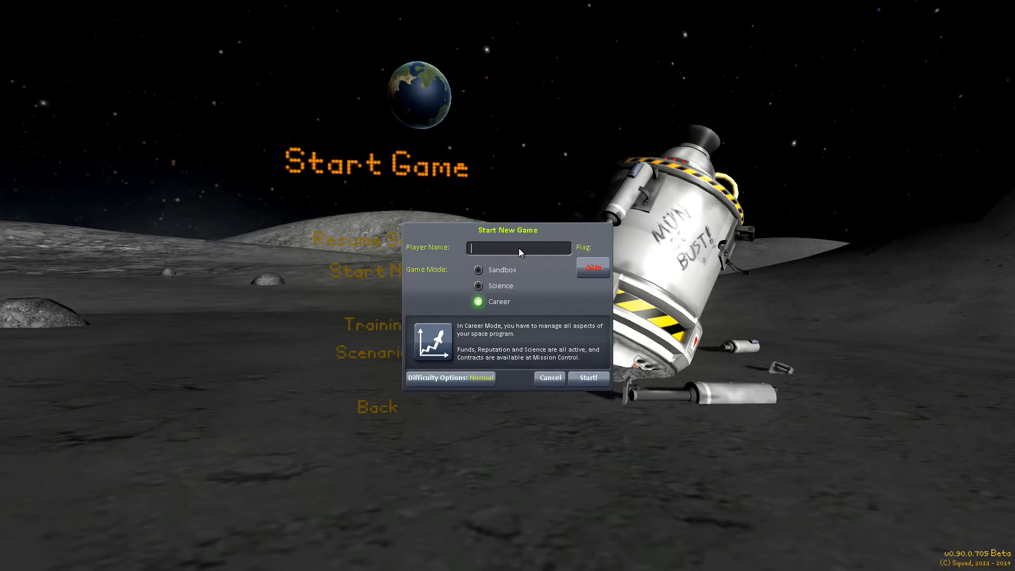
text(infin8spiral)
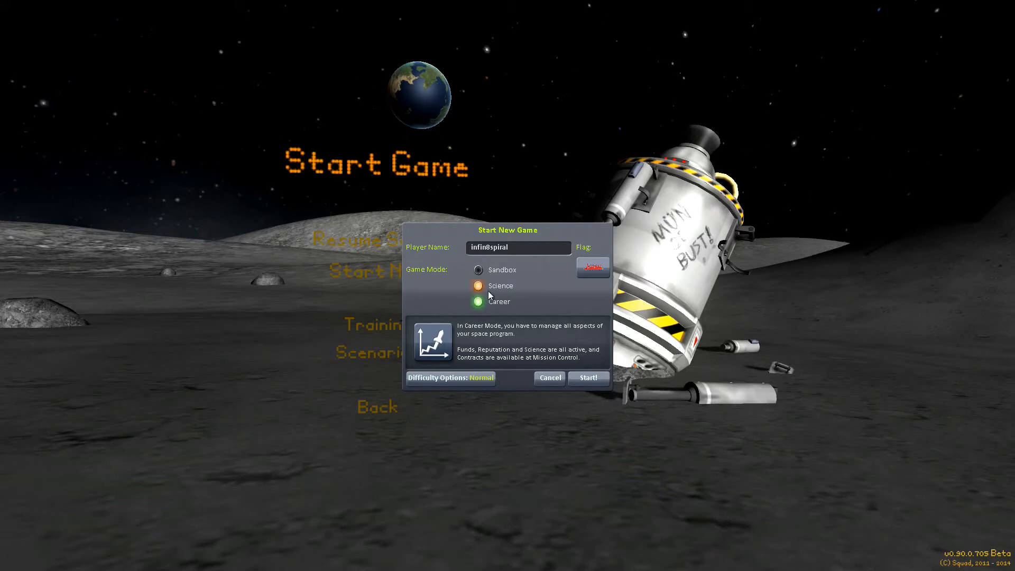
click(478, 301)
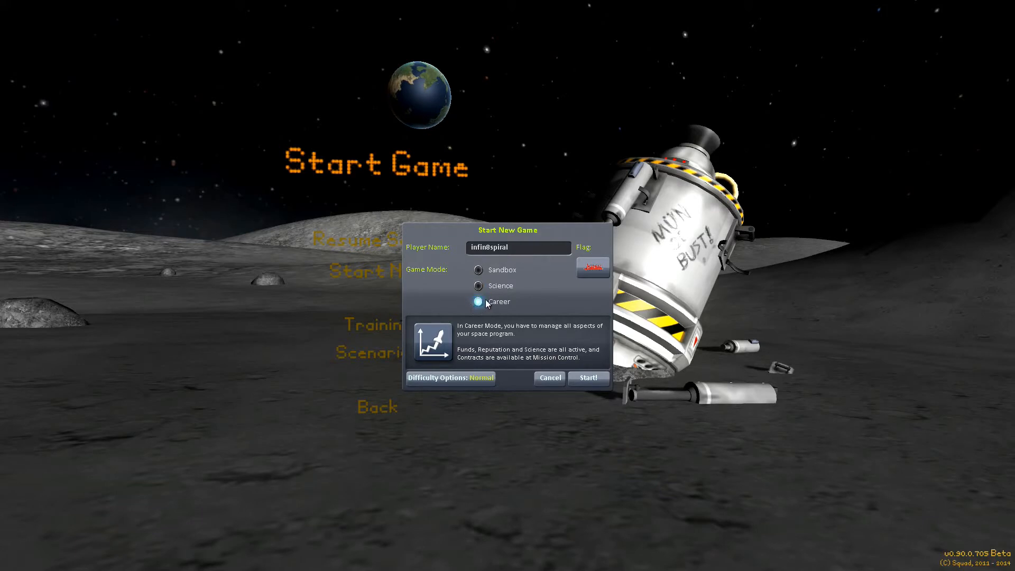
click(479, 301)
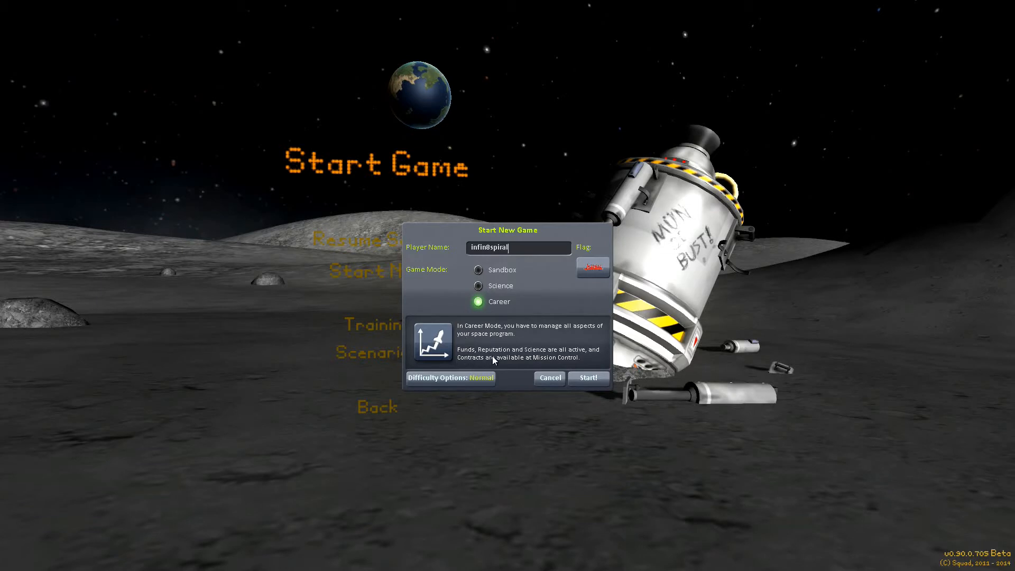
mouse_move(588, 358)
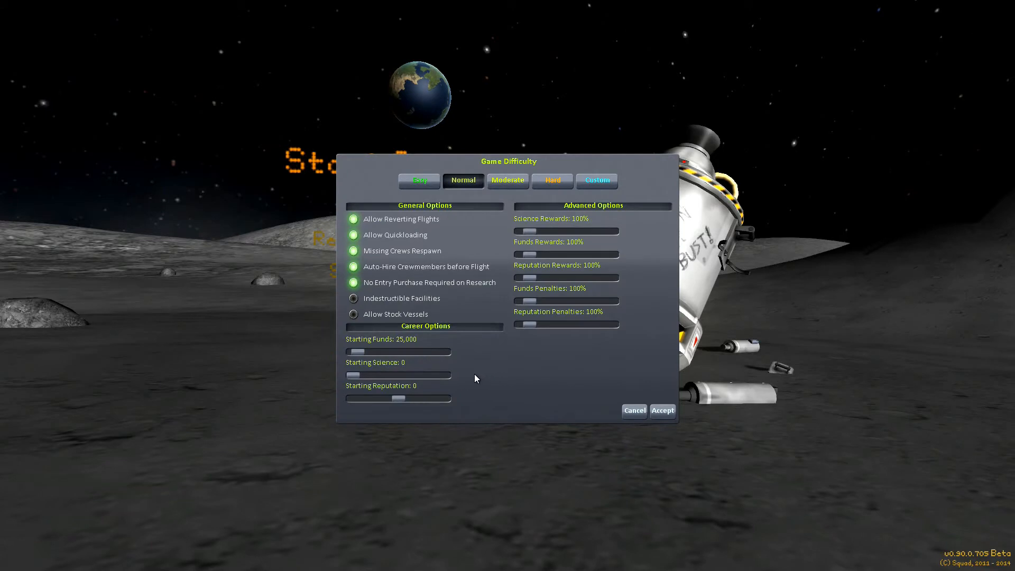
mouse_move(435, 191)
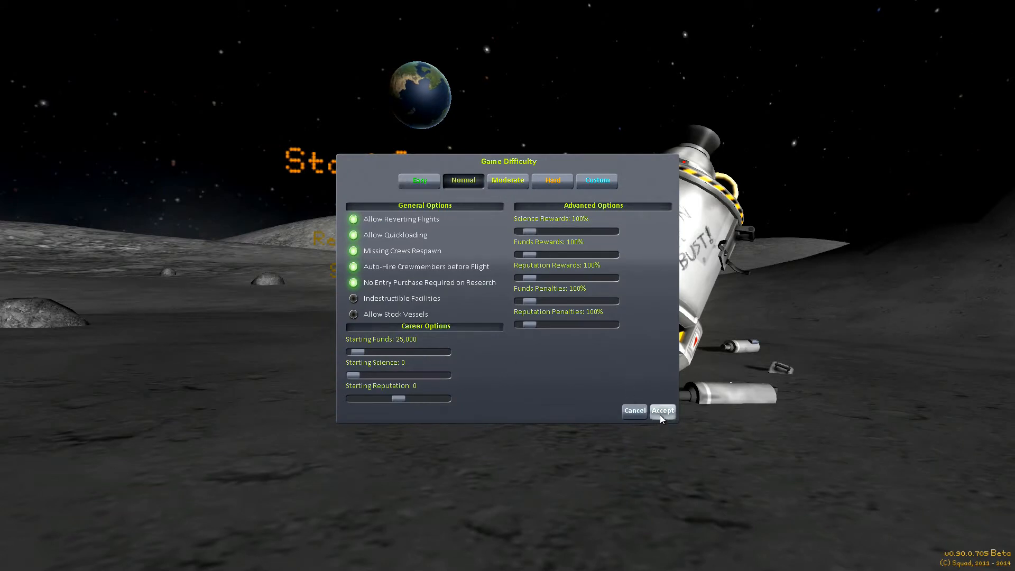
Accept Normal difficulty, then choose and confirm the blorbs flag
click(662, 410)
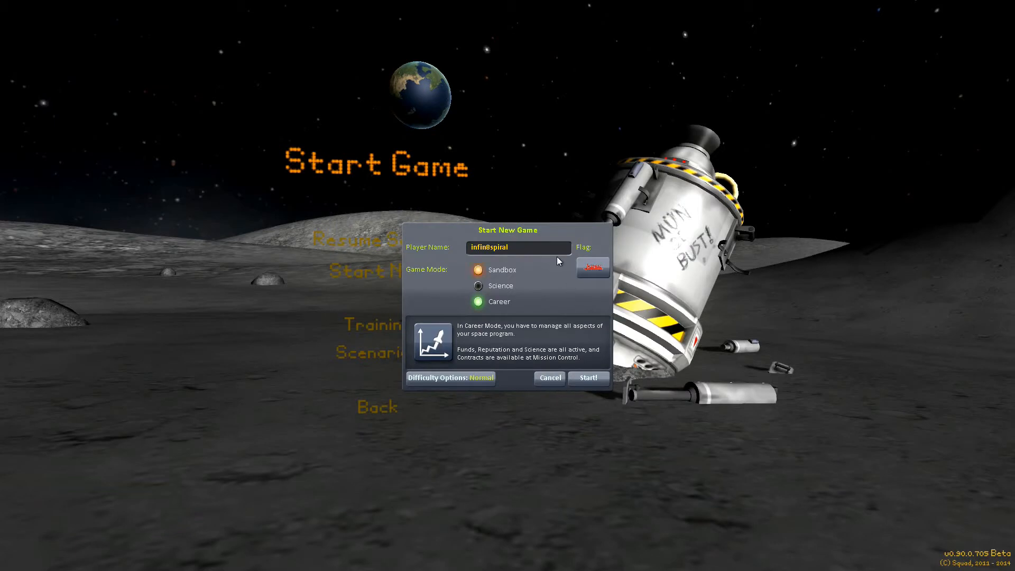
click(592, 268)
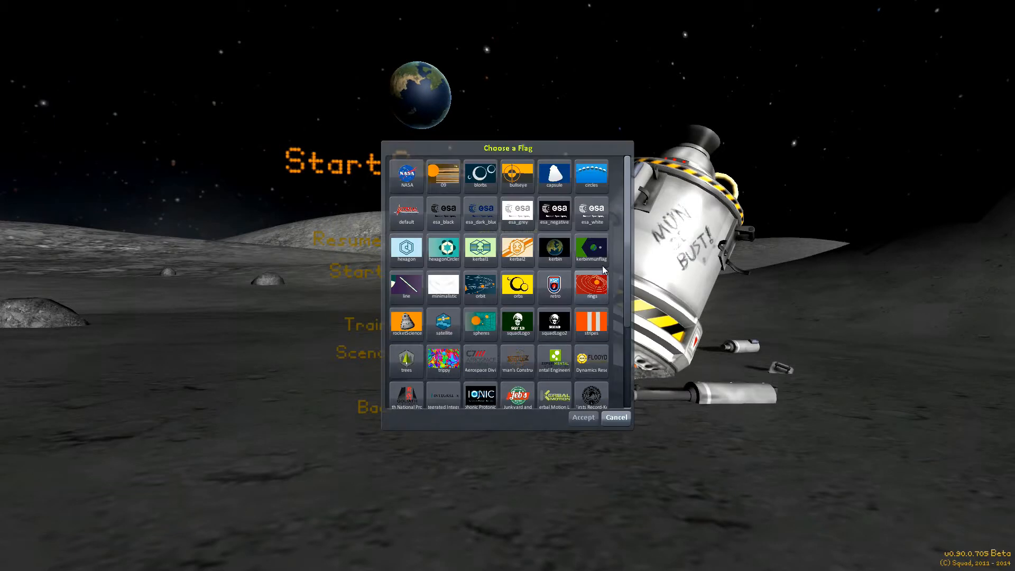
scroll(down, 3)
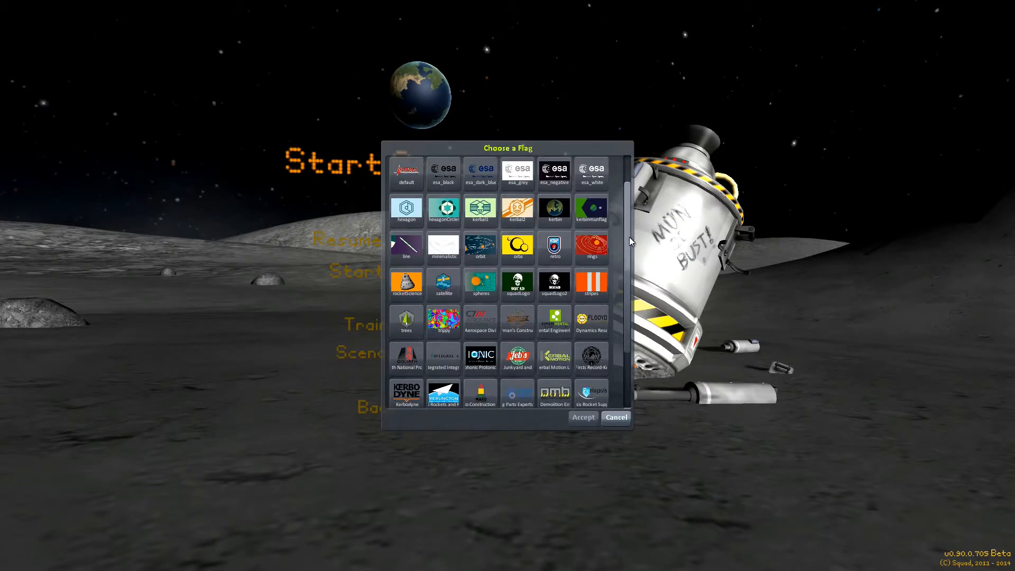
scroll(down, 3)
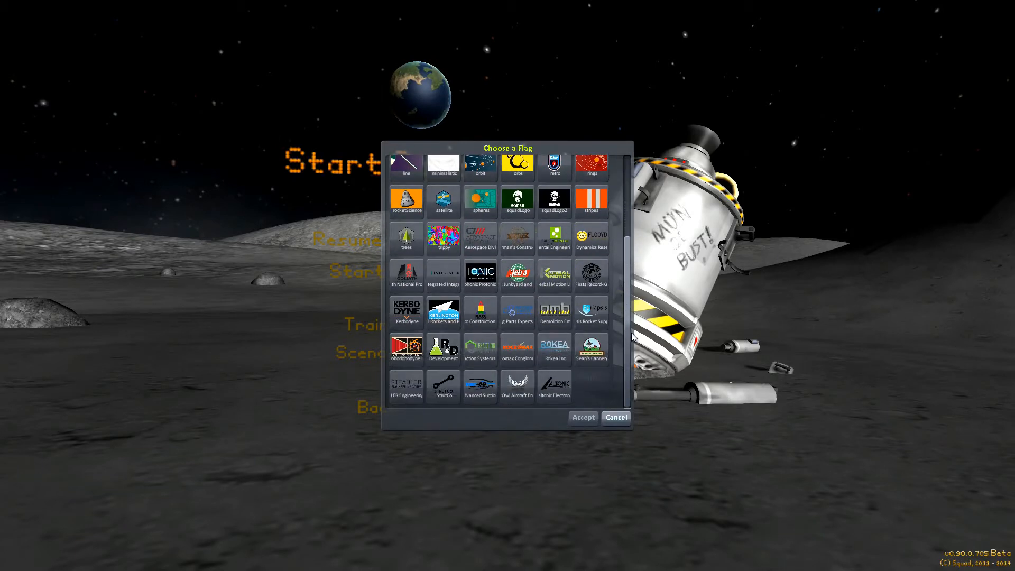
mouse_move(637, 293)
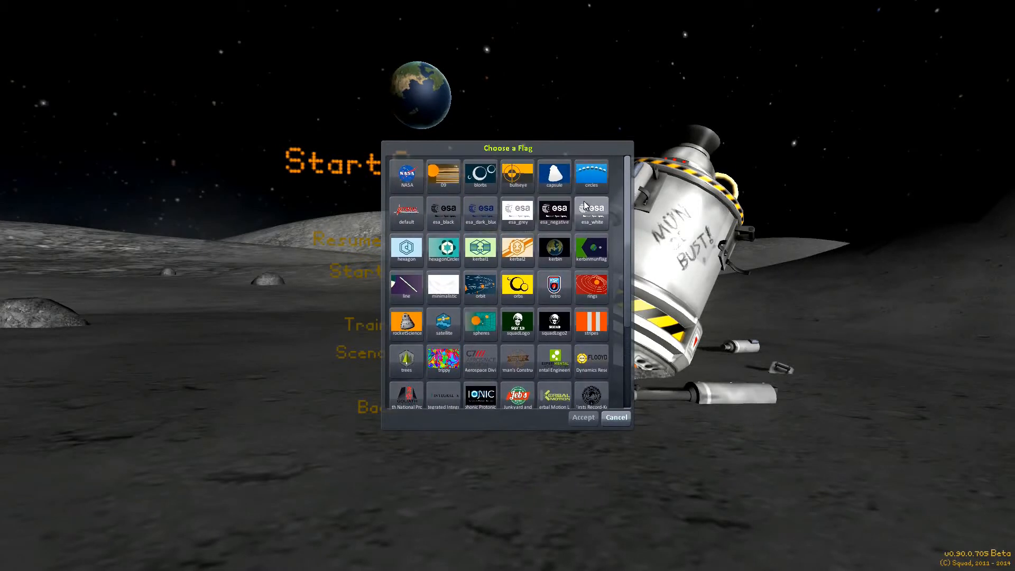
click(480, 177)
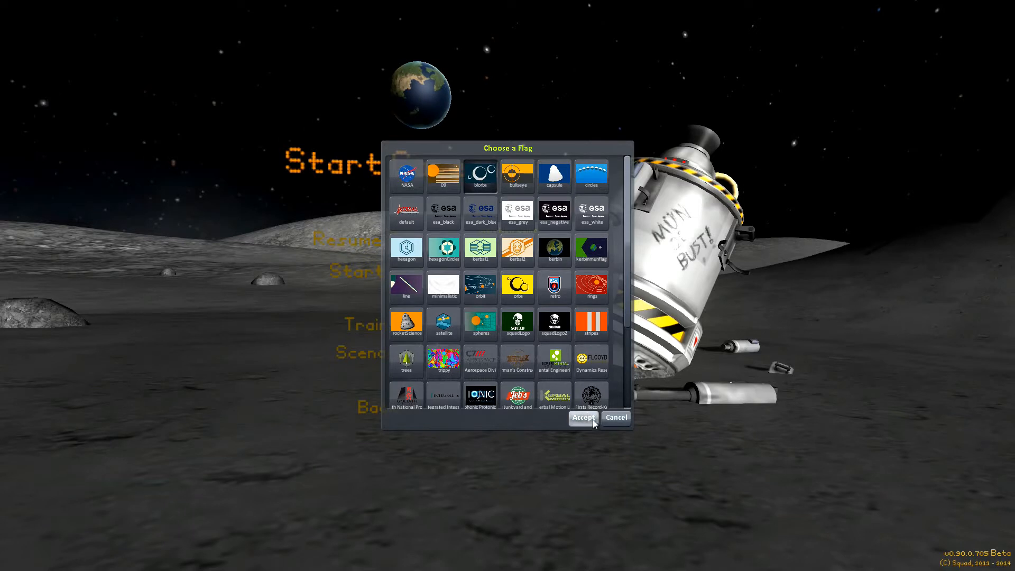
click(583, 418)
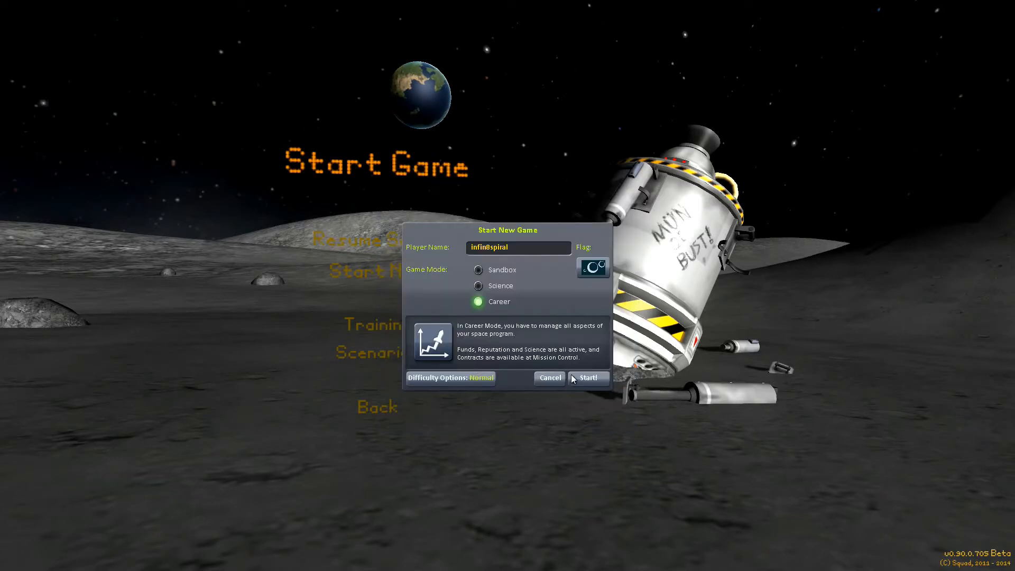
Start the career game and enter the Administration building's strategies screen
click(588, 377)
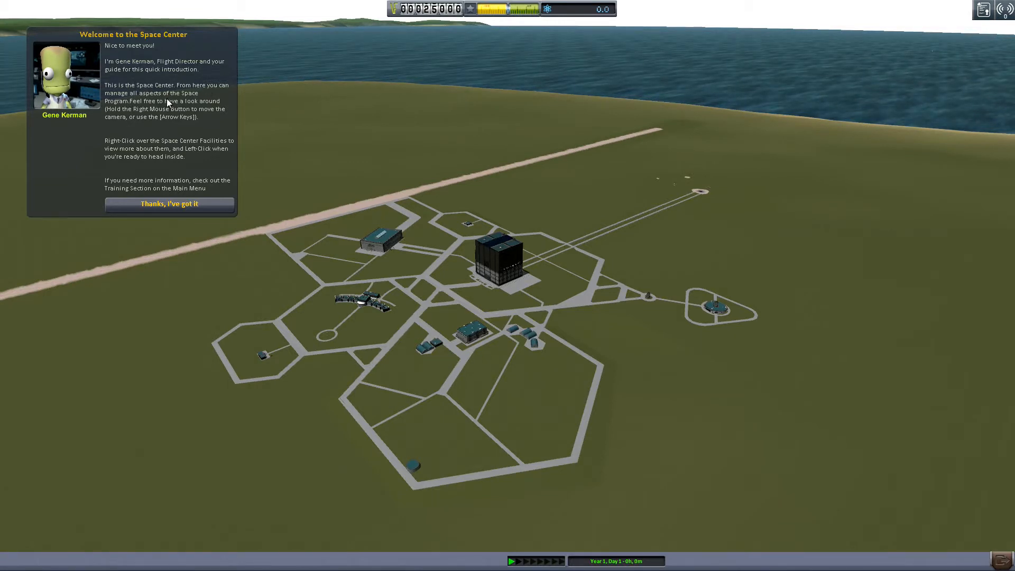
mouse_move(207, 121)
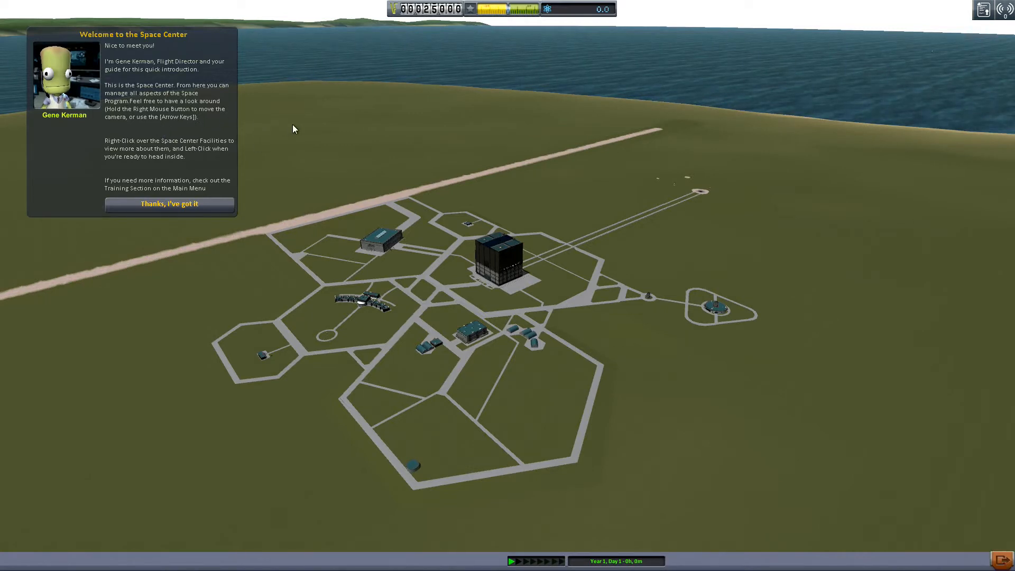
mouse_move(112, 164)
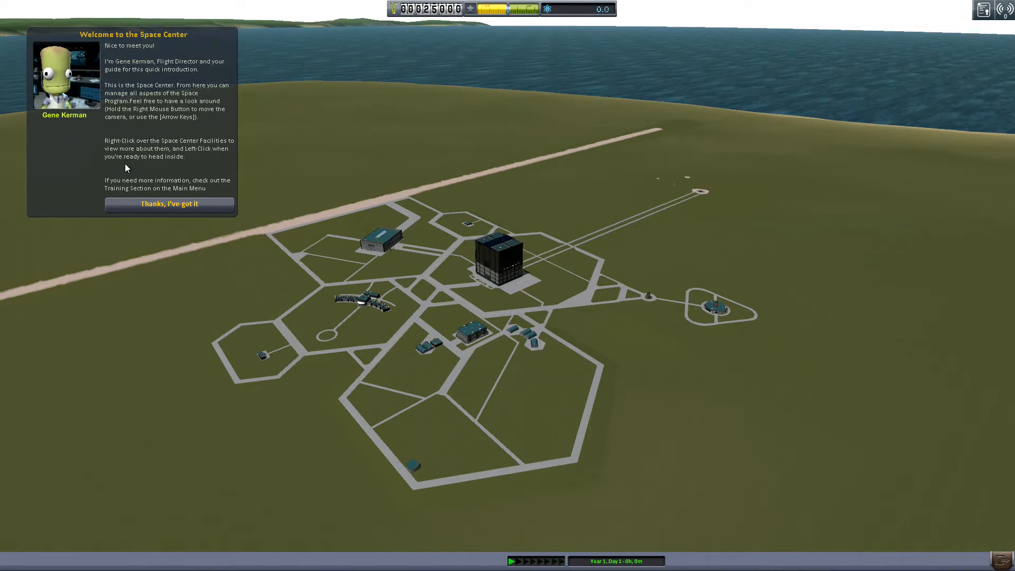
mouse_move(87, 277)
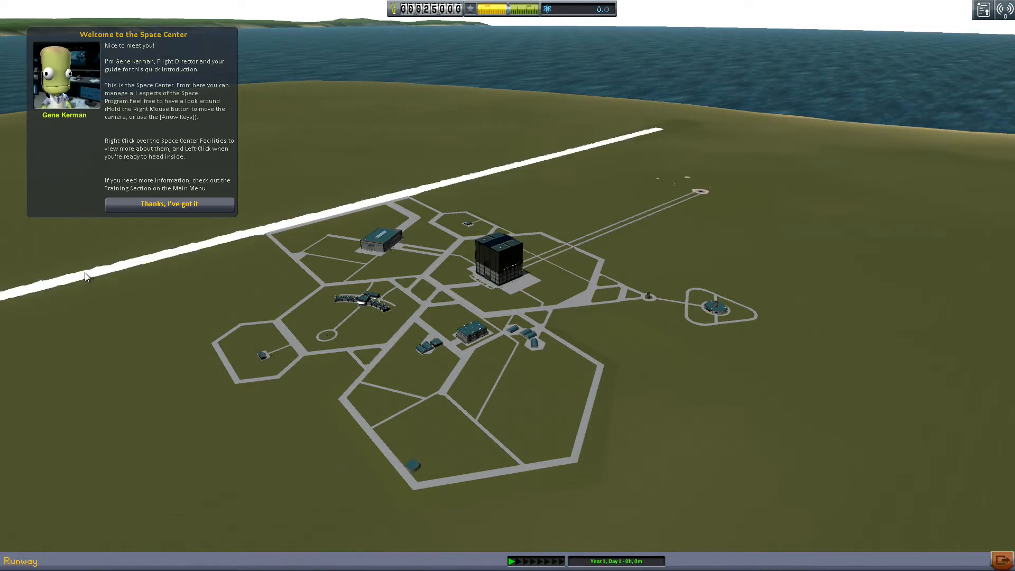
click(170, 203)
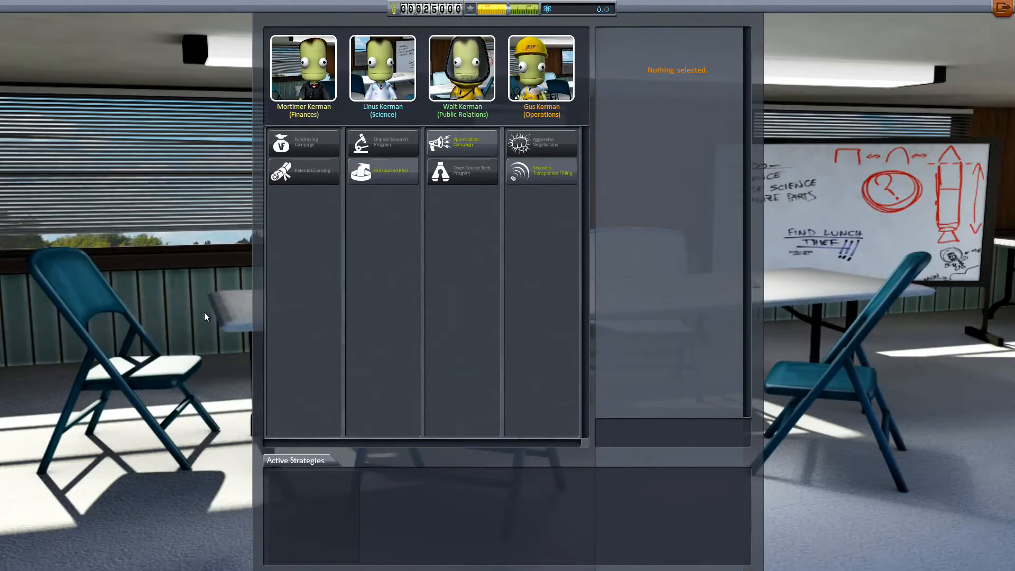
mouse_move(245, 215)
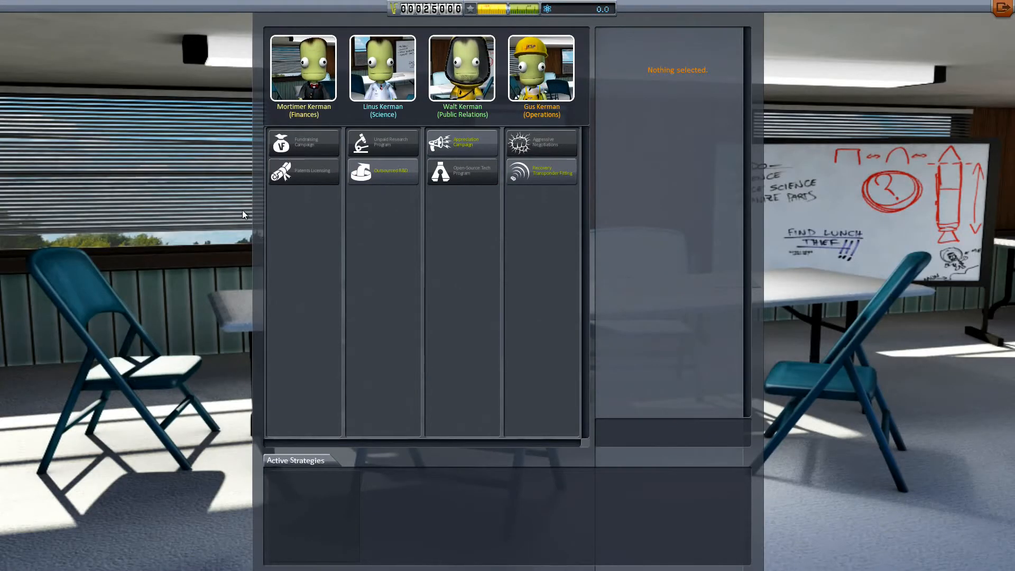
mouse_move(320, 138)
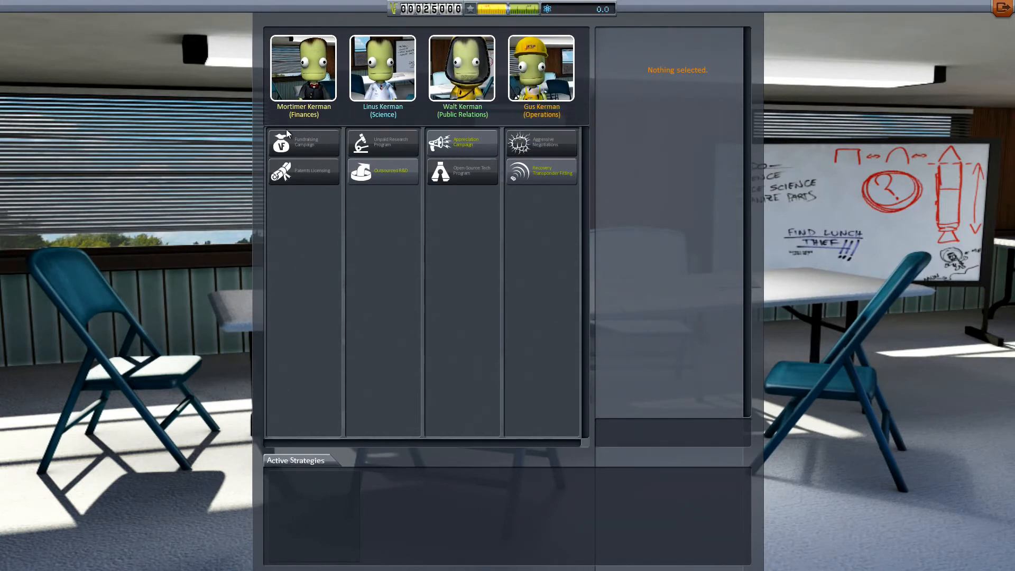
mouse_move(540, 69)
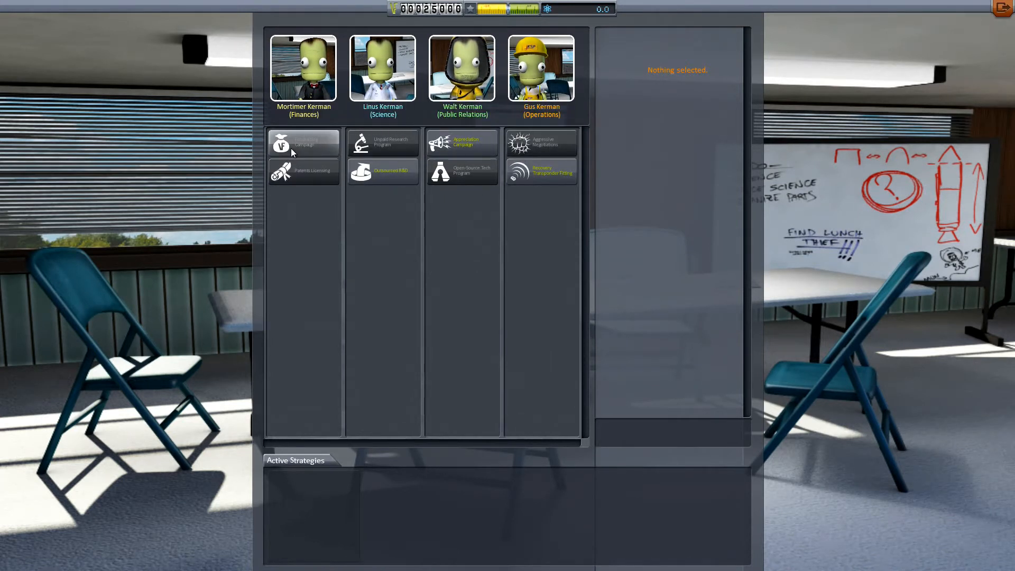
Read the Fundraising Campaign and Unpaid Research Program details, then exit to the Space Center
click(303, 142)
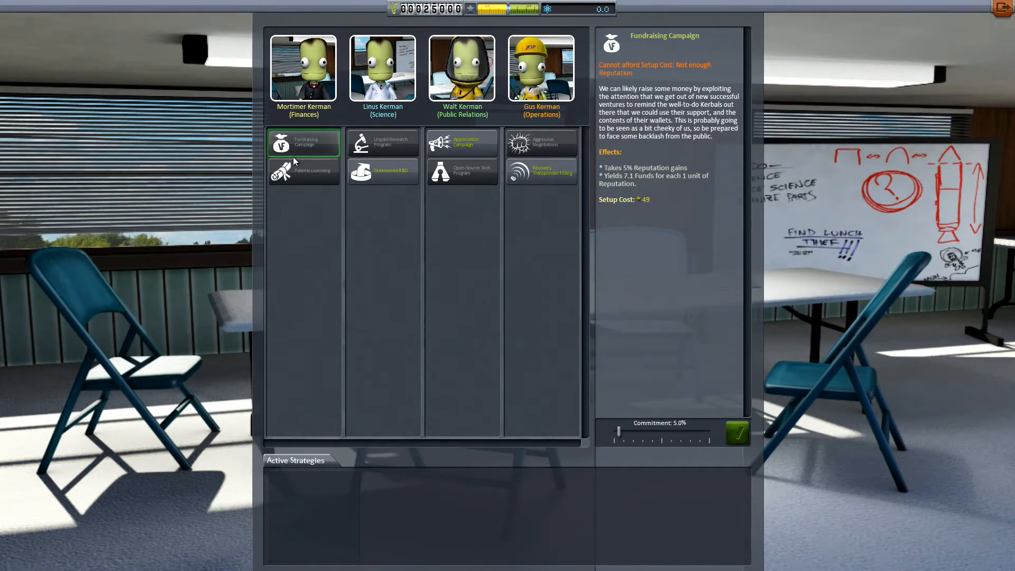
click(383, 143)
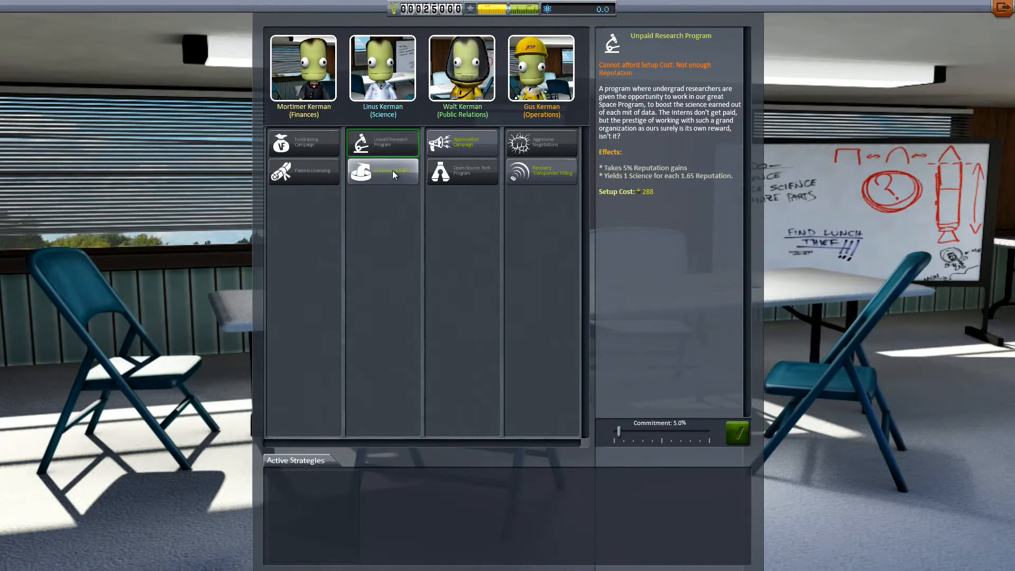
click(383, 172)
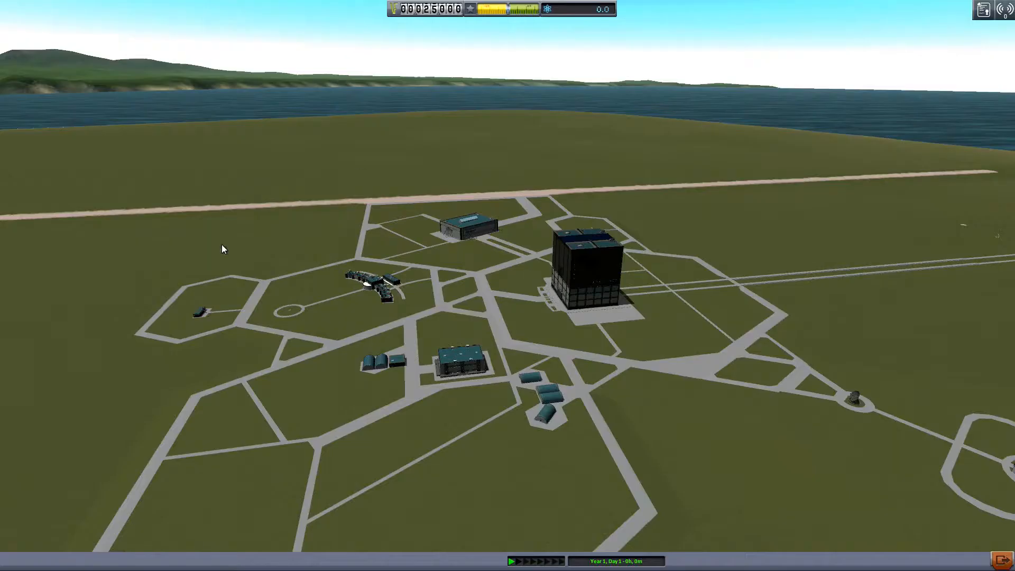
mouse_move(197, 309)
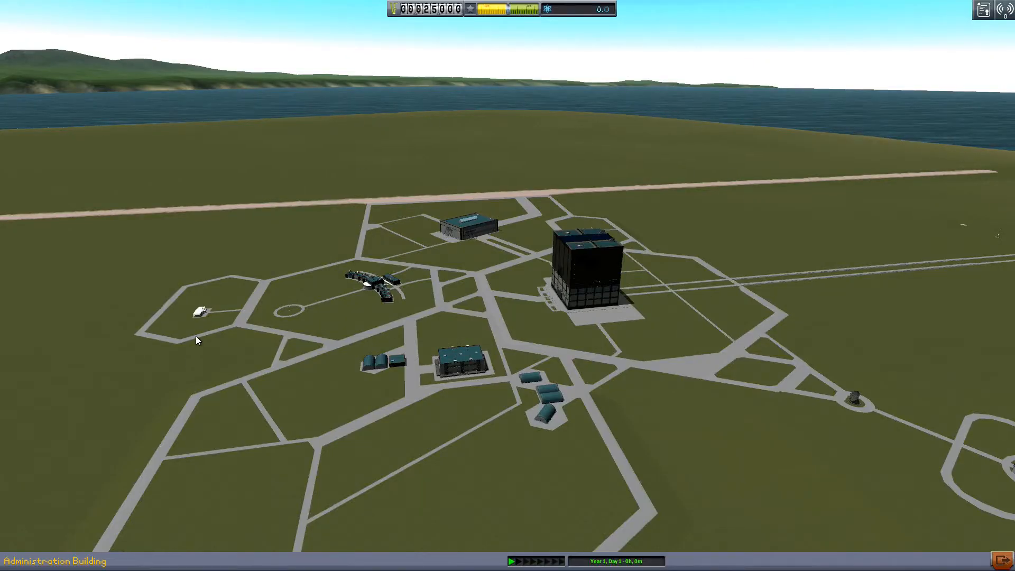
mouse_move(368, 296)
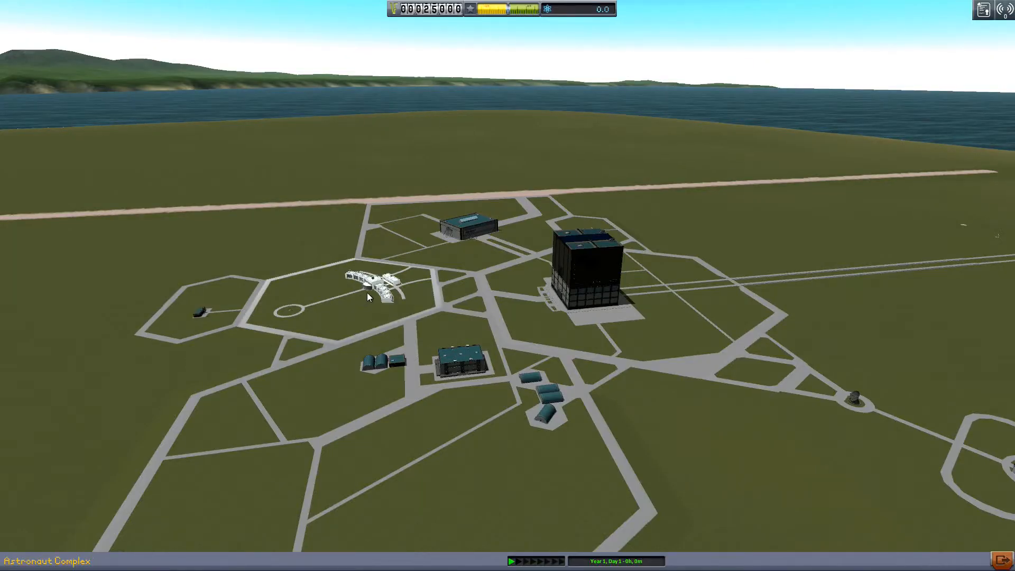
Enter the Astronaut Complex to see available kerbals Jebediah, Bill and Bob
click(379, 281)
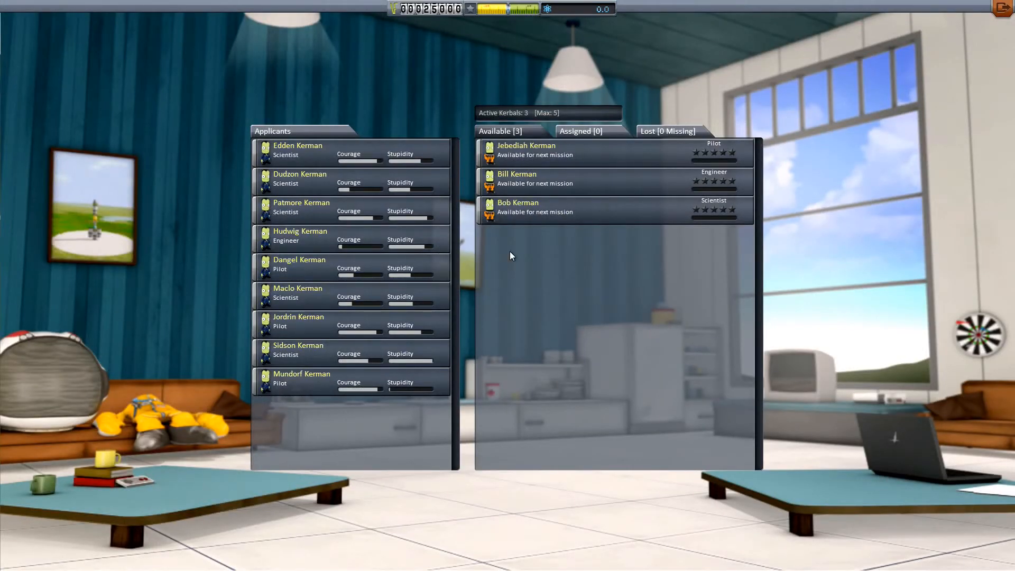
mouse_move(527, 150)
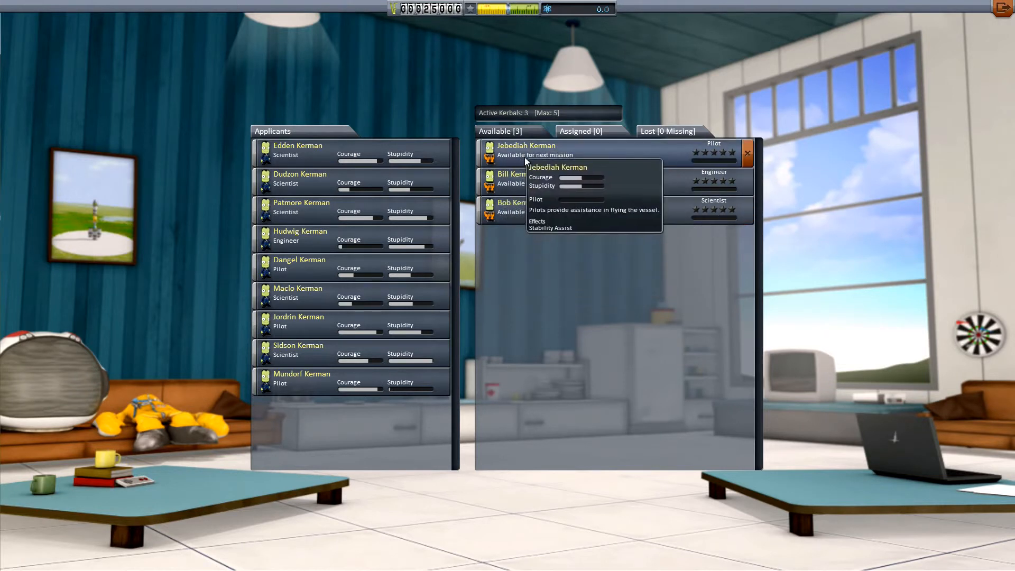
mouse_move(518, 207)
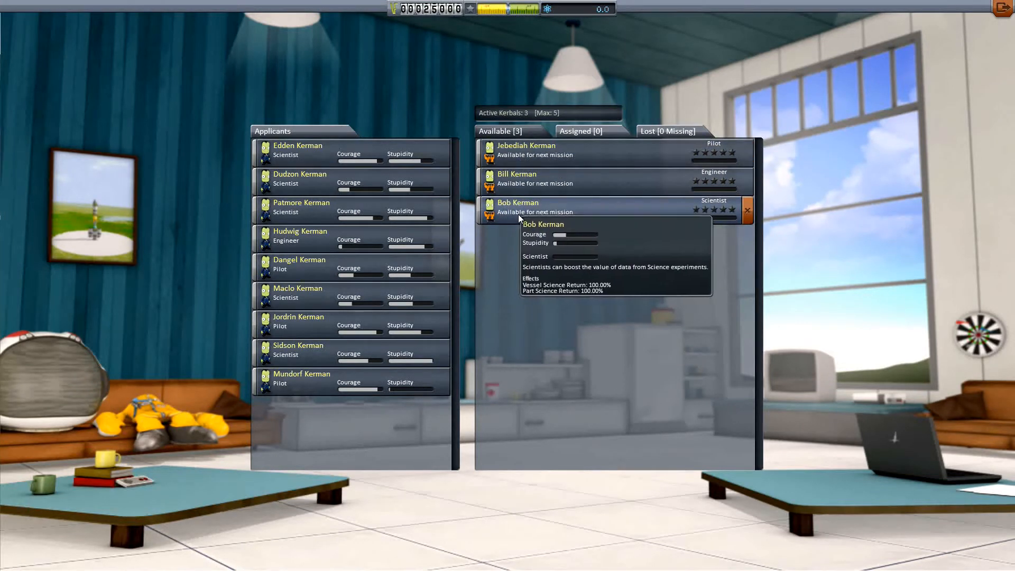
mouse_move(531, 183)
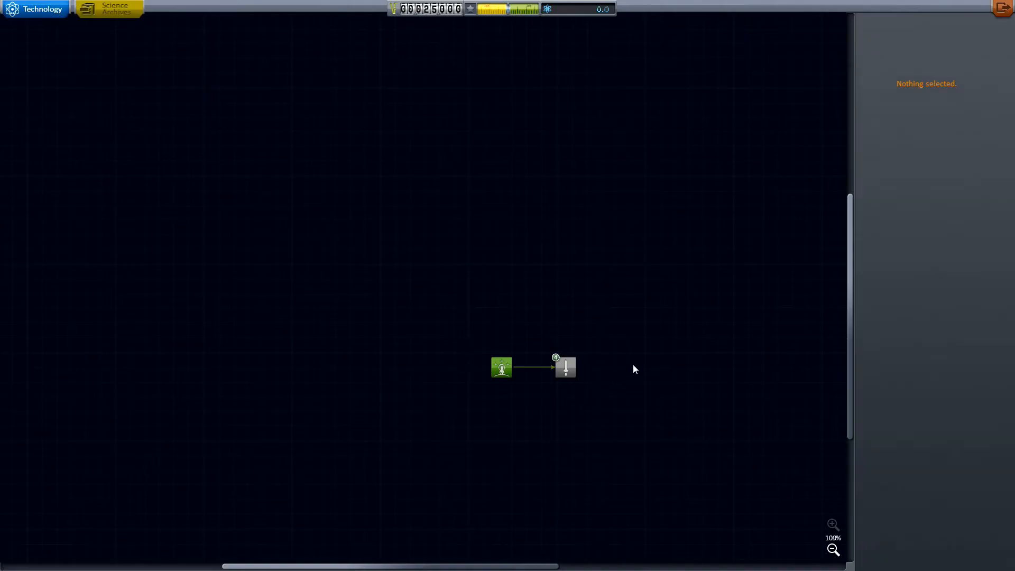
Inspect the Start tech node's available parts, then exit to the Space Center
drag(635, 369, 481, 365)
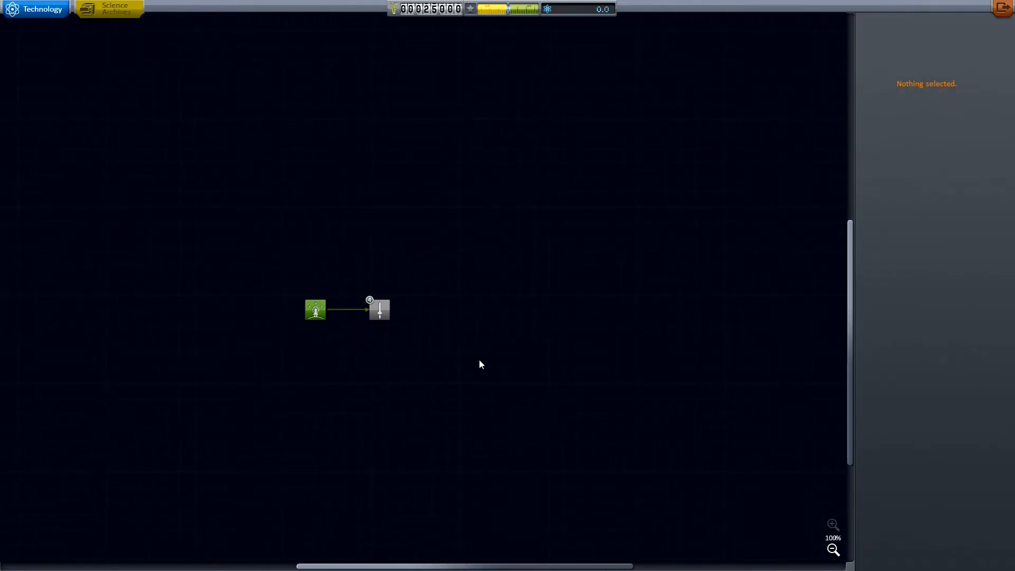
click(315, 309)
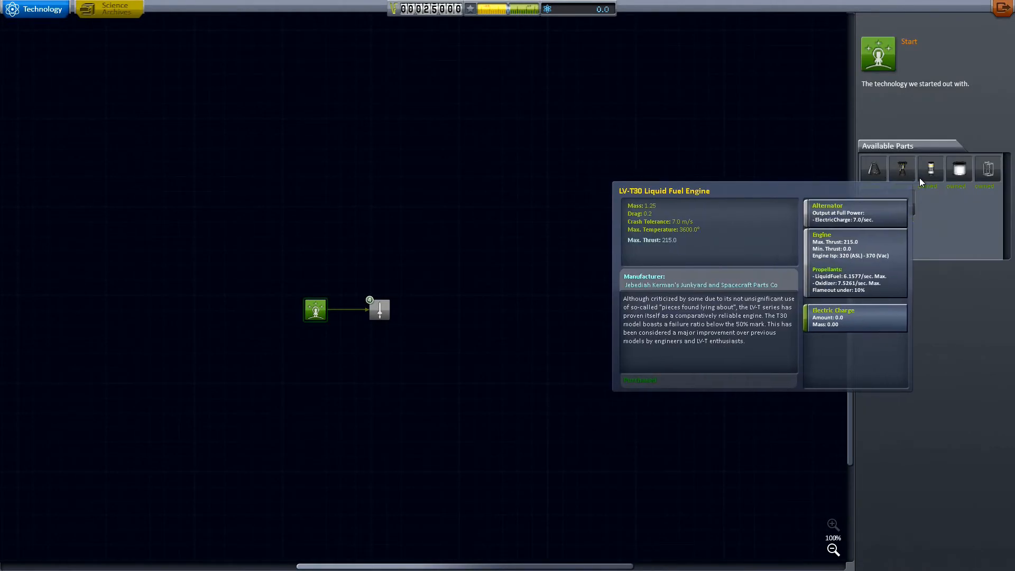
click(640, 380)
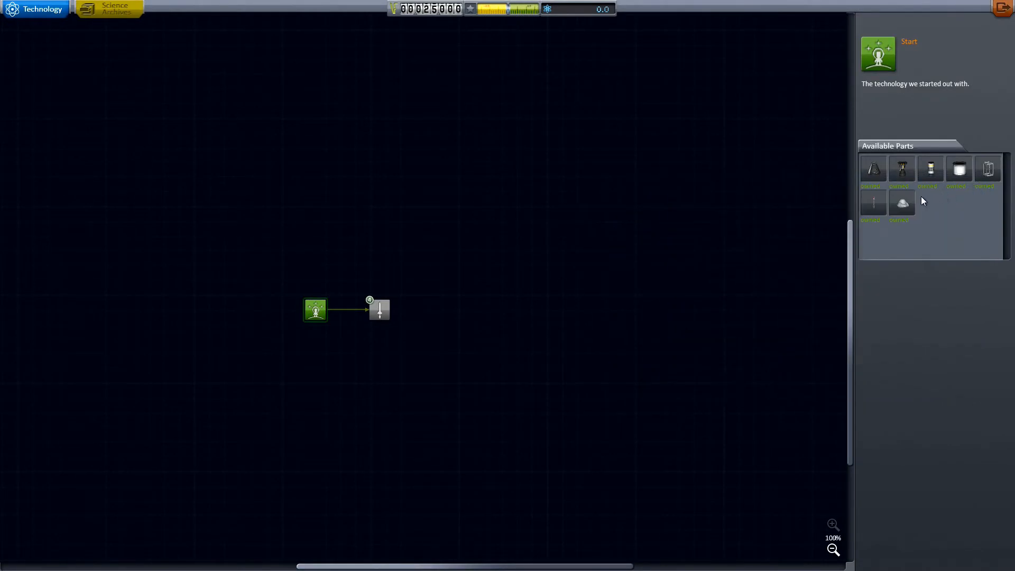
mouse_move(959, 168)
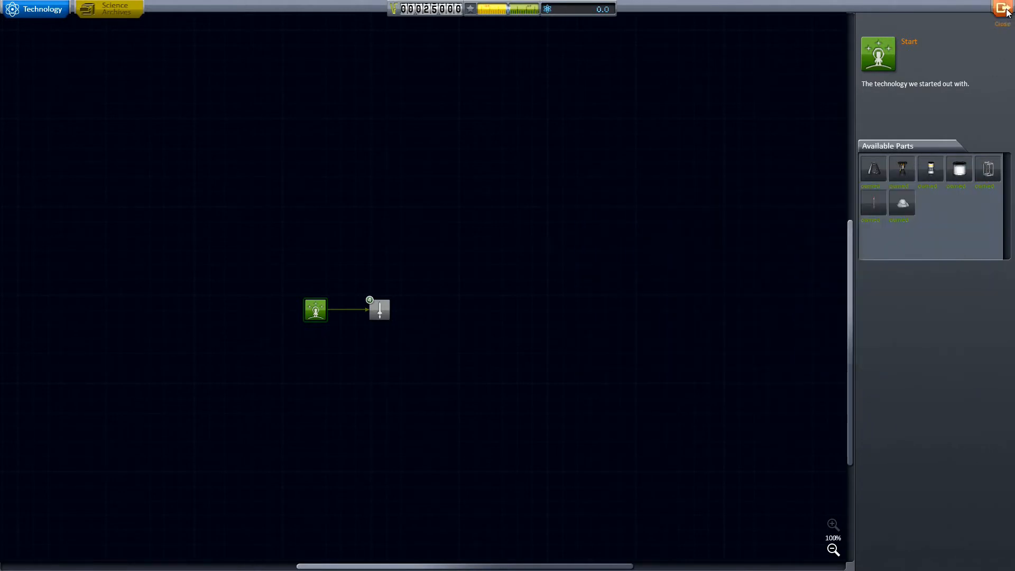
click(1003, 9)
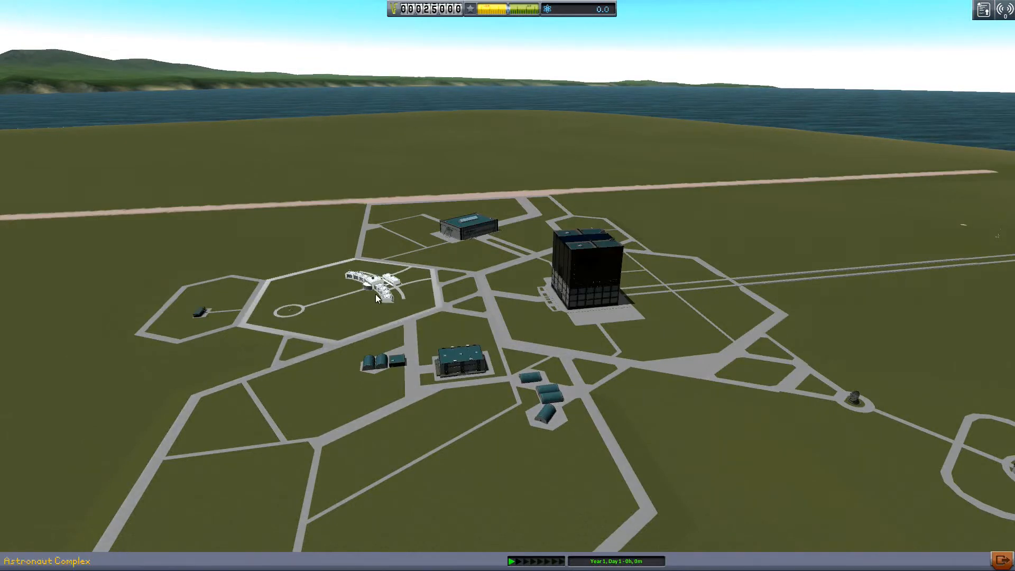
mouse_move(469, 230)
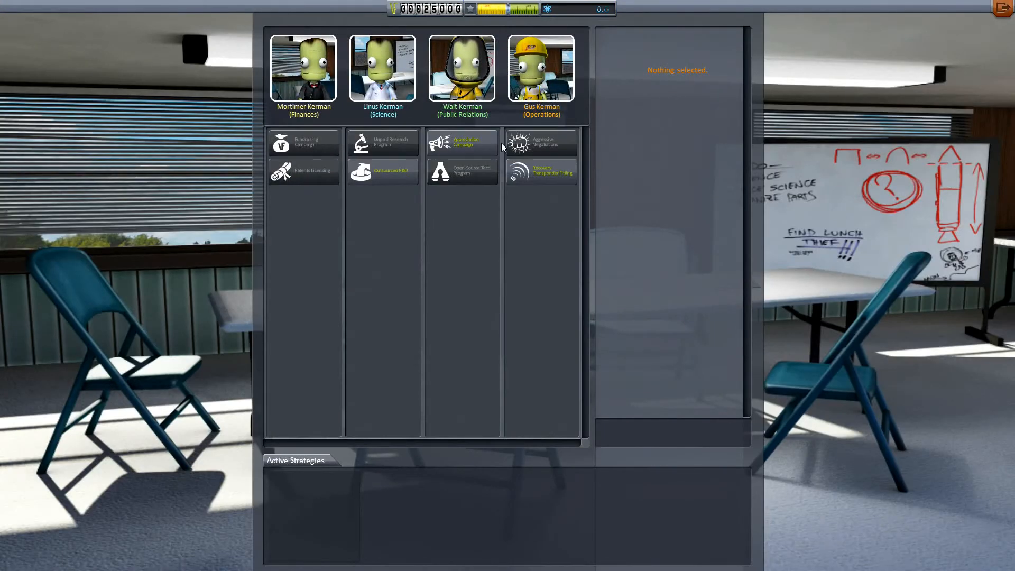
mouse_move(546, 171)
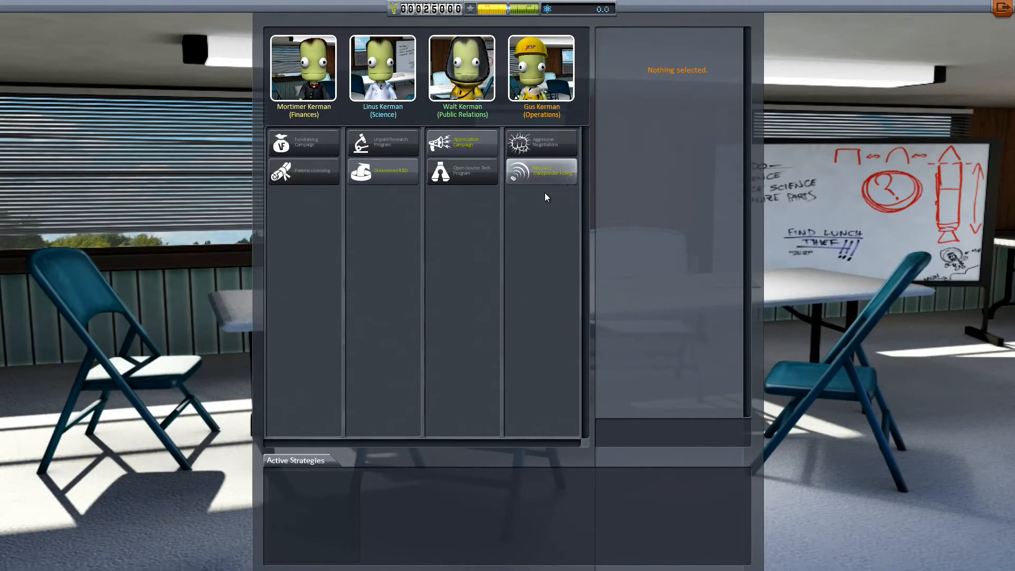
View the Recovery Transponder Fitting strategy's effects and setup cost
click(541, 171)
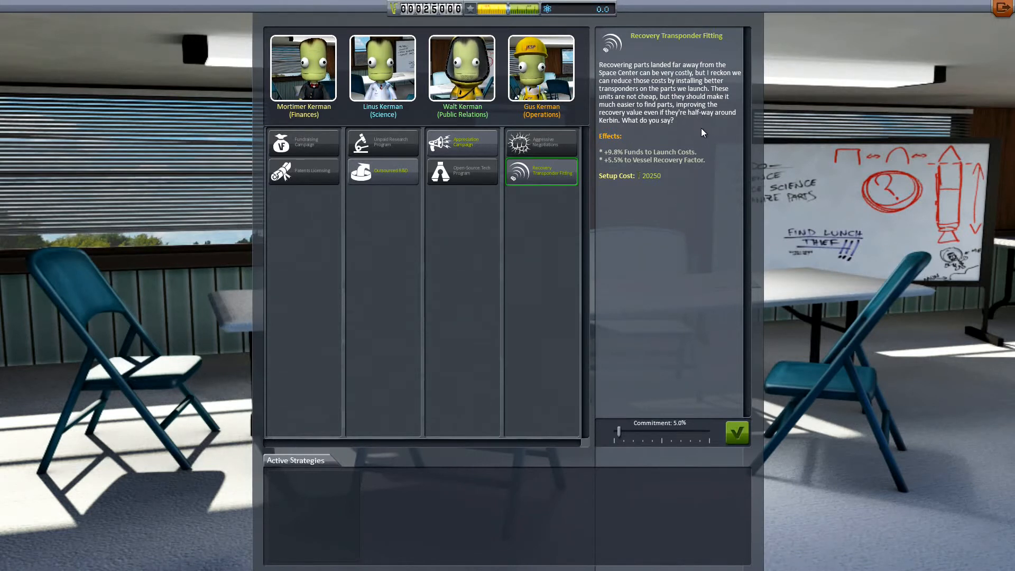
mouse_move(692, 138)
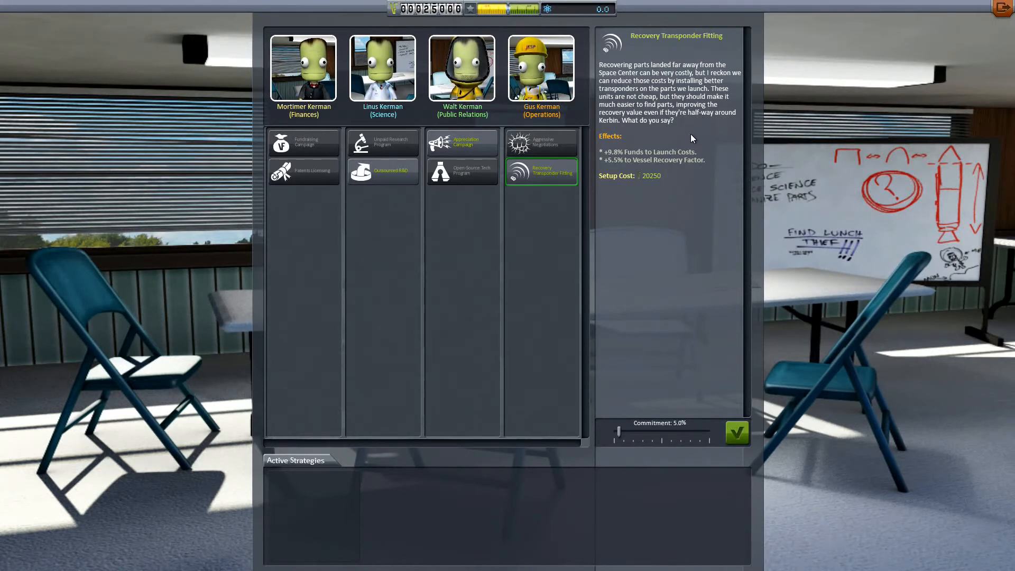
mouse_move(703, 142)
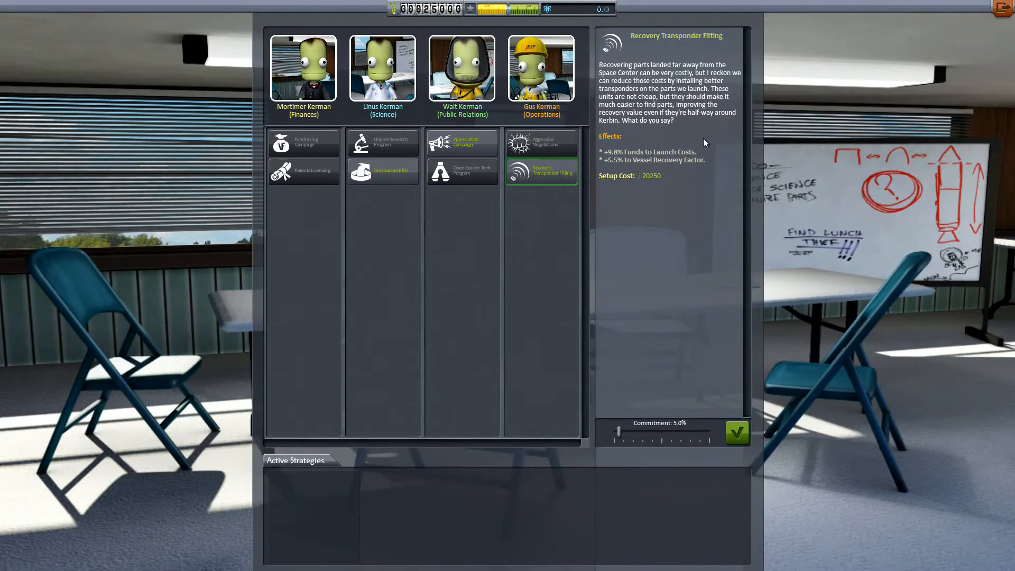
mouse_move(664, 125)
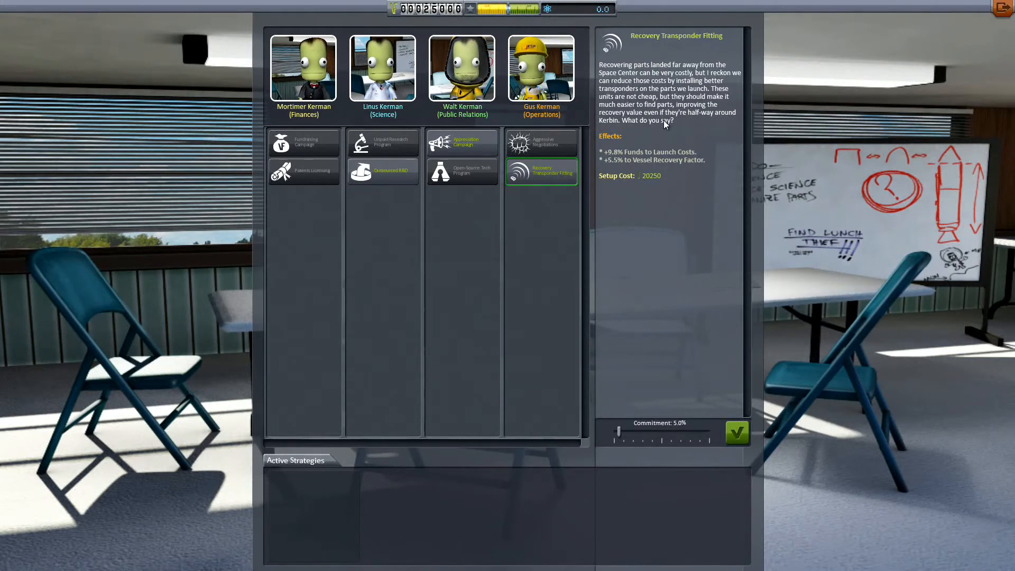
mouse_move(692, 115)
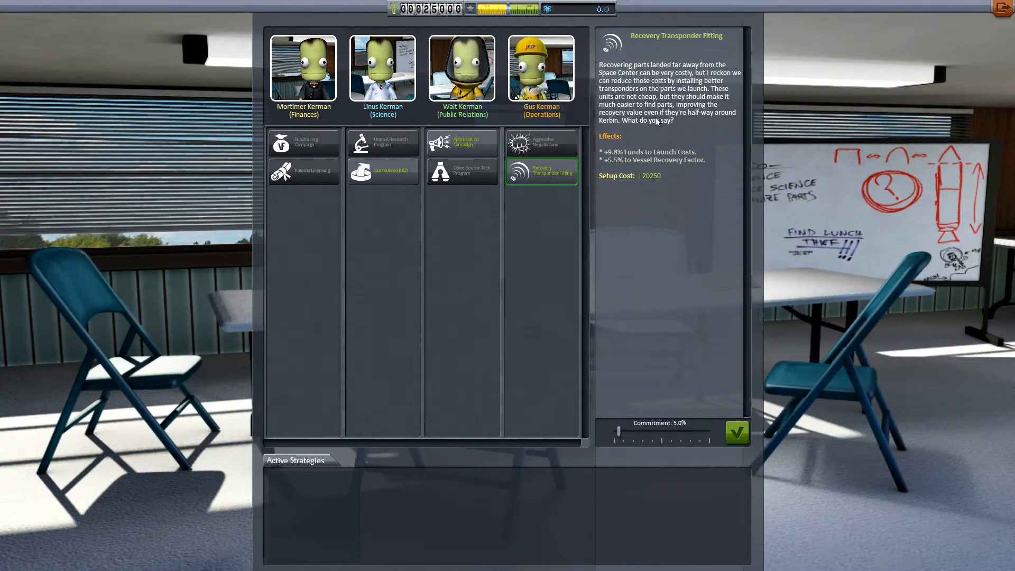
mouse_move(638, 126)
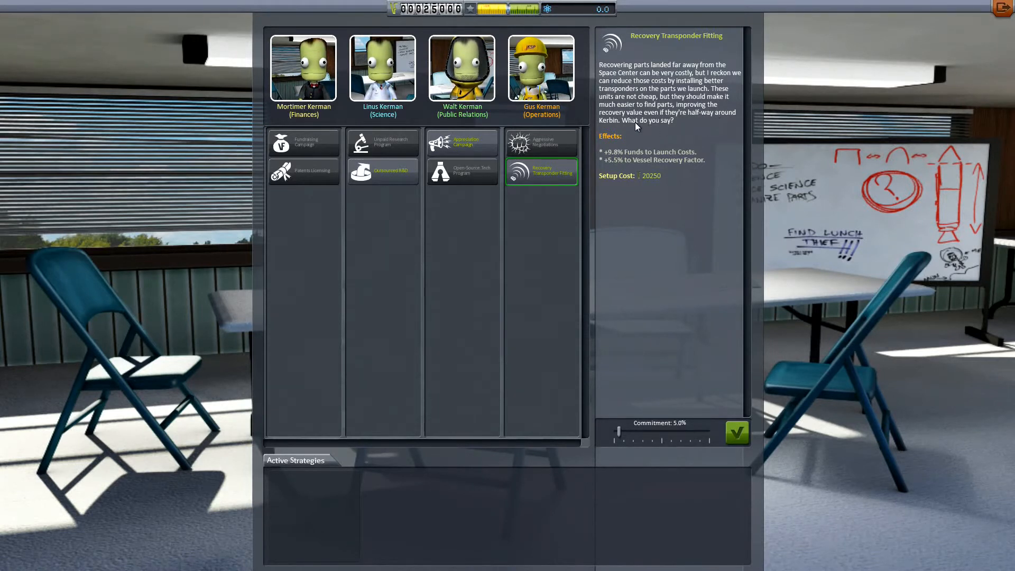
mouse_move(662, 317)
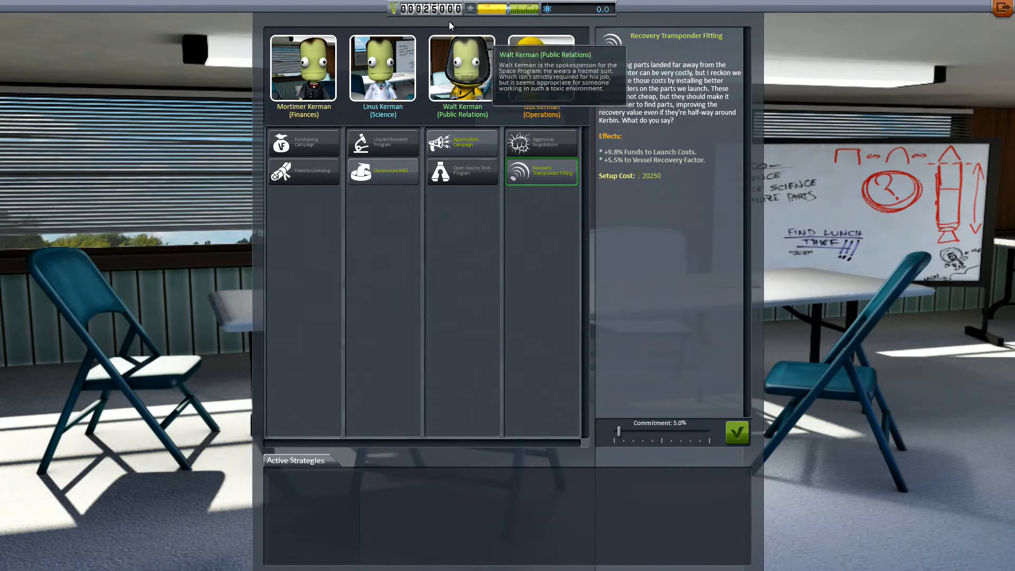
mouse_move(398, 17)
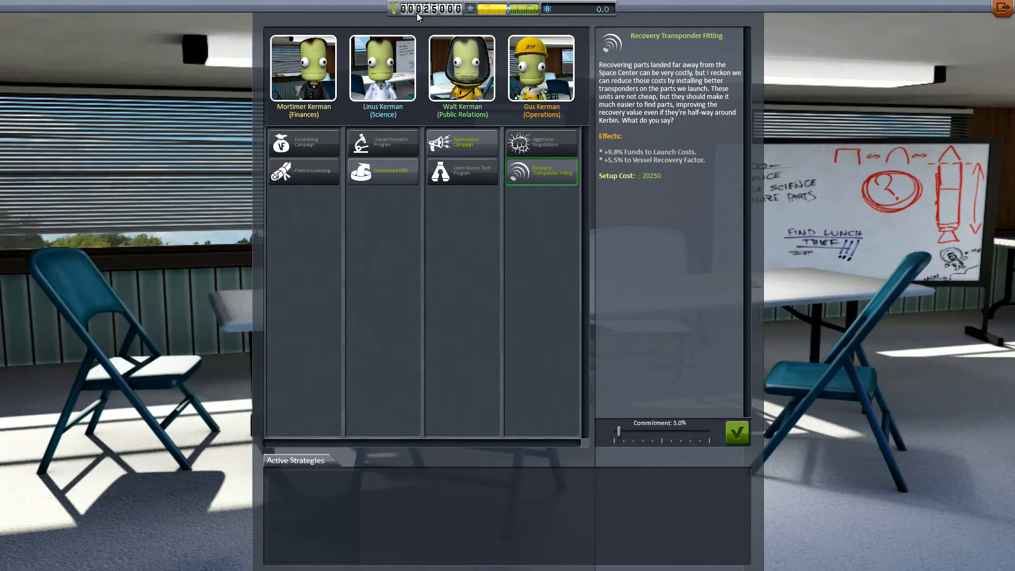
mouse_move(717, 146)
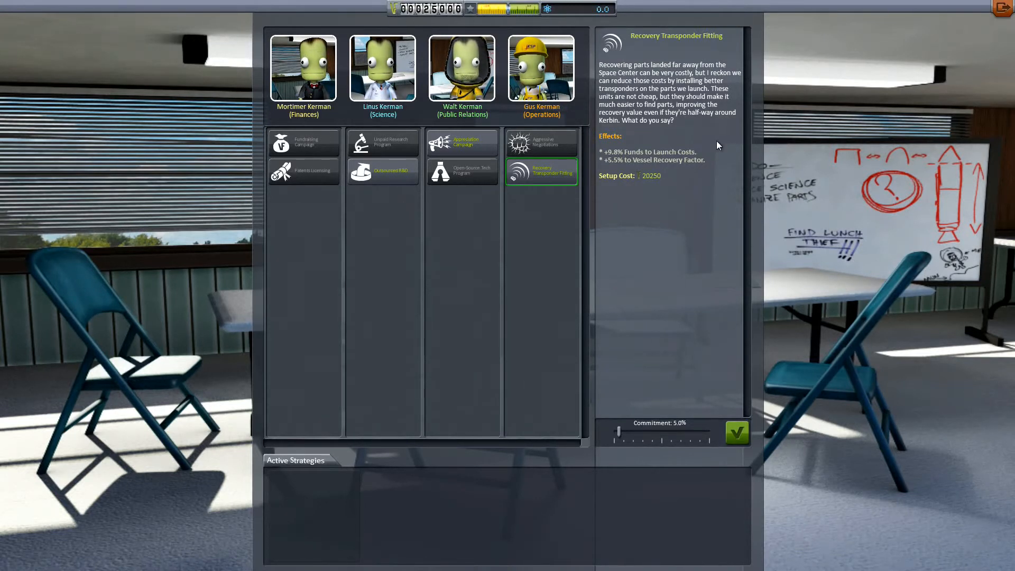
mouse_move(652, 425)
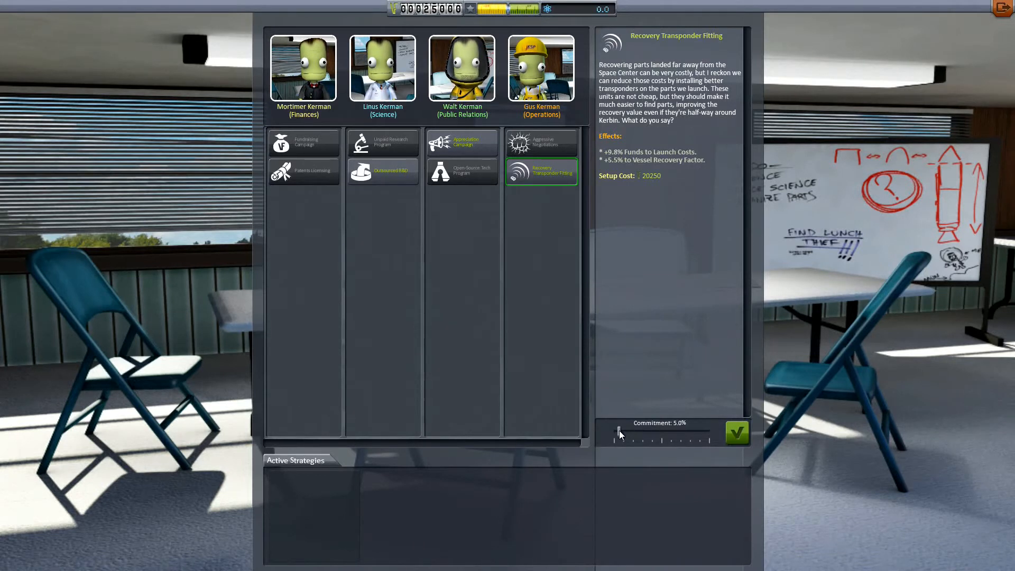
Slide the Recovery Transponder Fitting commitment to 100% and back down, comparing costs
drag(618, 432, 709, 432)
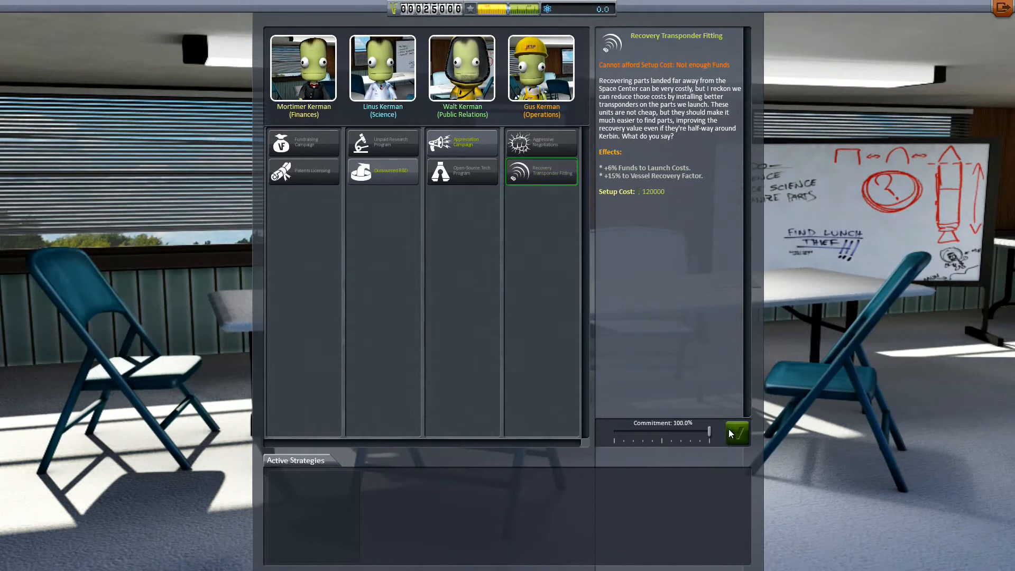
mouse_move(742, 434)
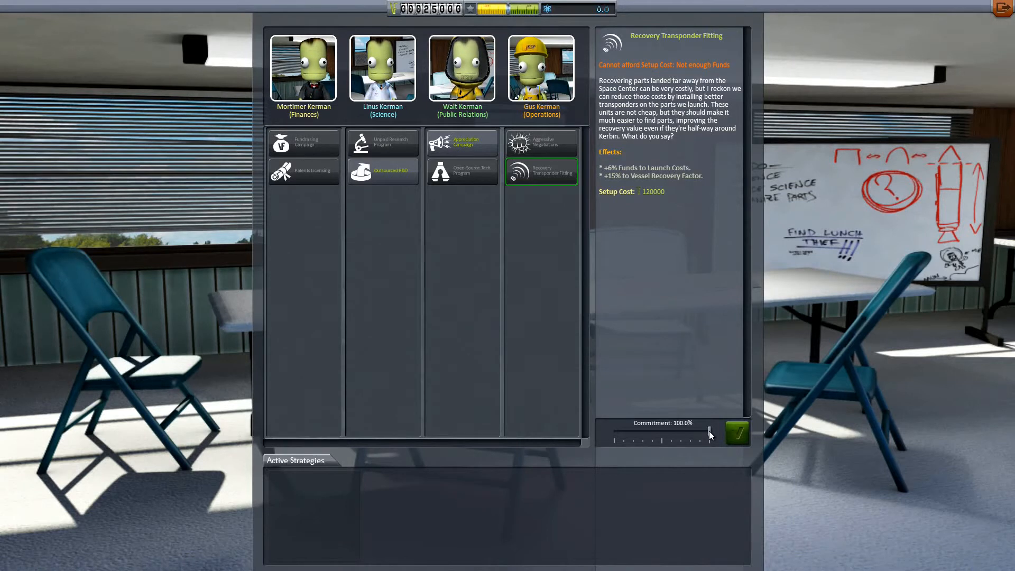
drag(710, 435, 690, 432)
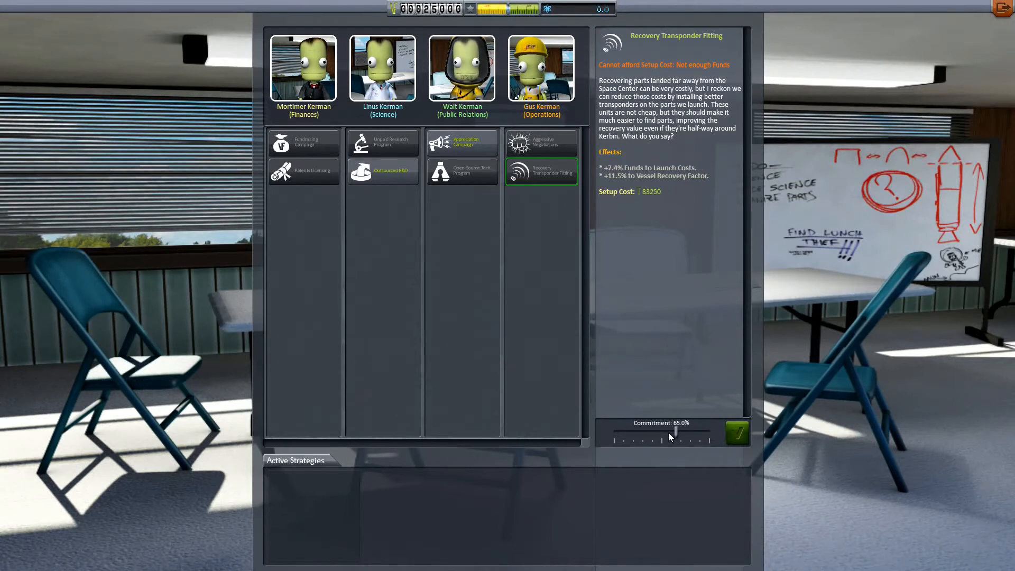
drag(678, 432, 620, 432)
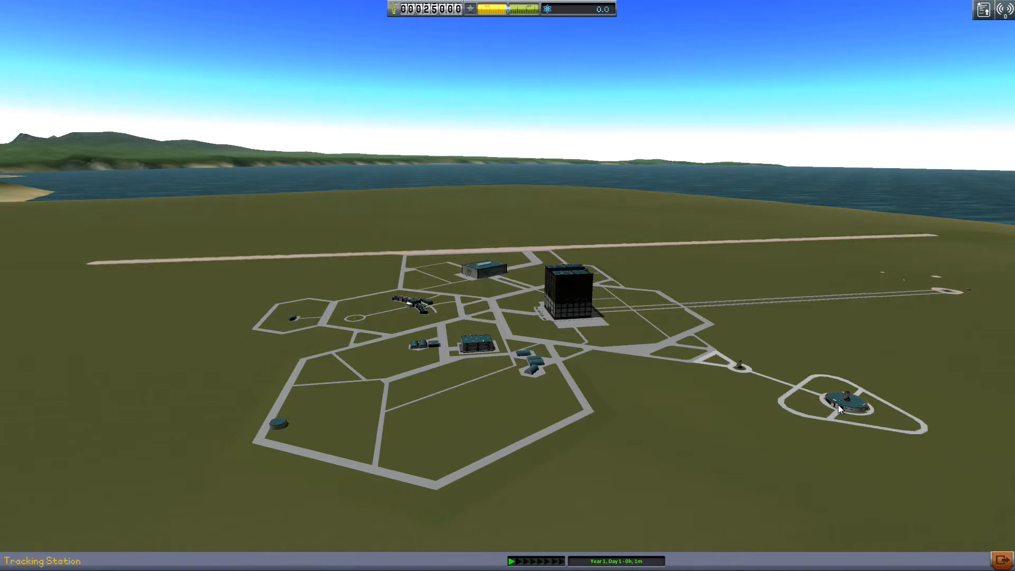
Enter the Tracking Station from the Space Center map
click(838, 398)
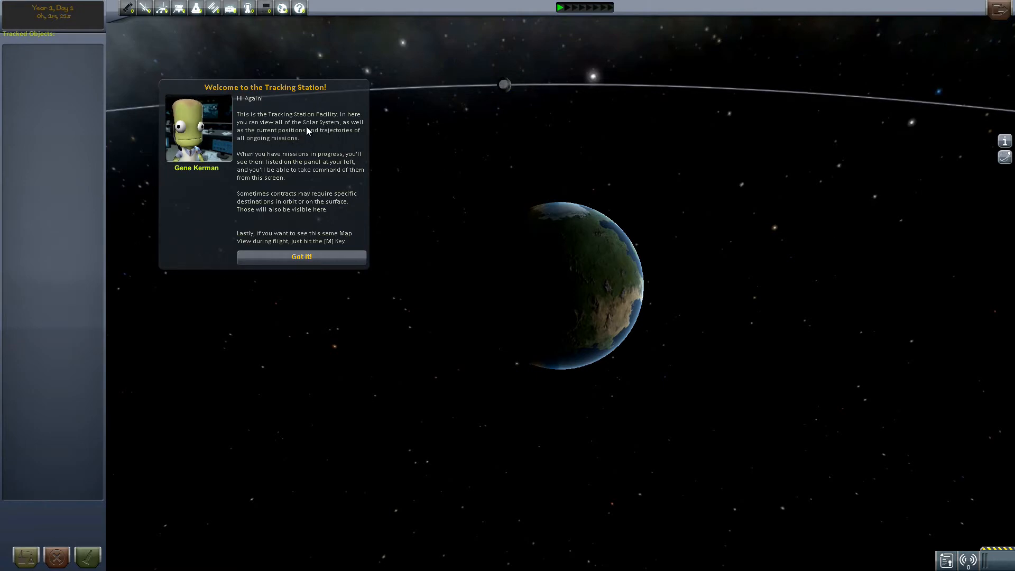
mouse_move(469, 144)
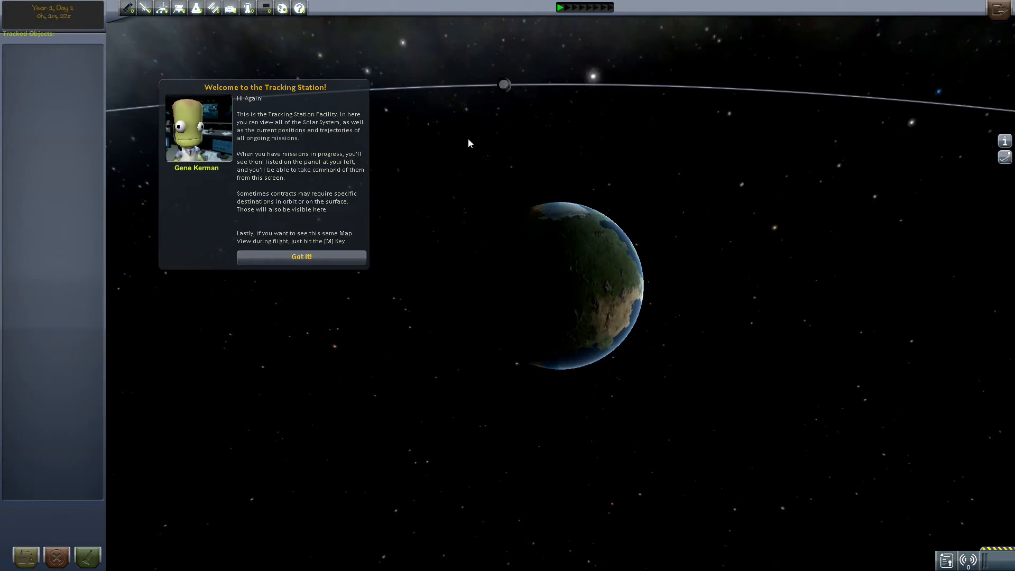
mouse_move(359, 133)
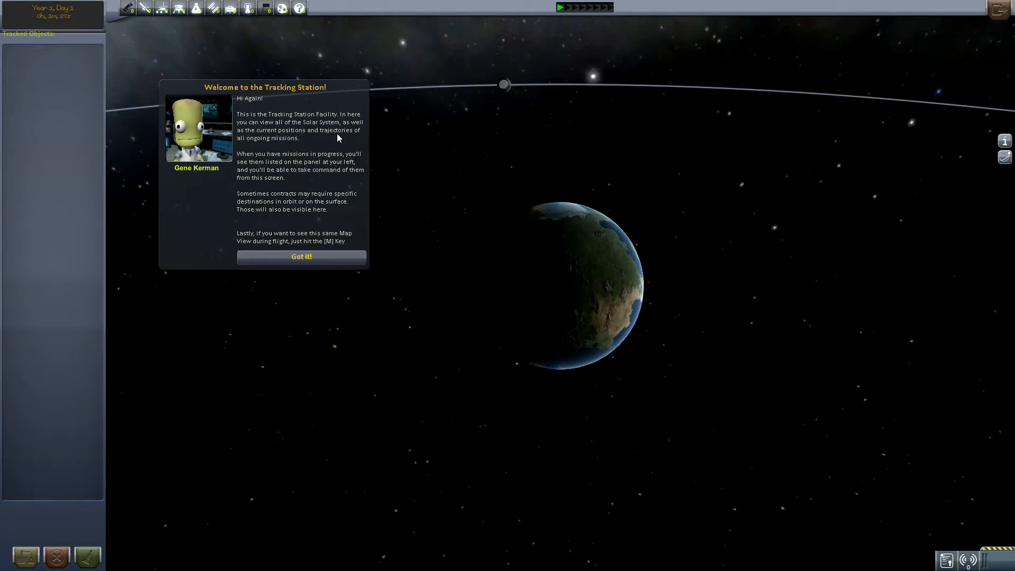
mouse_move(259, 162)
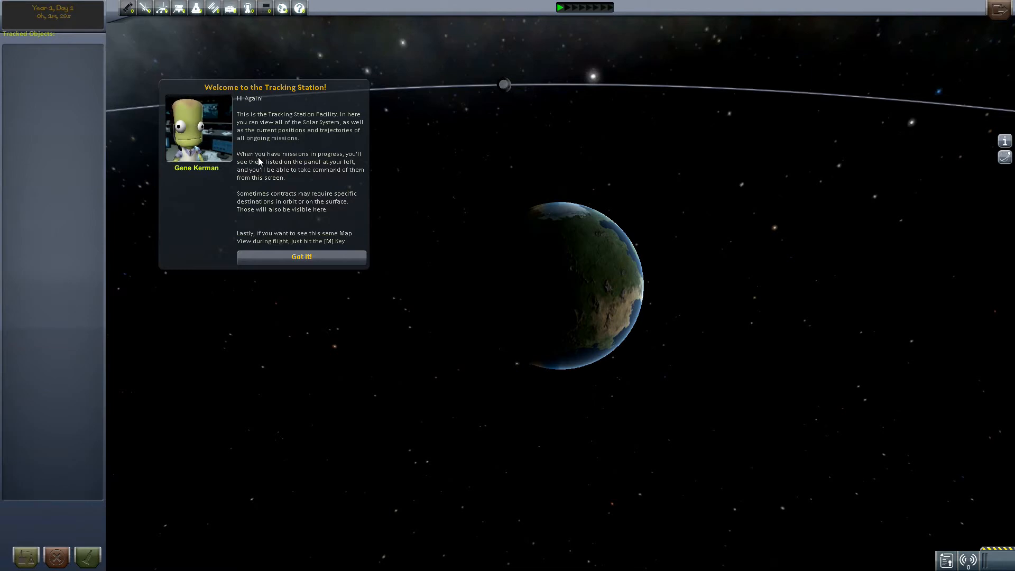
mouse_move(306, 172)
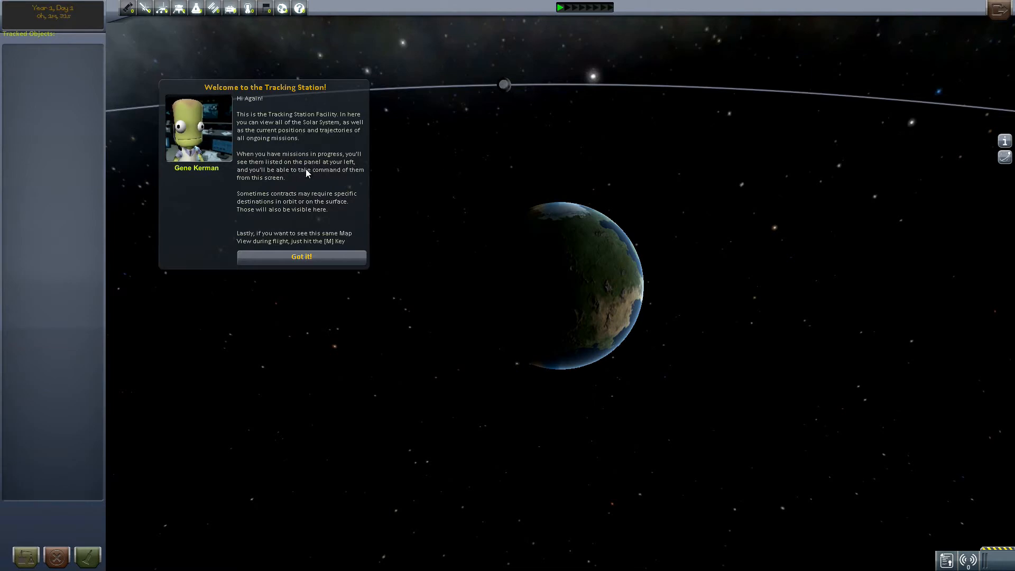
mouse_move(348, 178)
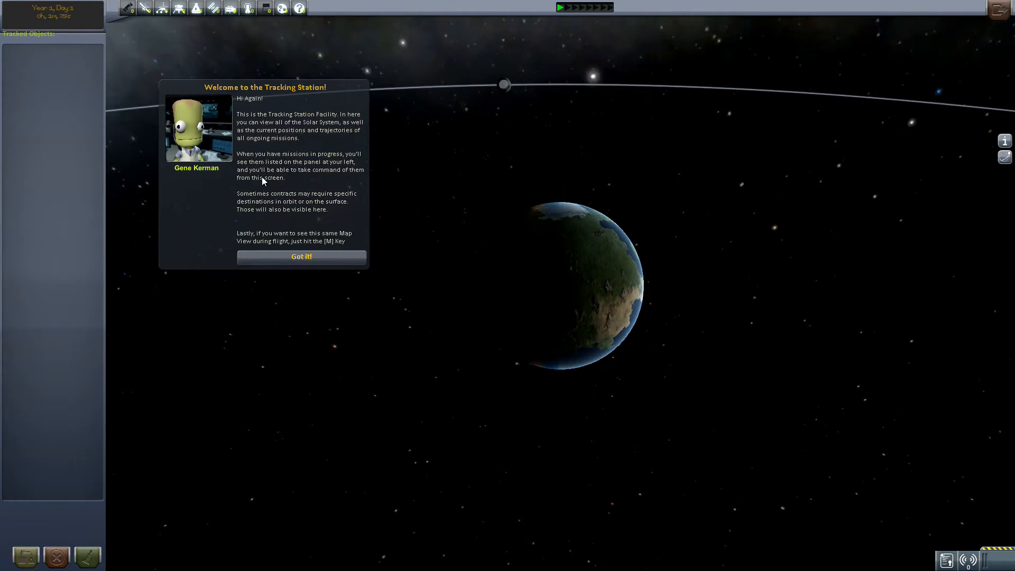
mouse_move(251, 205)
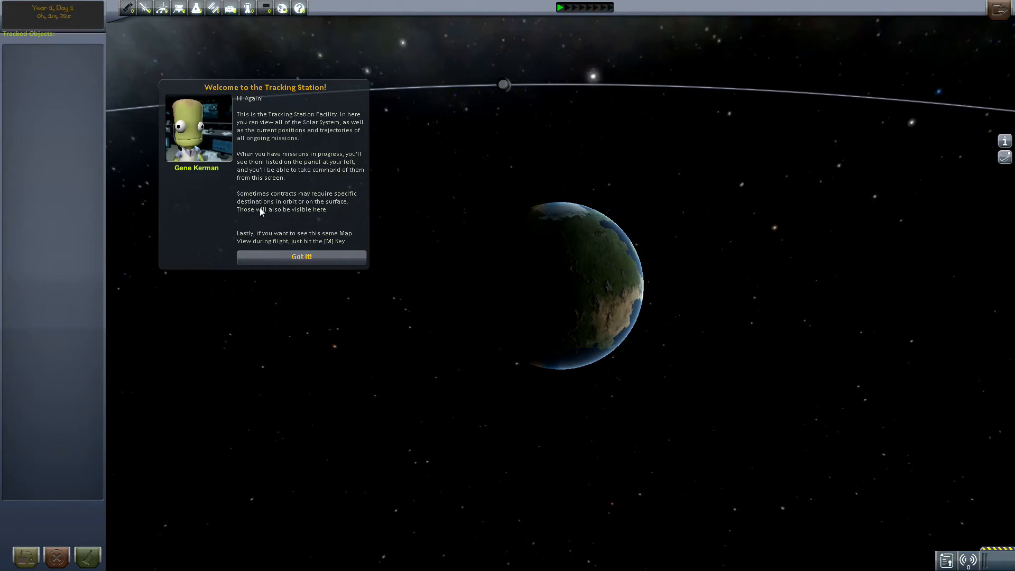
mouse_move(255, 218)
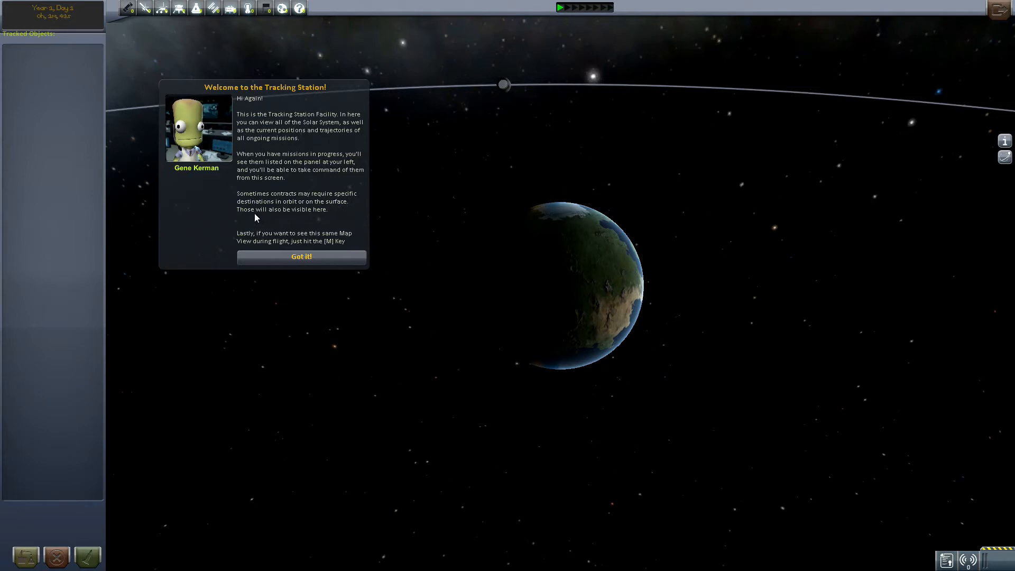
mouse_move(239, 244)
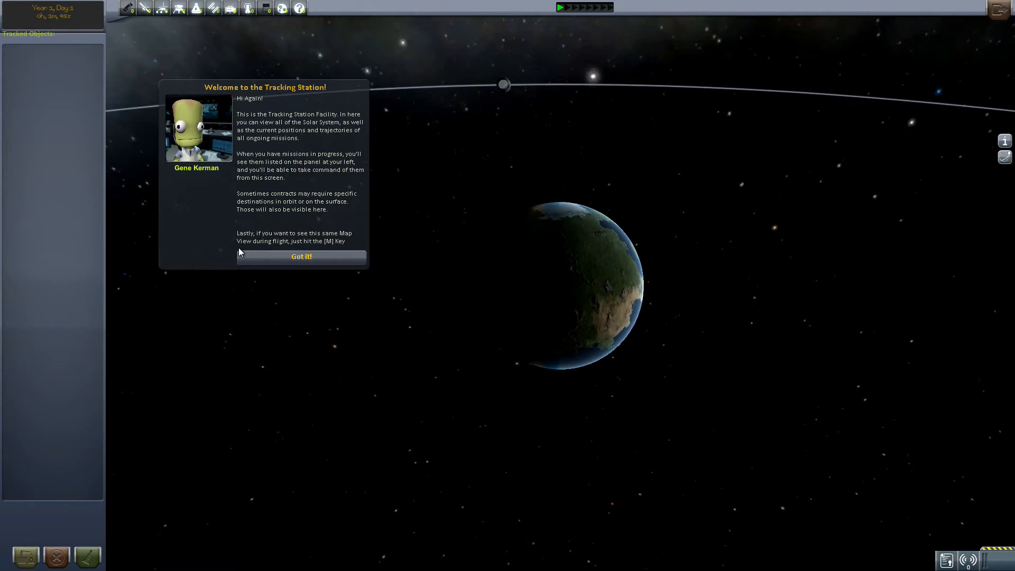
Dismiss Gene's Tracking Station briefing, view then close Kerbin's info, and show the contracts list
click(301, 256)
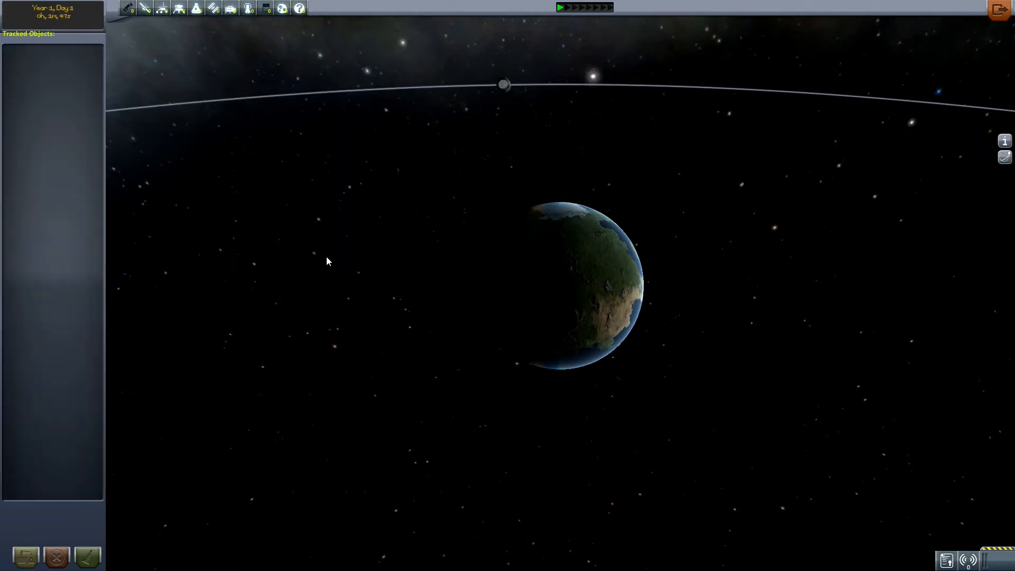
mouse_move(162, 8)
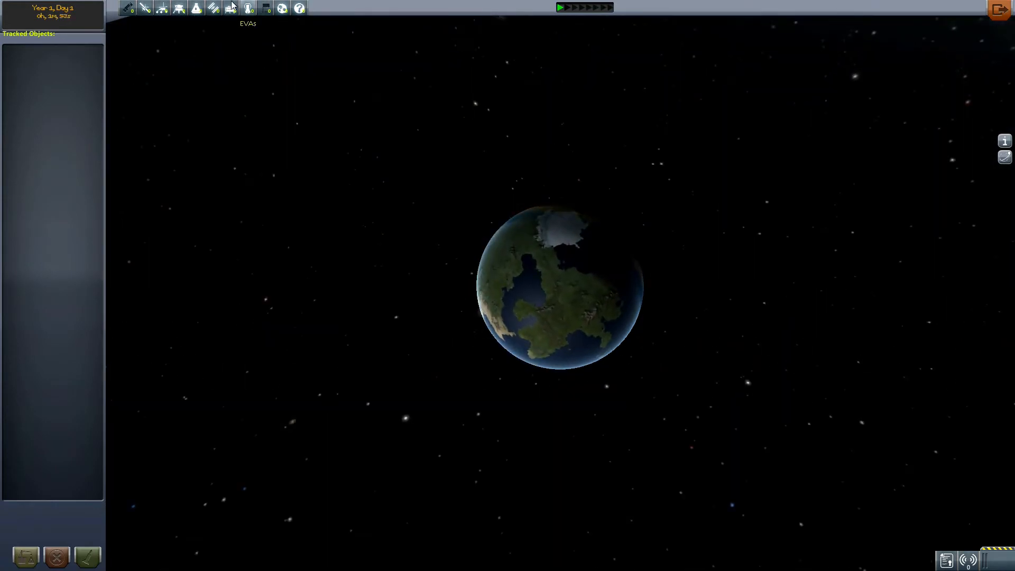
mouse_move(978, 467)
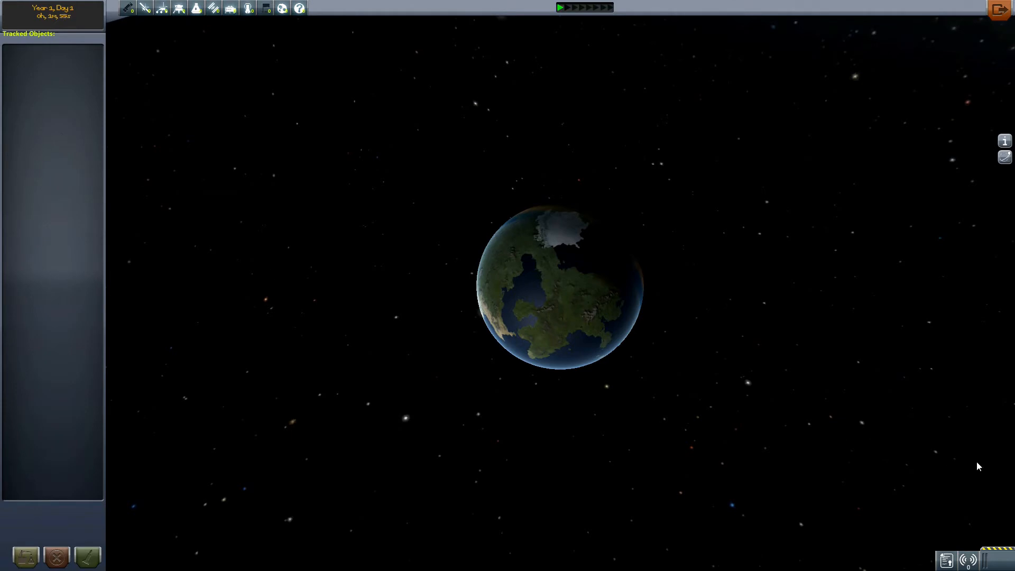
click(1004, 141)
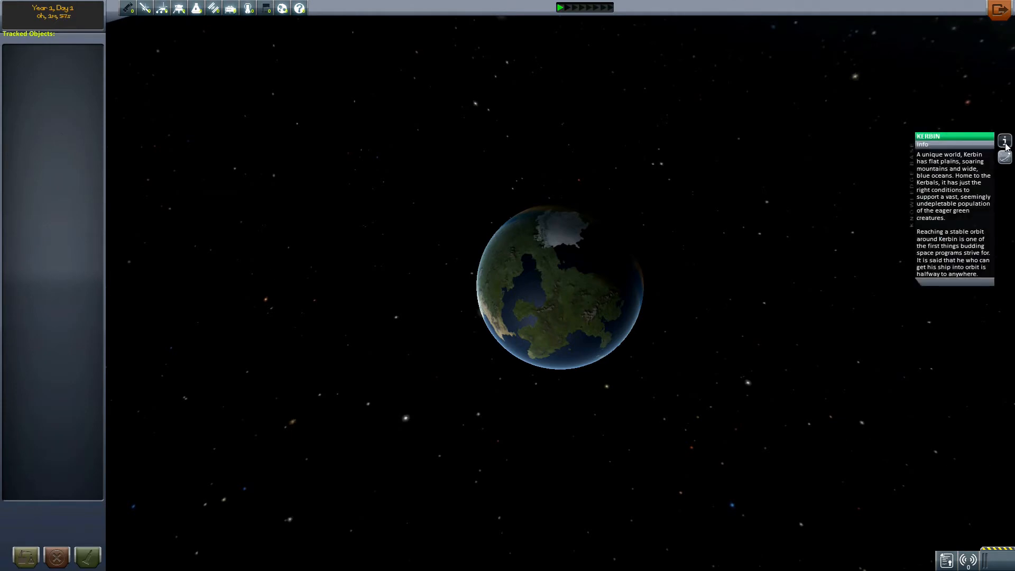
click(1004, 140)
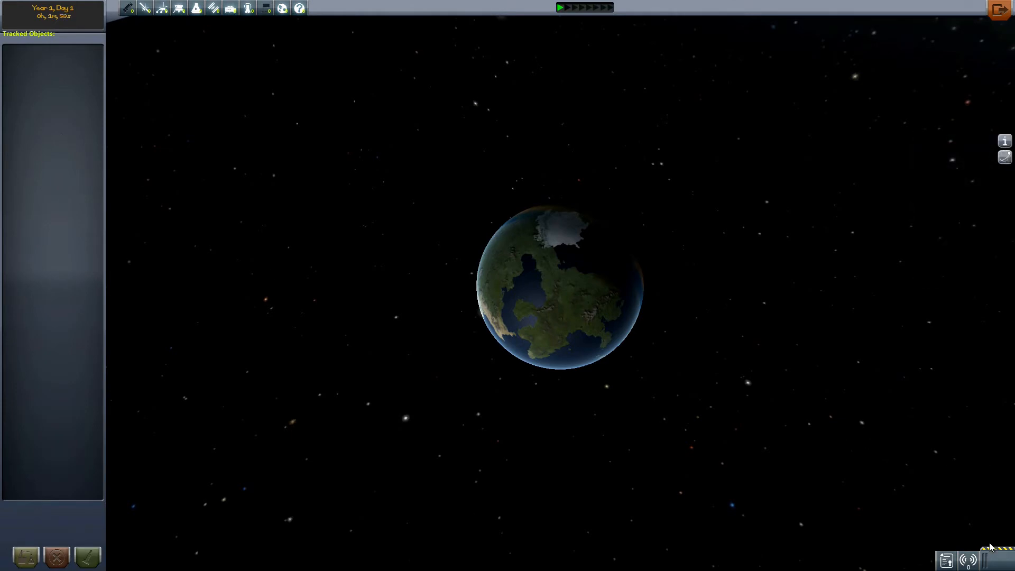
click(945, 561)
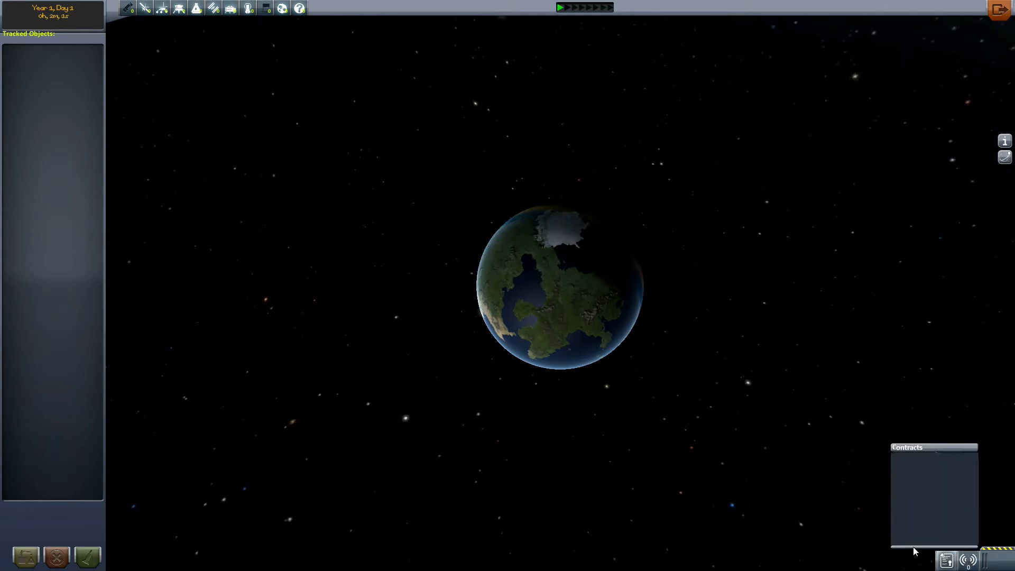
mouse_move(946, 519)
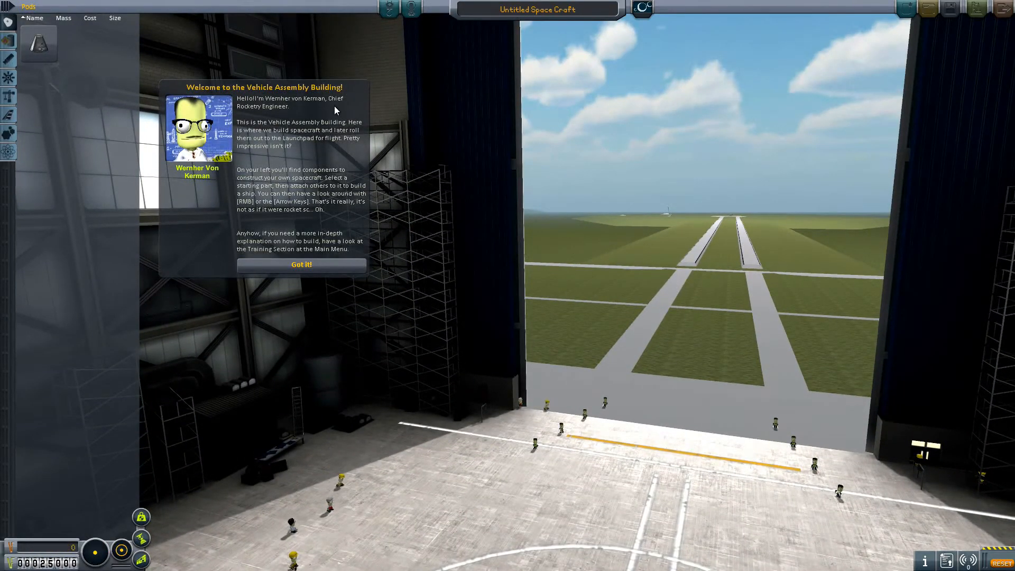
mouse_move(246, 138)
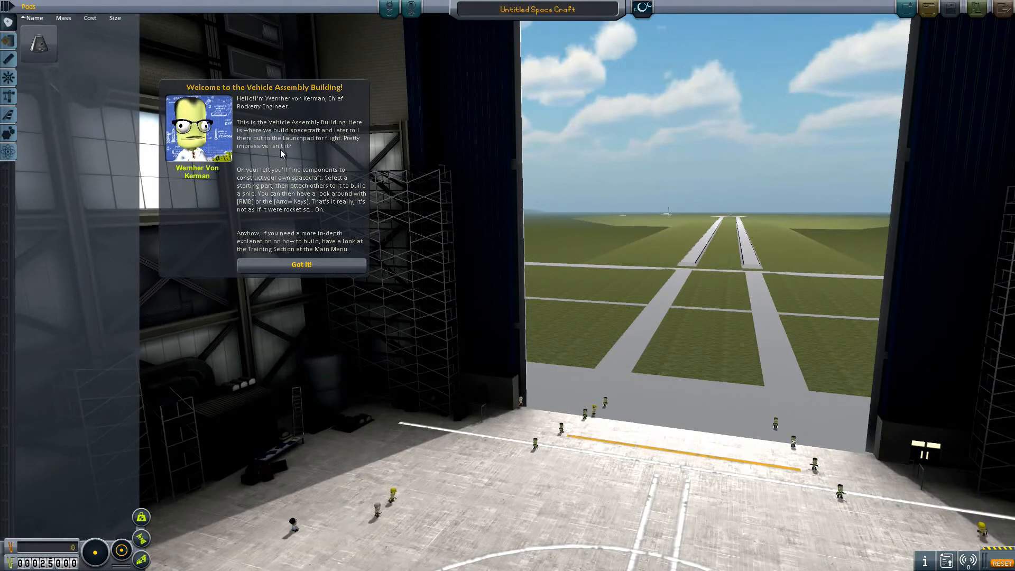
mouse_move(577, 229)
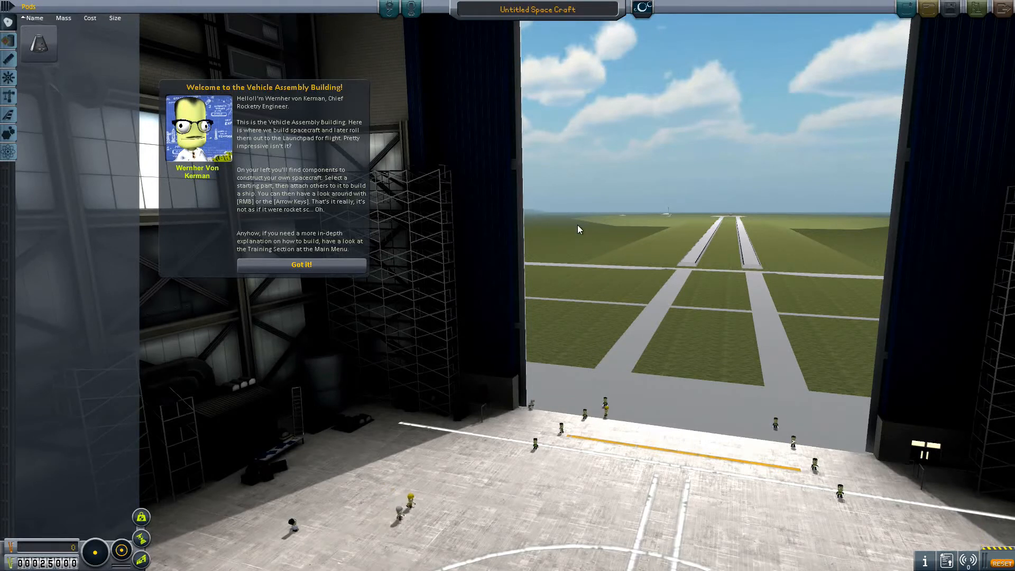
mouse_move(266, 201)
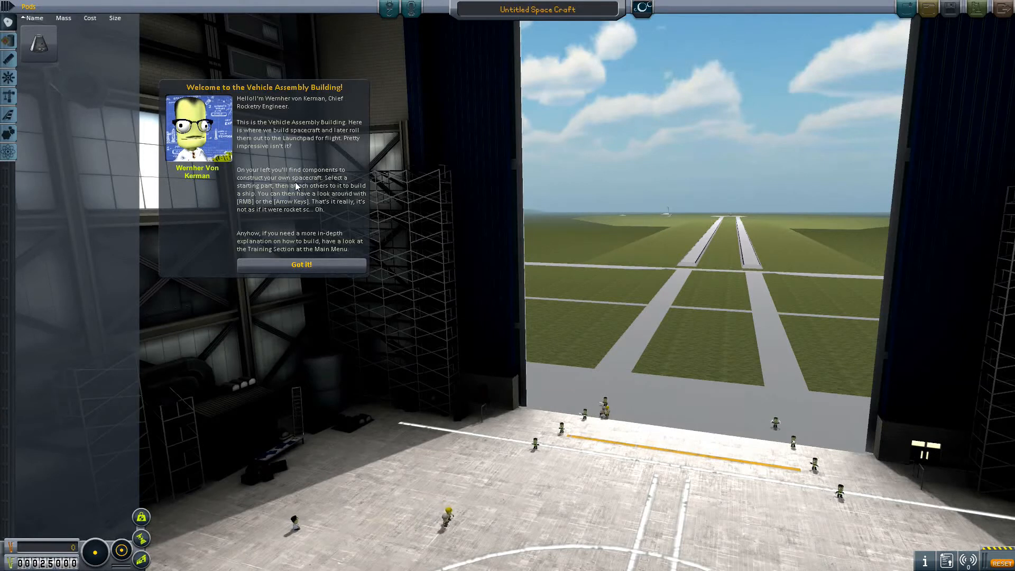
mouse_move(218, 231)
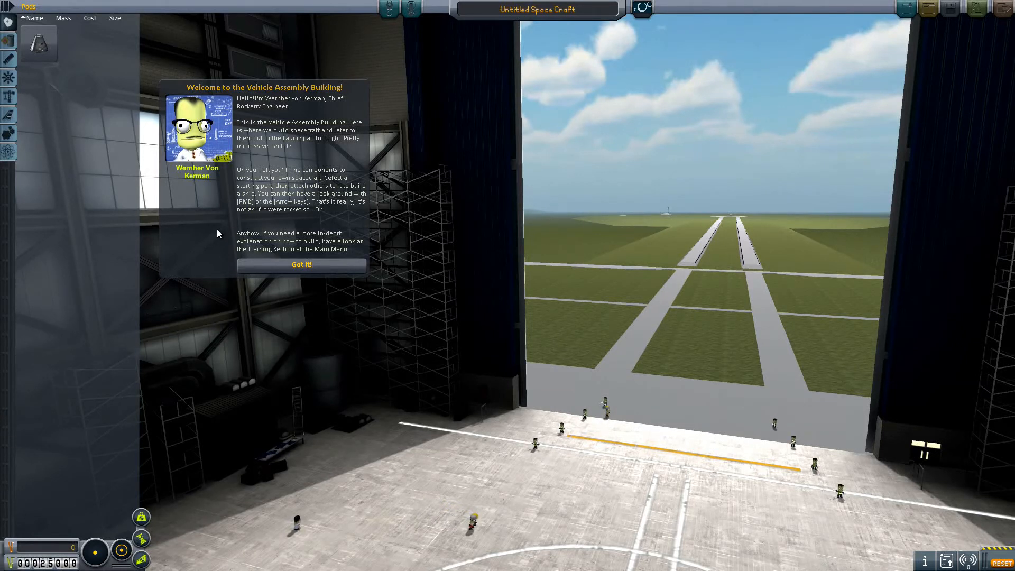
mouse_move(349, 214)
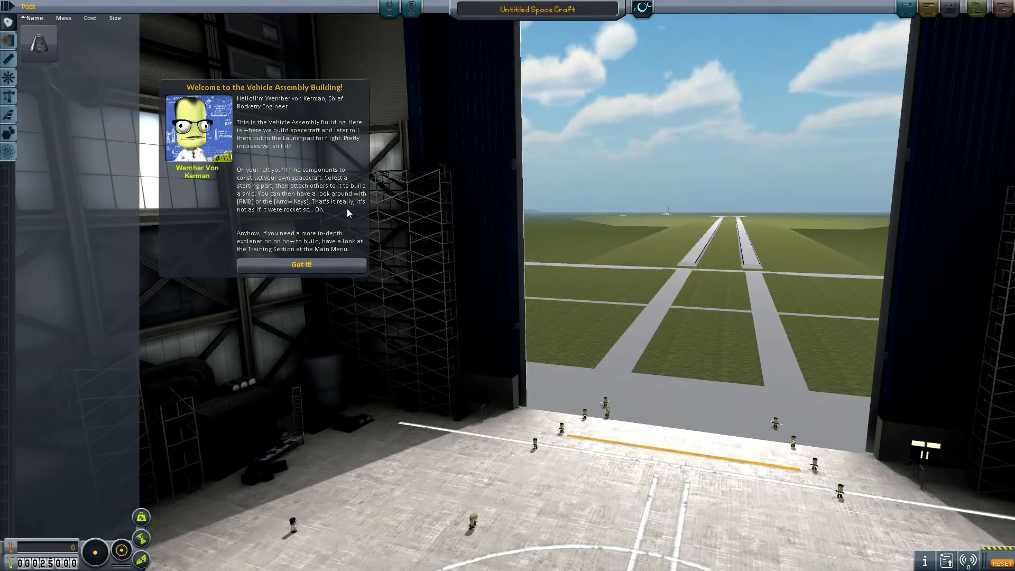
mouse_move(234, 264)
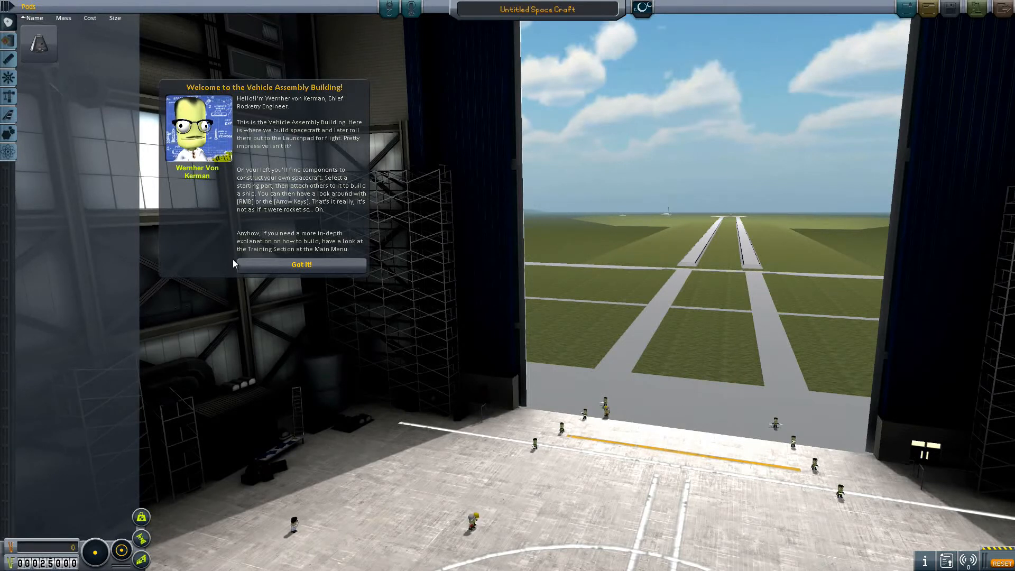
mouse_move(318, 220)
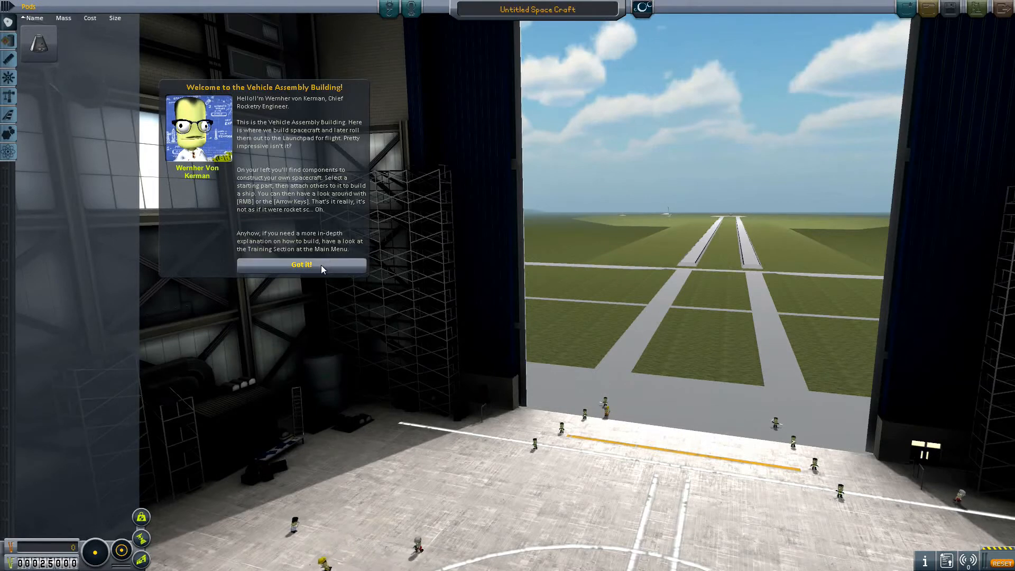
Dismiss the VAB welcome and browse the parts categories to the FL-T200 Fuel Tank details
click(301, 264)
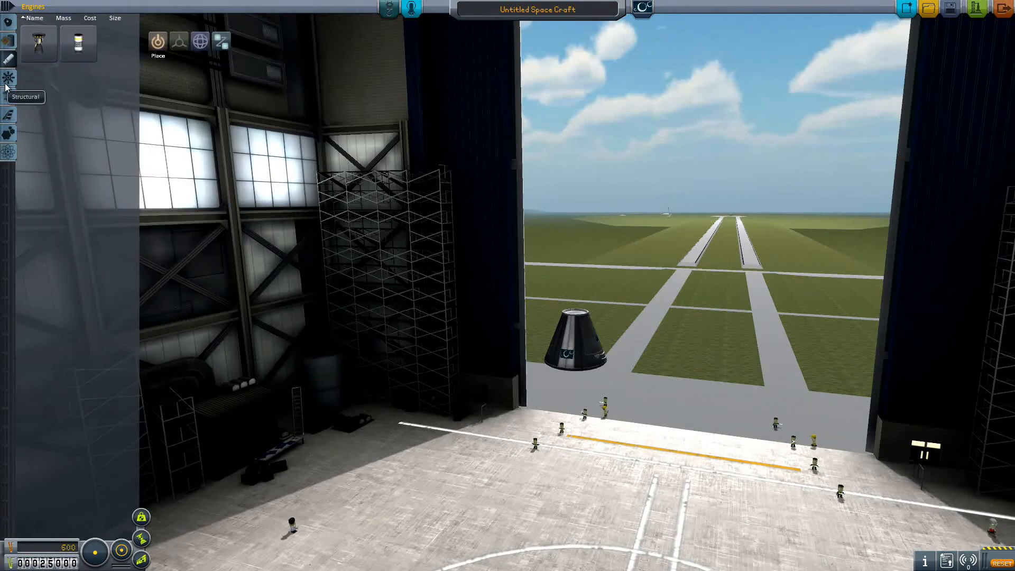
mouse_move(9, 75)
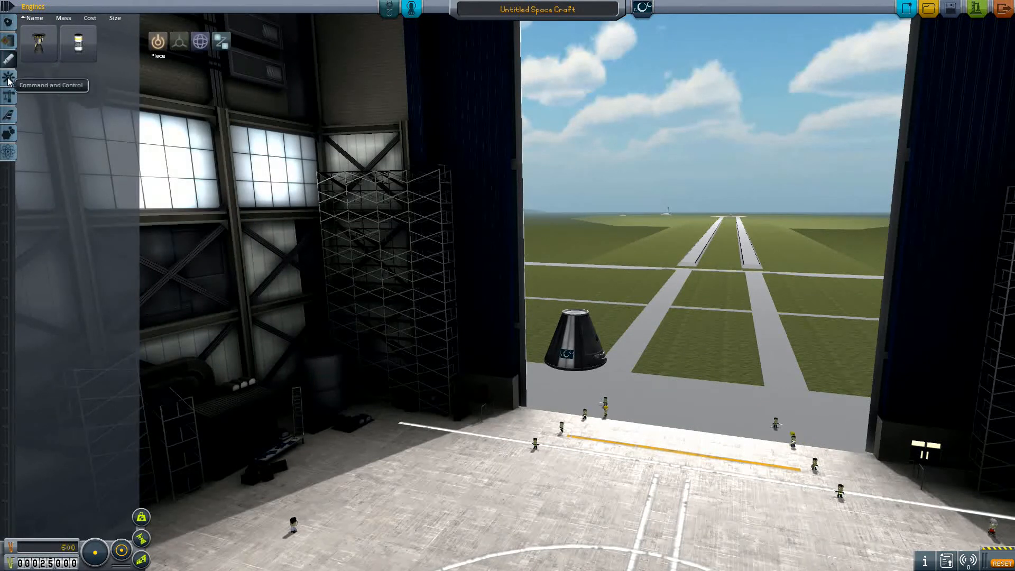
mouse_move(8, 152)
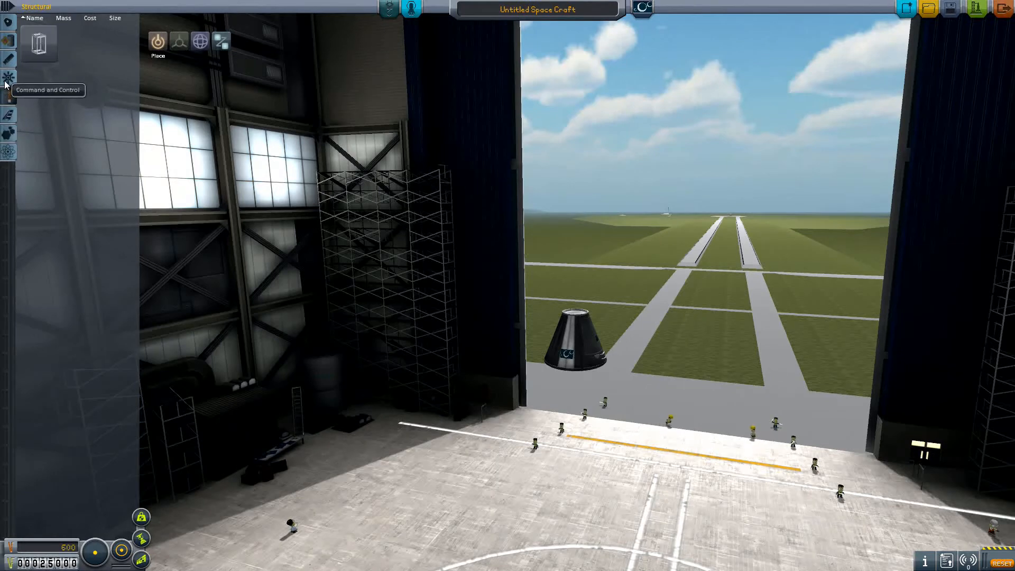
click(9, 21)
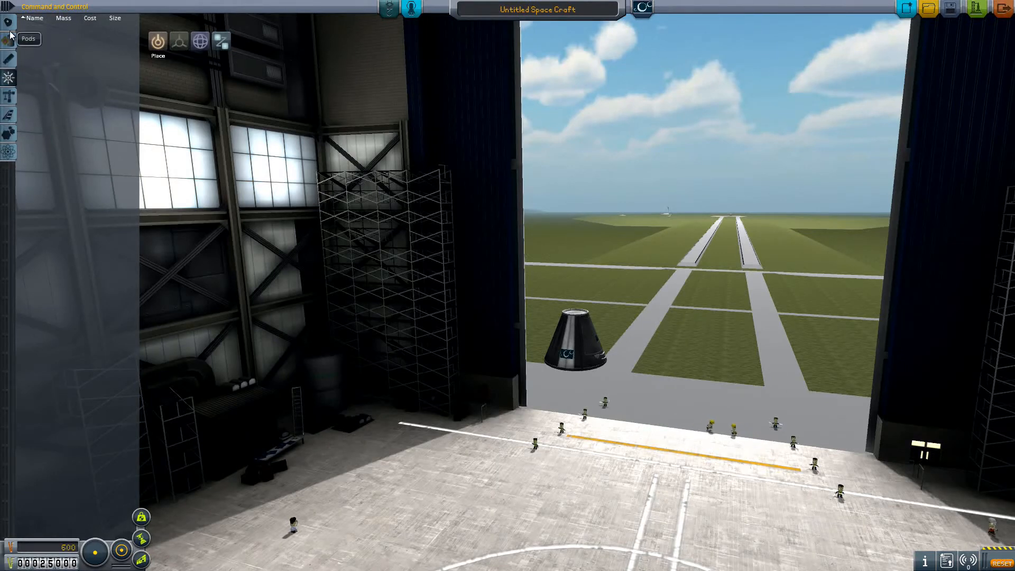
click(9, 41)
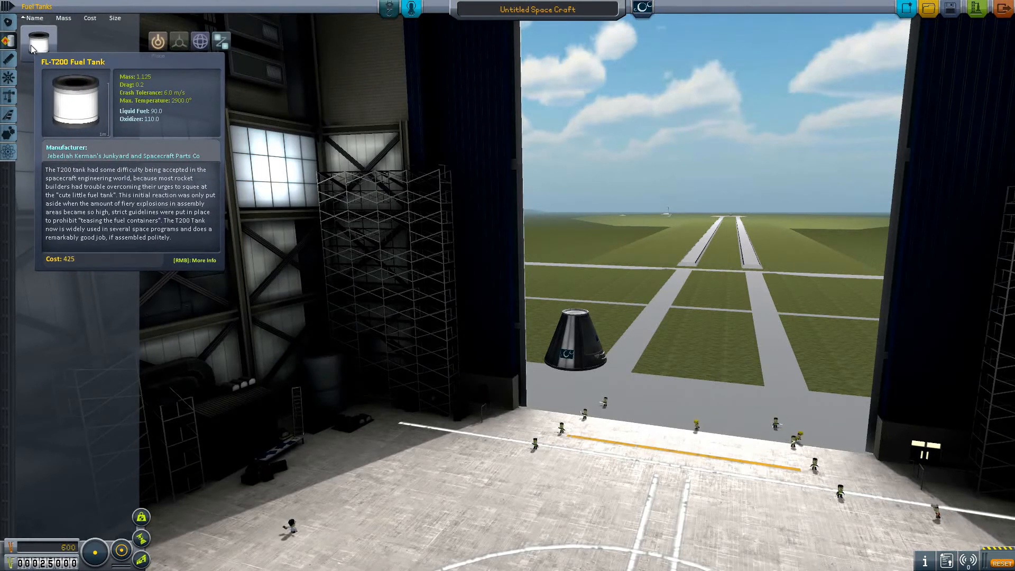
mouse_move(184, 117)
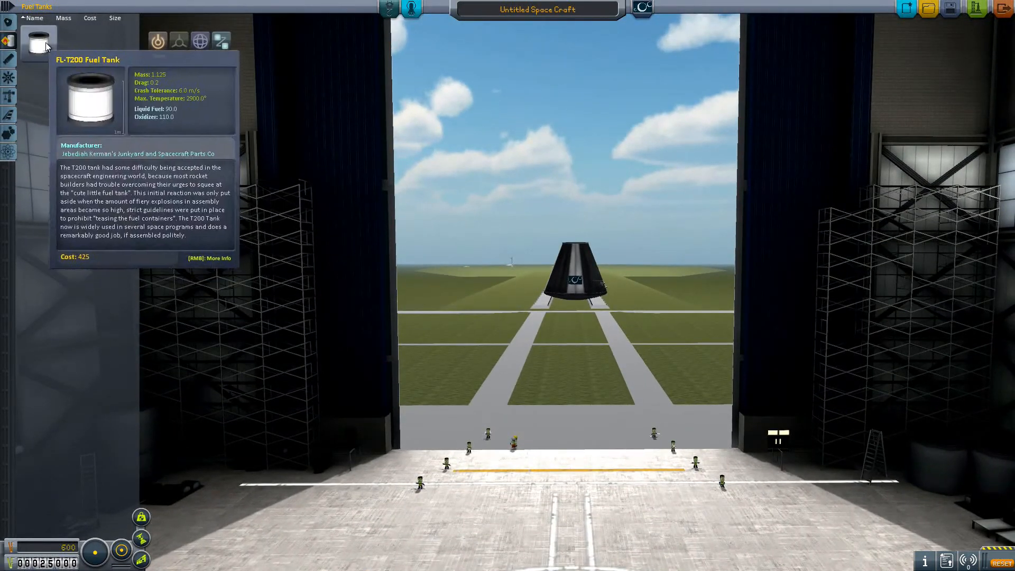
Attach the FL-T200 tank under the pod, then browse Utility and Science parts
click(39, 43)
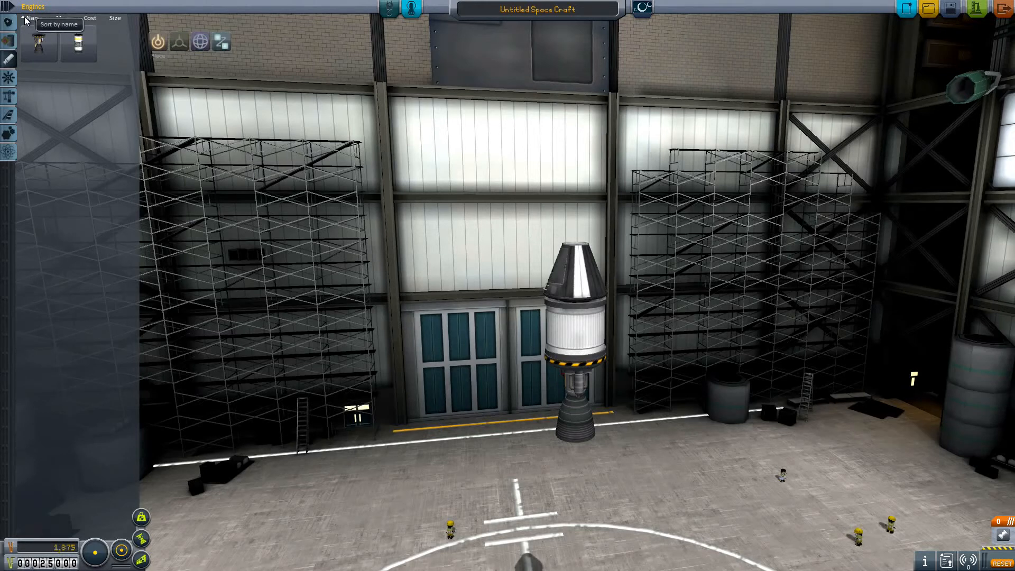
click(8, 96)
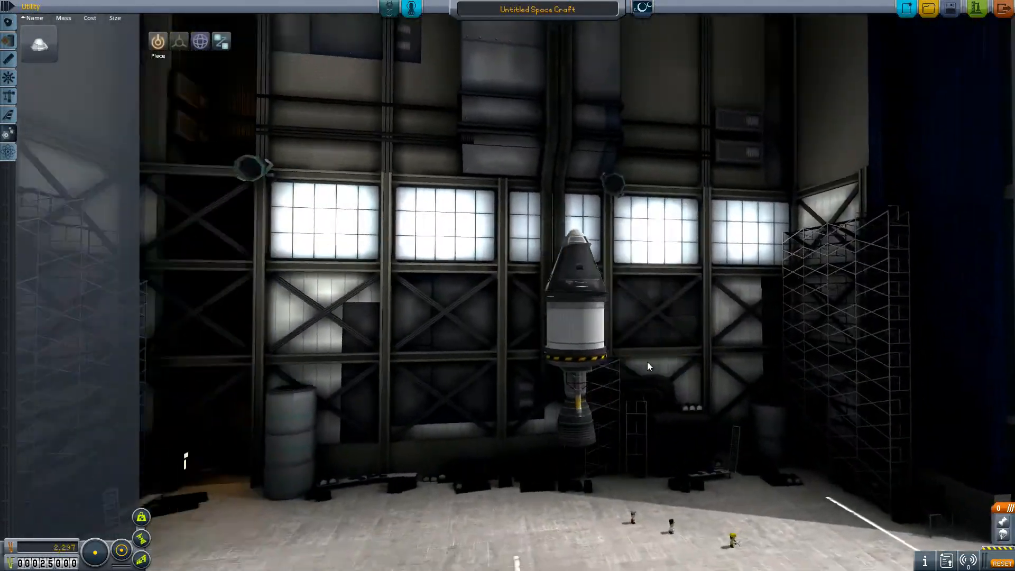
click(9, 59)
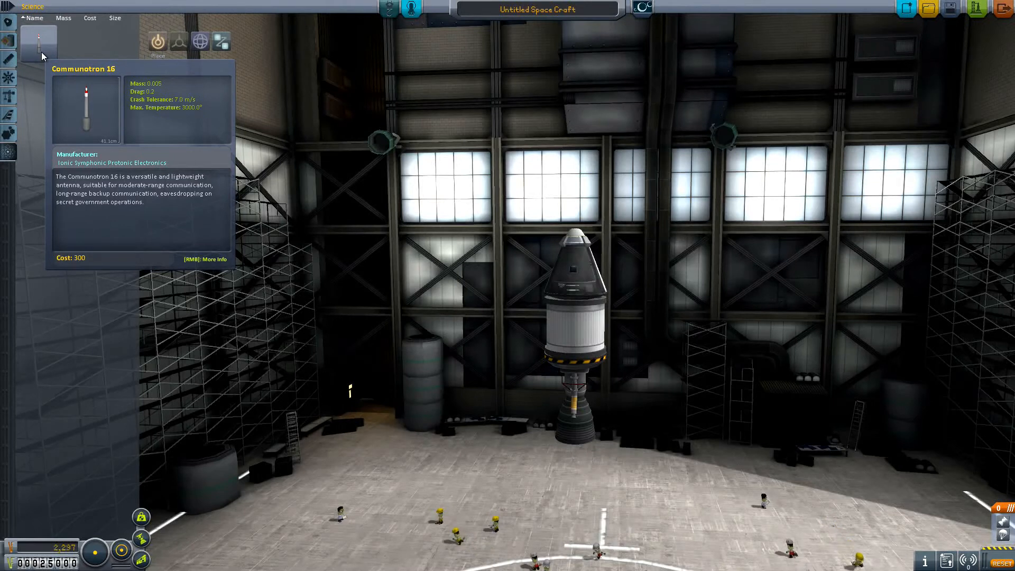
mouse_move(670, 147)
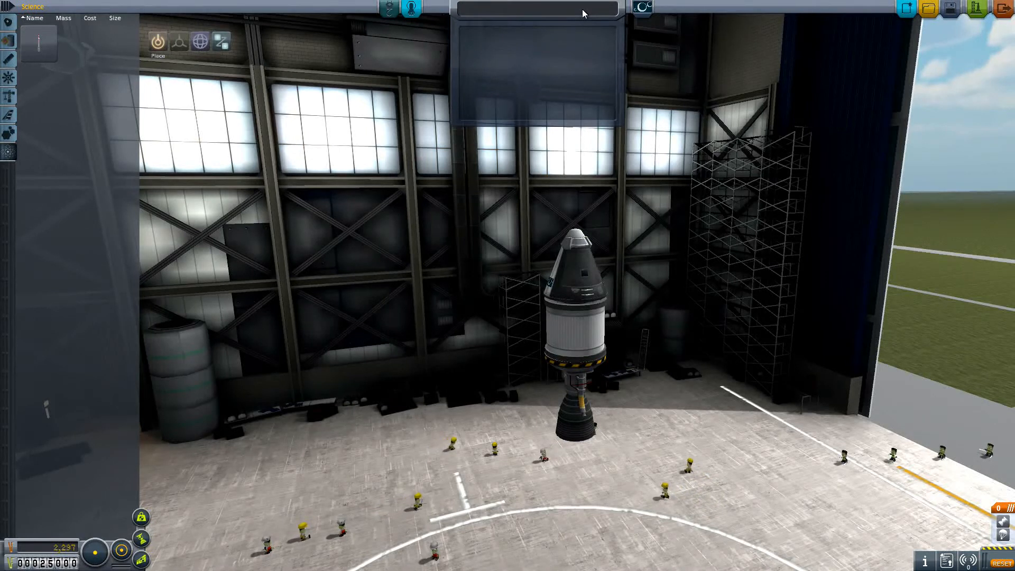
text(Bo)
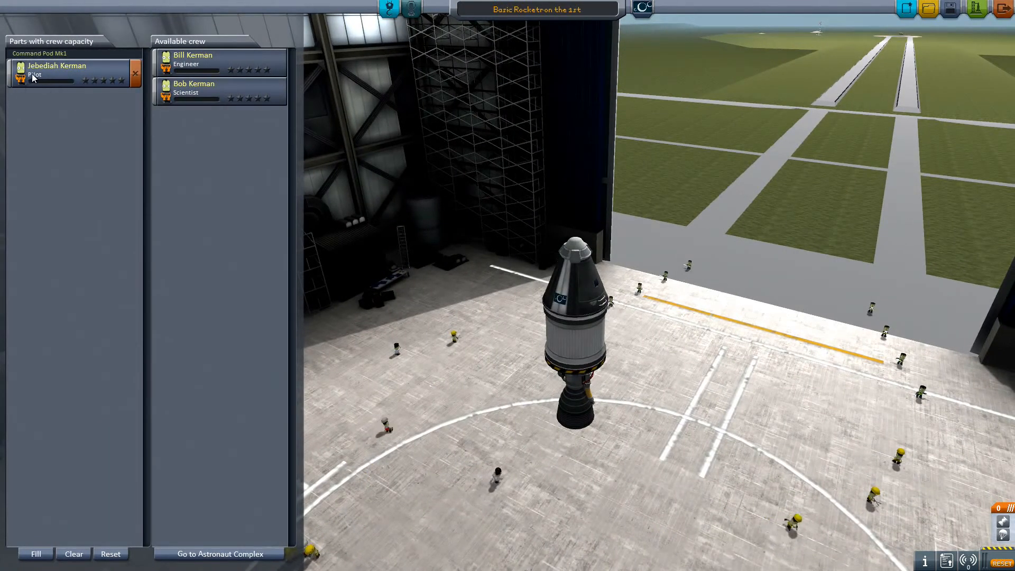
Save the rocket design as Basic Rocketron the 1st
click(192, 59)
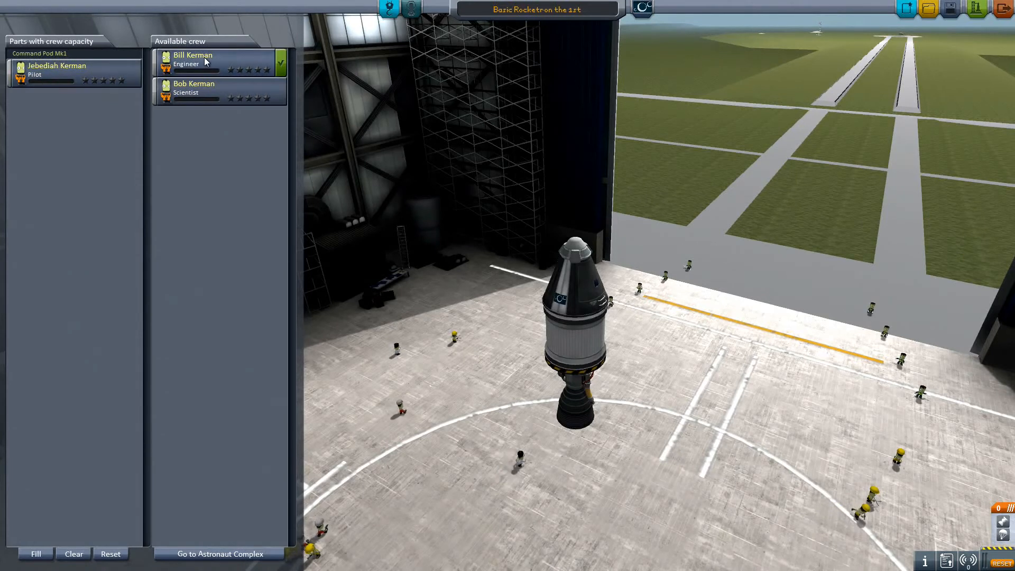
click(194, 88)
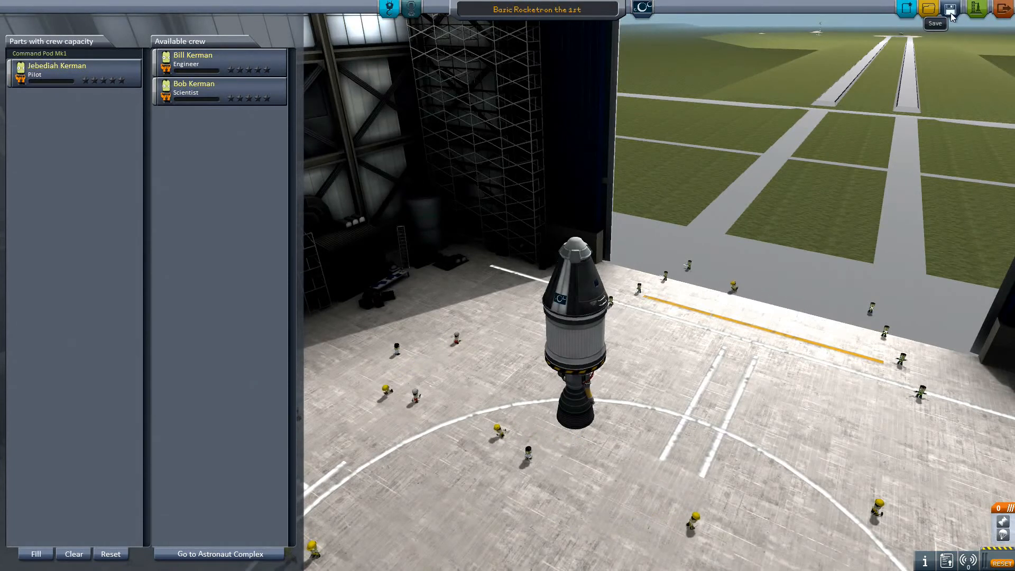
click(928, 9)
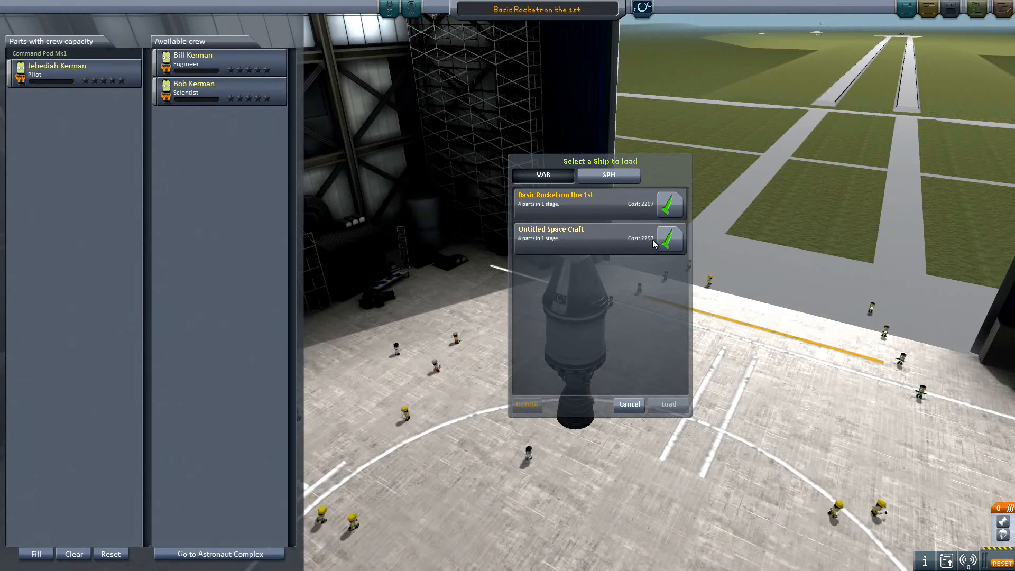
Delete the Untitled Space Craft design from the saved ships list
click(527, 405)
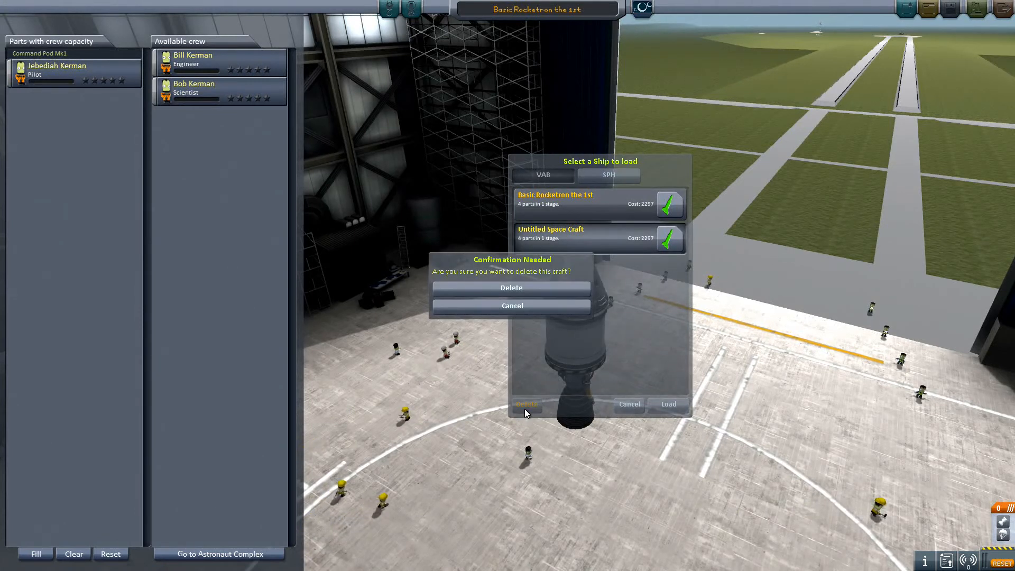
click(511, 288)
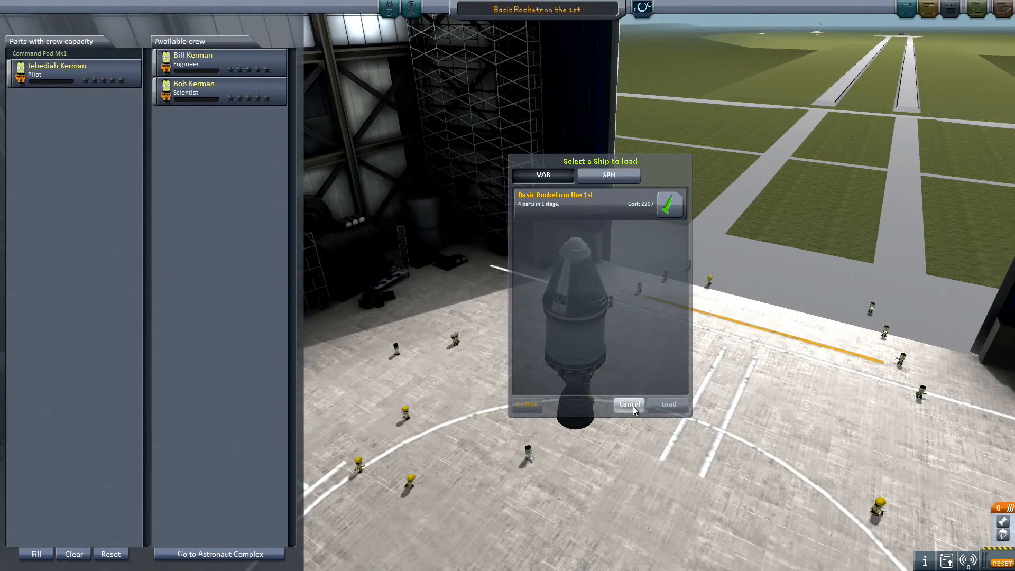
click(628, 404)
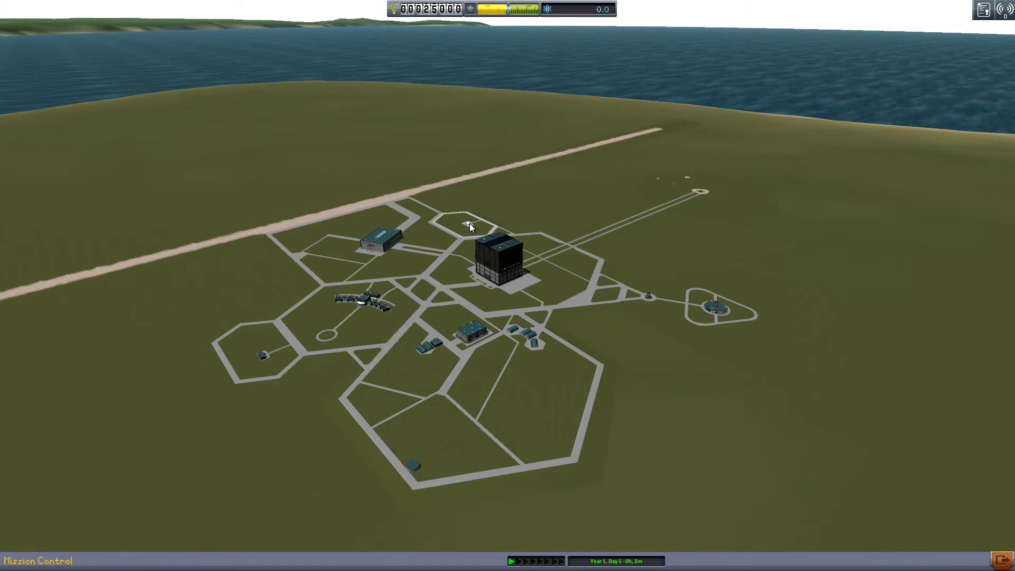
Enter Mission Control and select the 'Launch a new vessel' contract to read its details
click(502, 259)
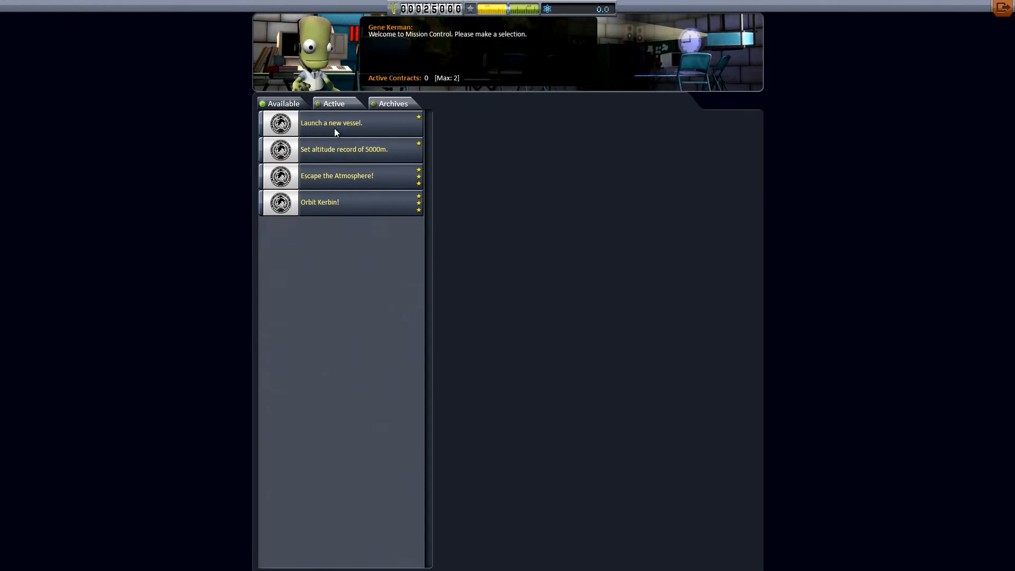
click(332, 122)
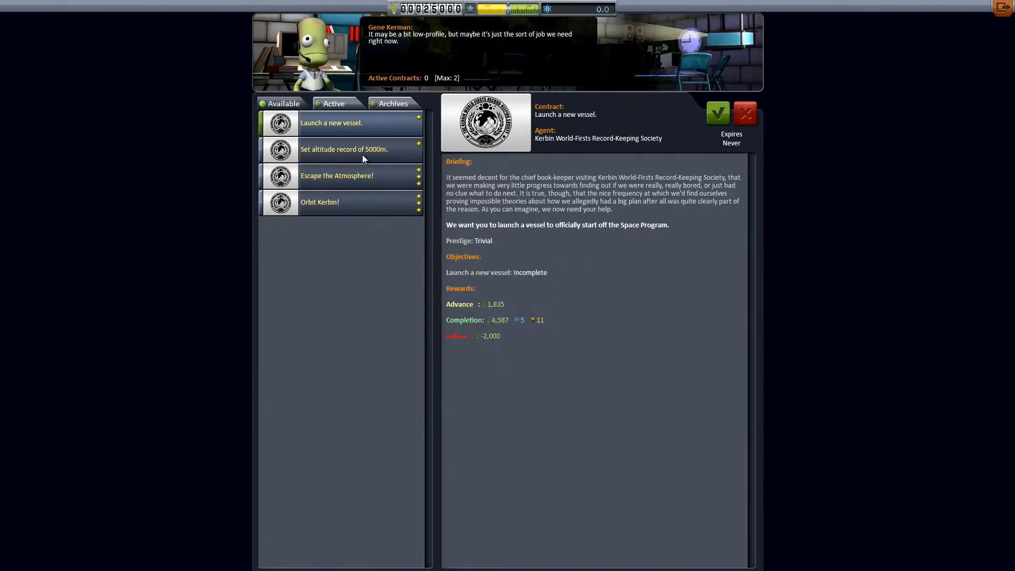
mouse_move(794, 201)
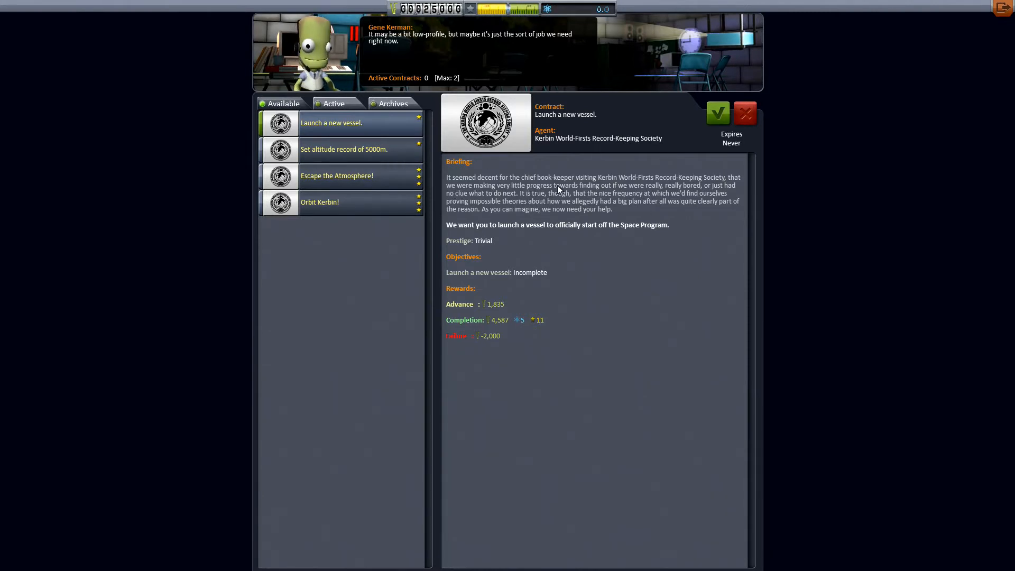
mouse_move(641, 188)
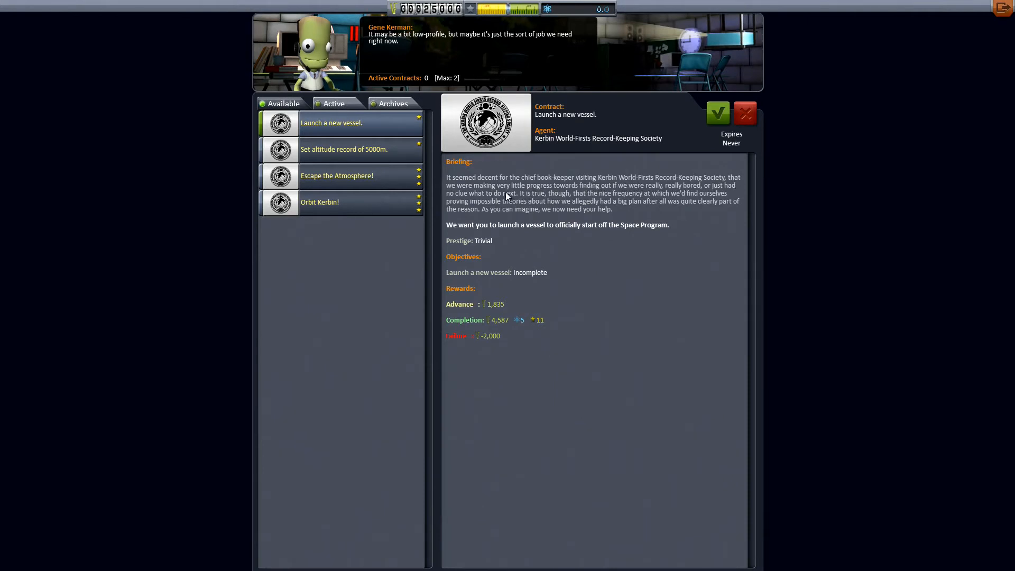
mouse_move(642, 190)
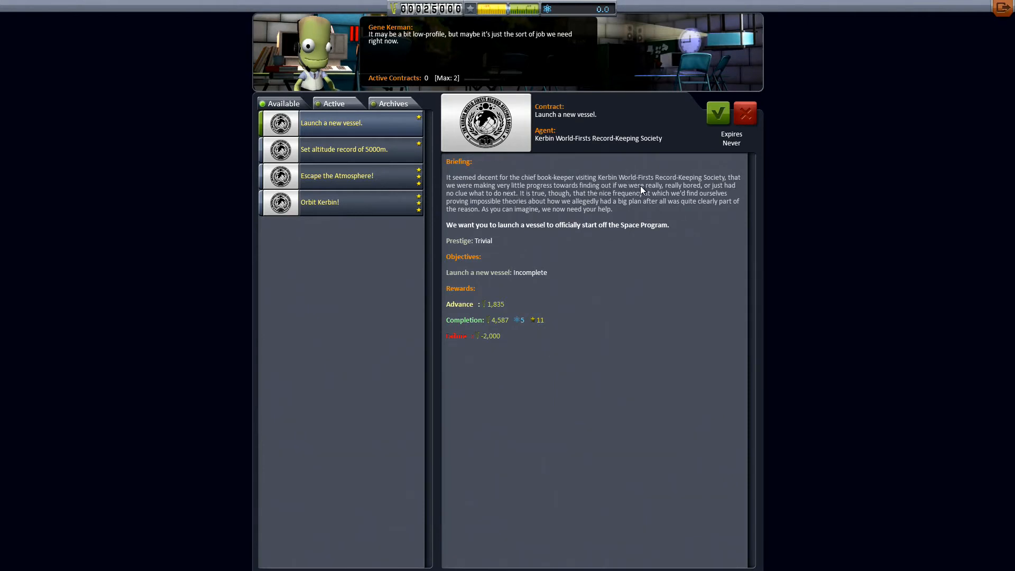
mouse_move(511, 205)
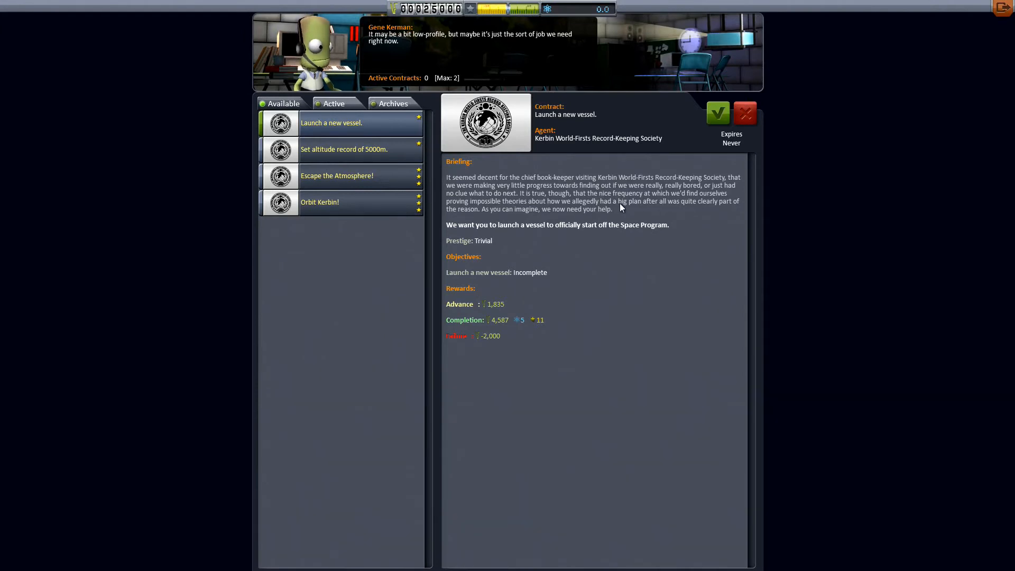
mouse_move(710, 214)
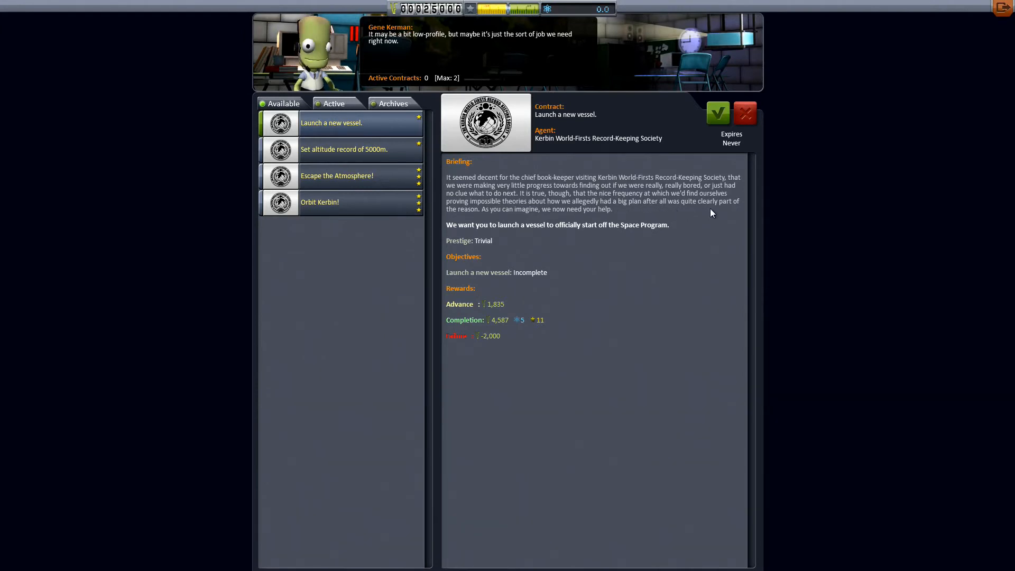
mouse_move(502, 218)
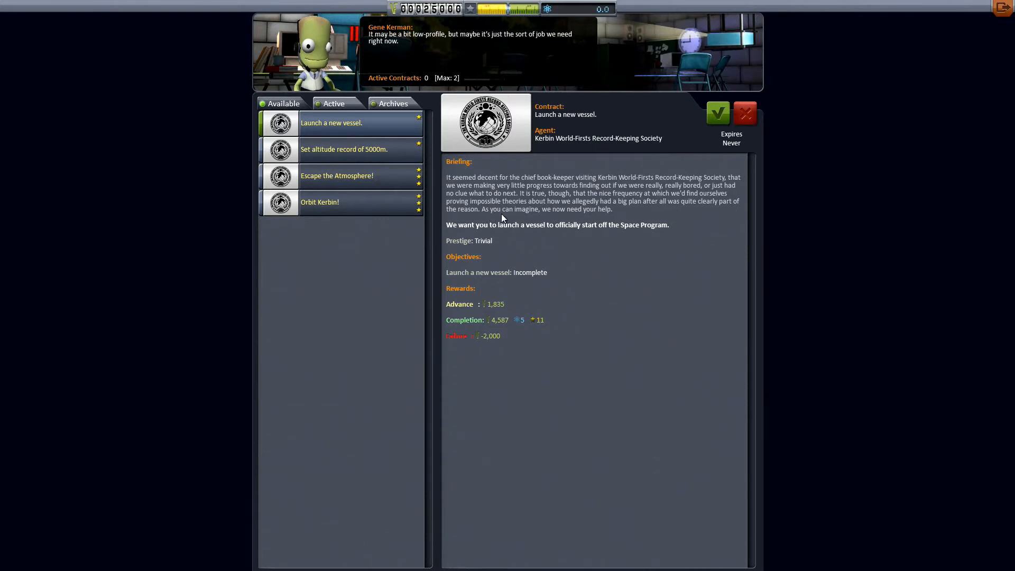
mouse_move(465, 233)
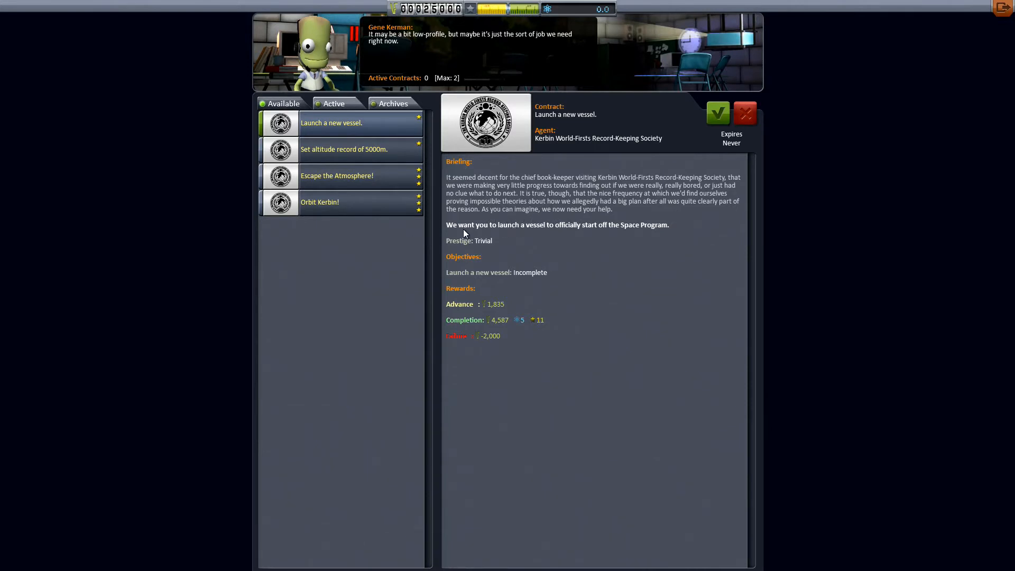
mouse_move(577, 234)
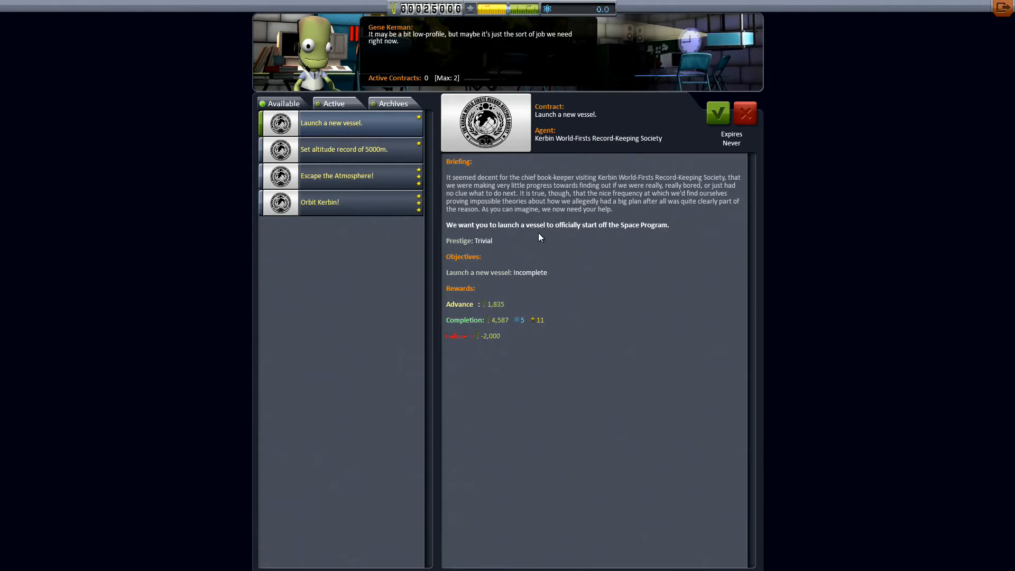
mouse_move(511, 288)
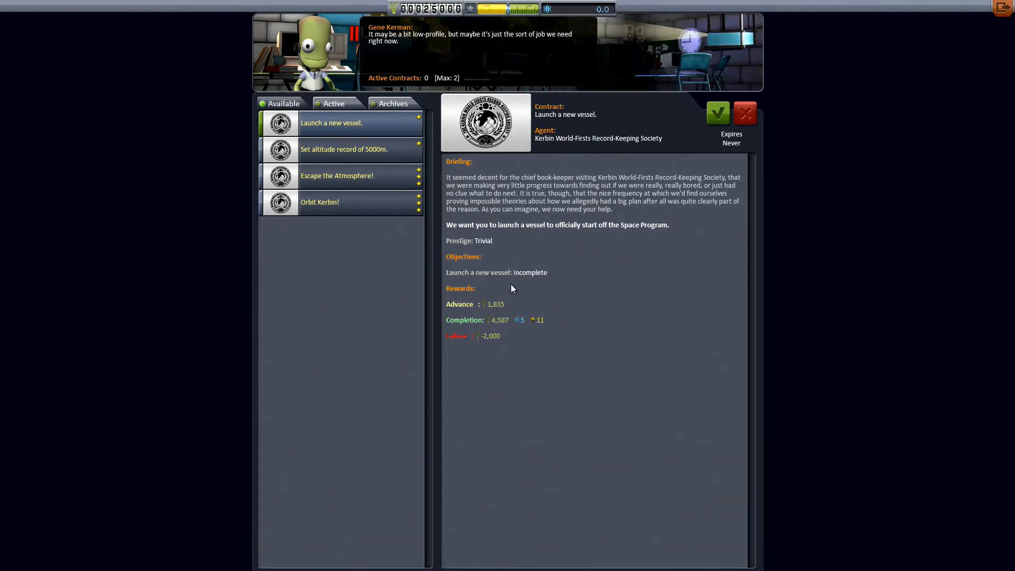
mouse_move(483, 354)
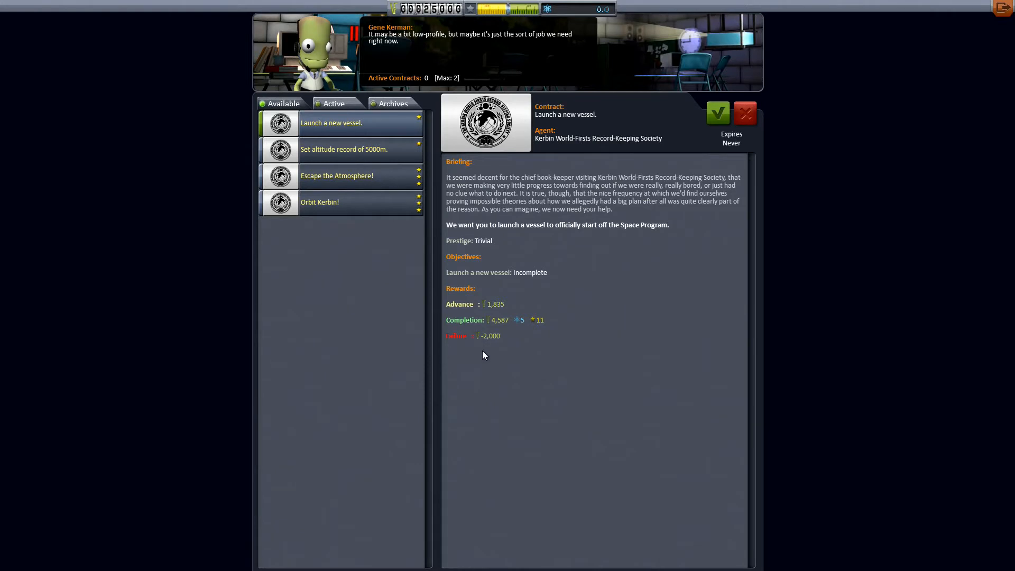
mouse_move(488, 311)
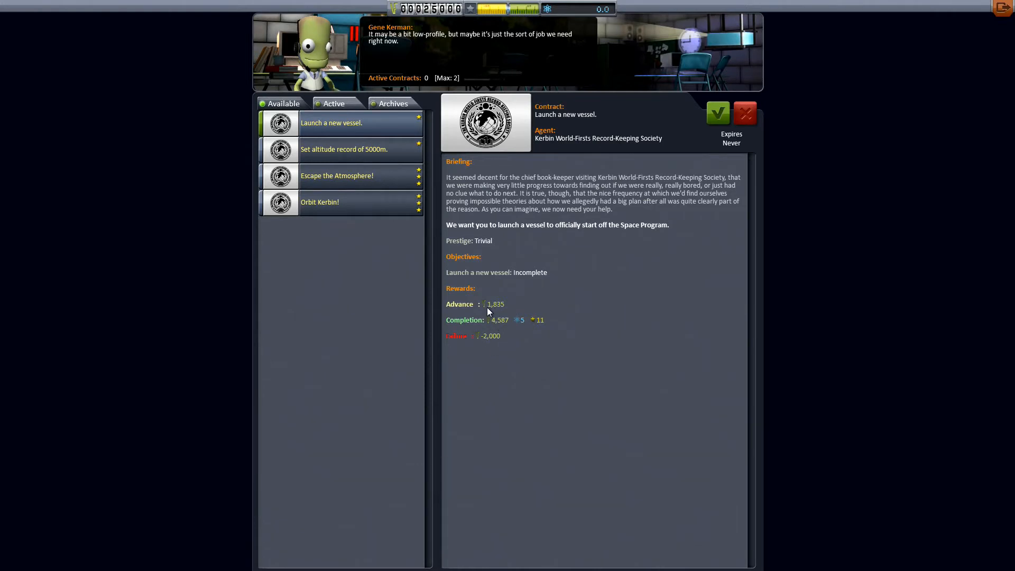
mouse_move(541, 331)
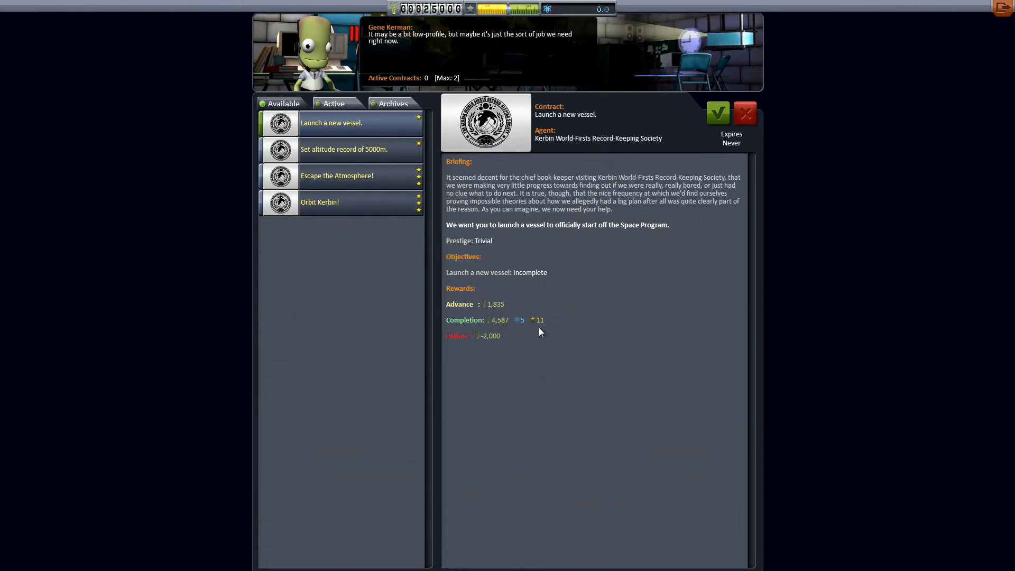
mouse_move(492, 345)
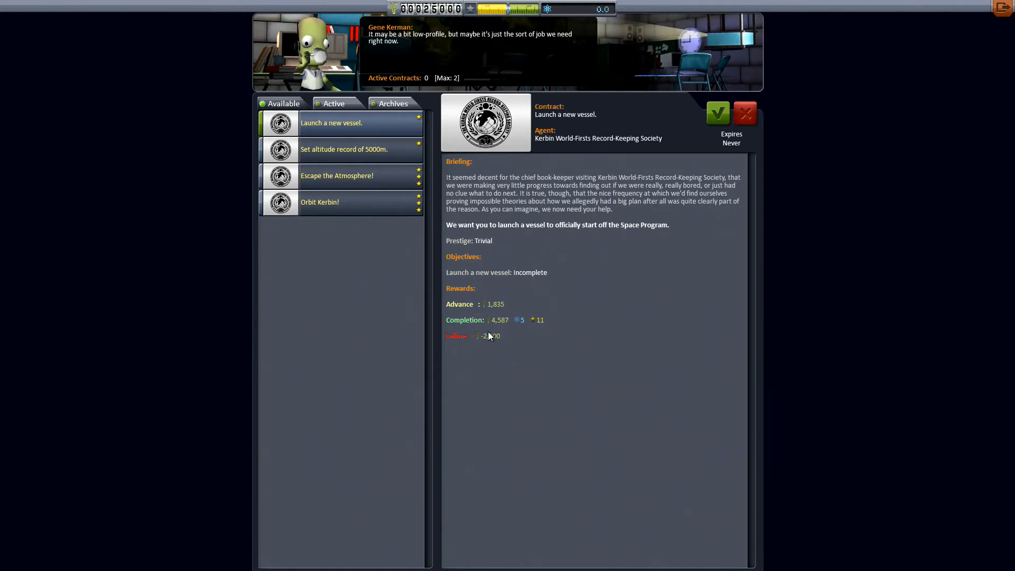
mouse_move(537, 255)
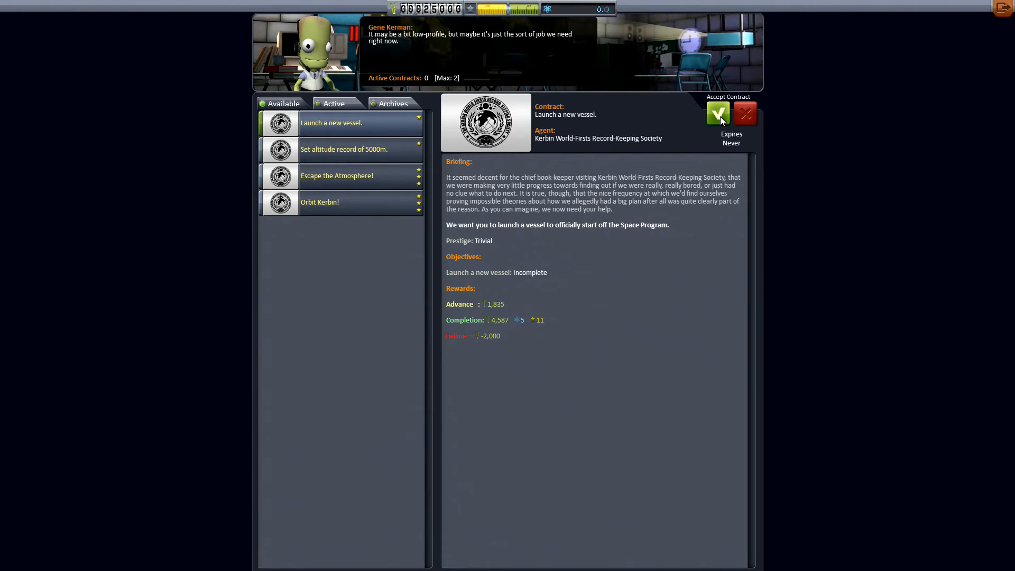
Accept the 'Launch a new vessel' and 'Set altitude record of 5000m.' contracts, check Active, then exit
click(717, 113)
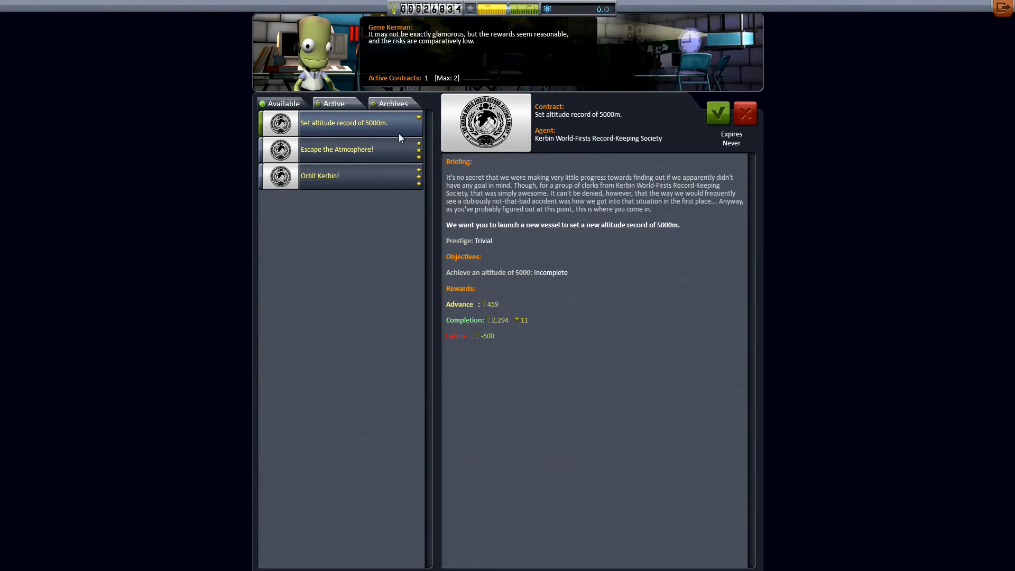
mouse_move(704, 204)
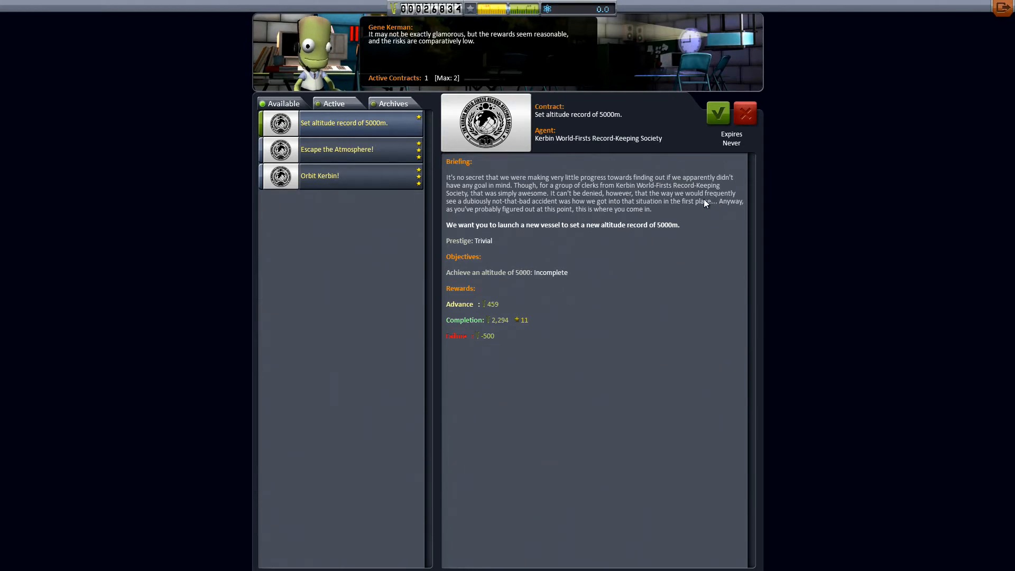
mouse_move(674, 235)
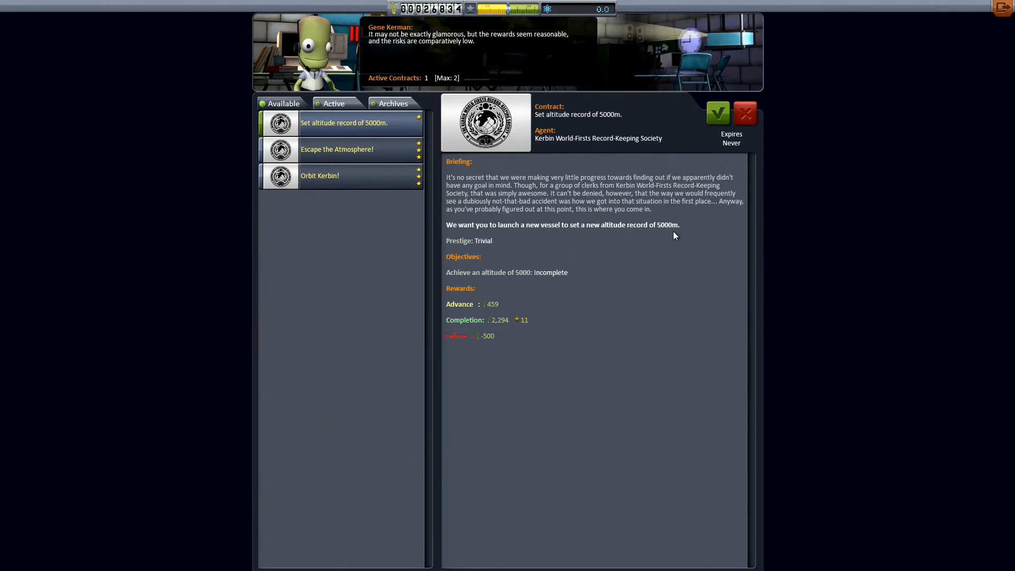
mouse_move(498, 316)
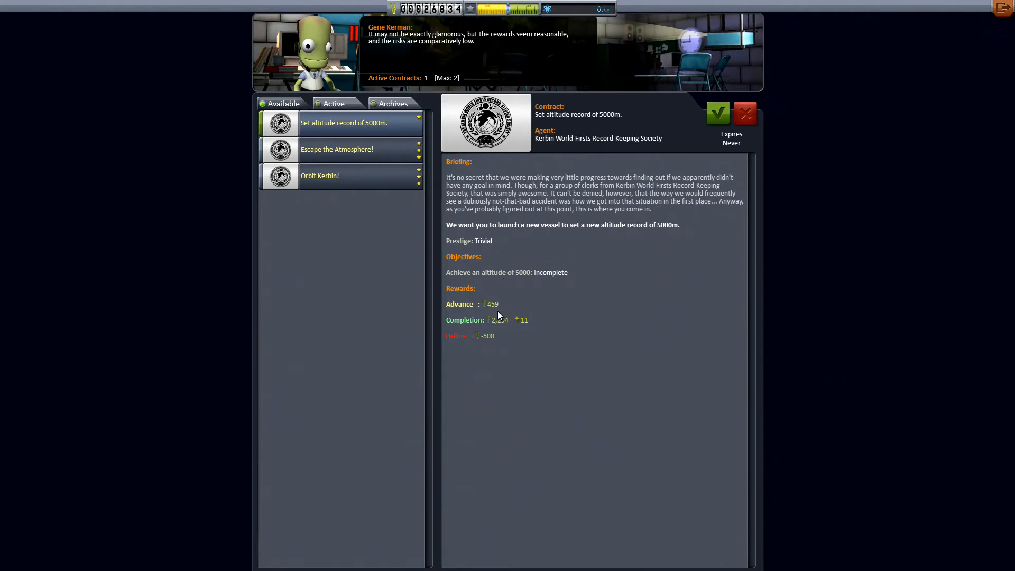
mouse_move(717, 112)
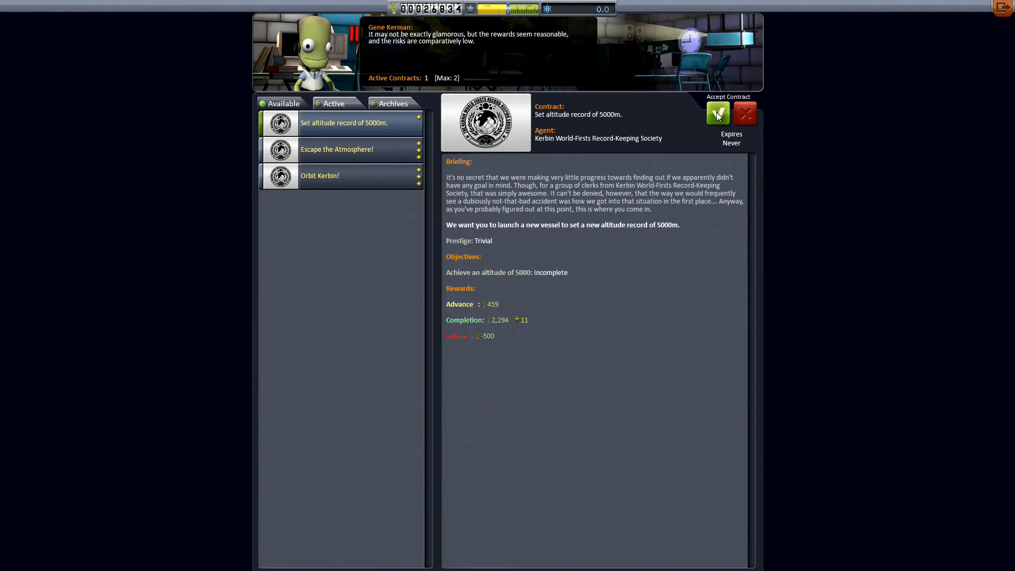
click(717, 112)
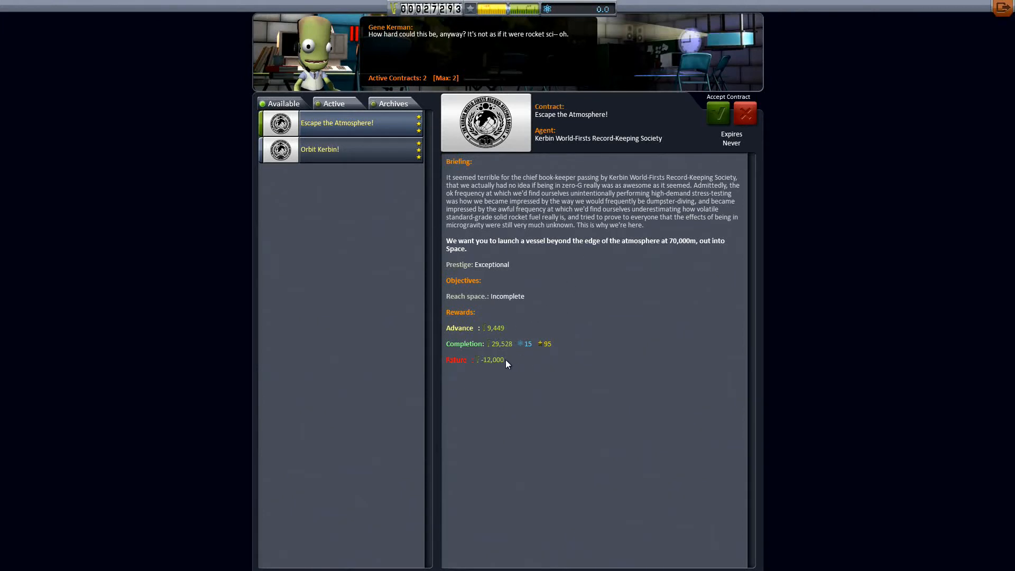
mouse_move(735, 147)
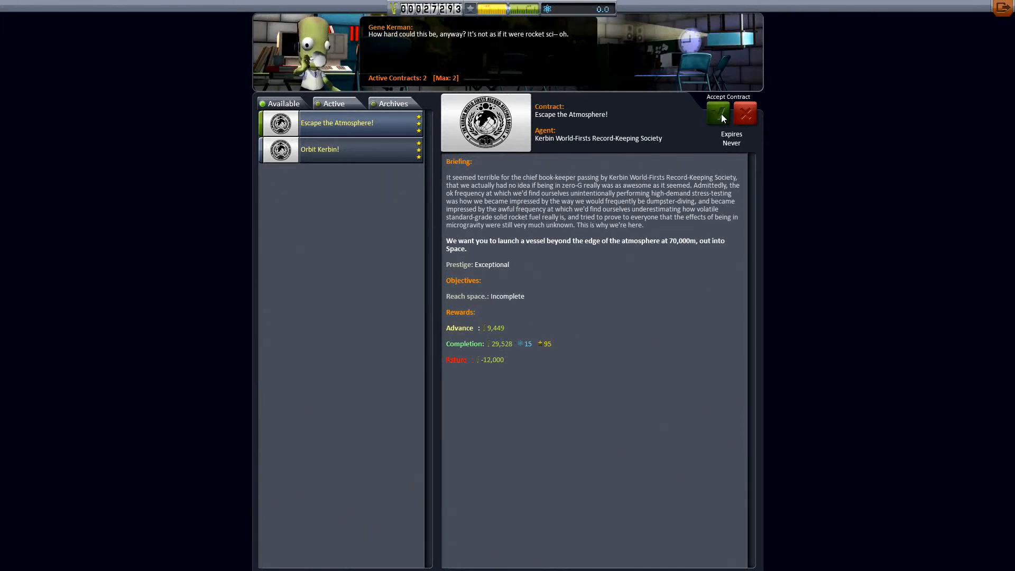
click(319, 149)
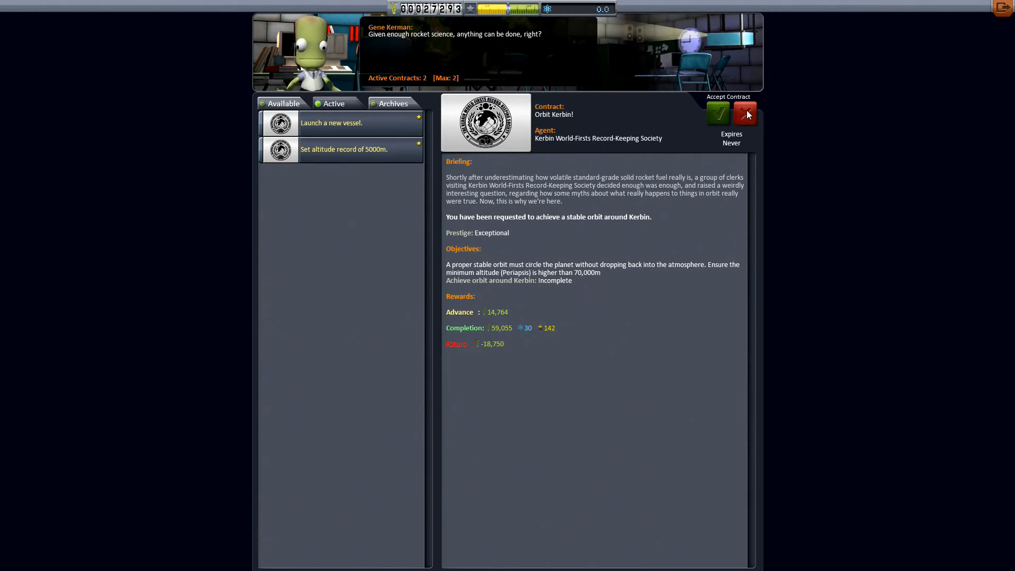
click(333, 103)
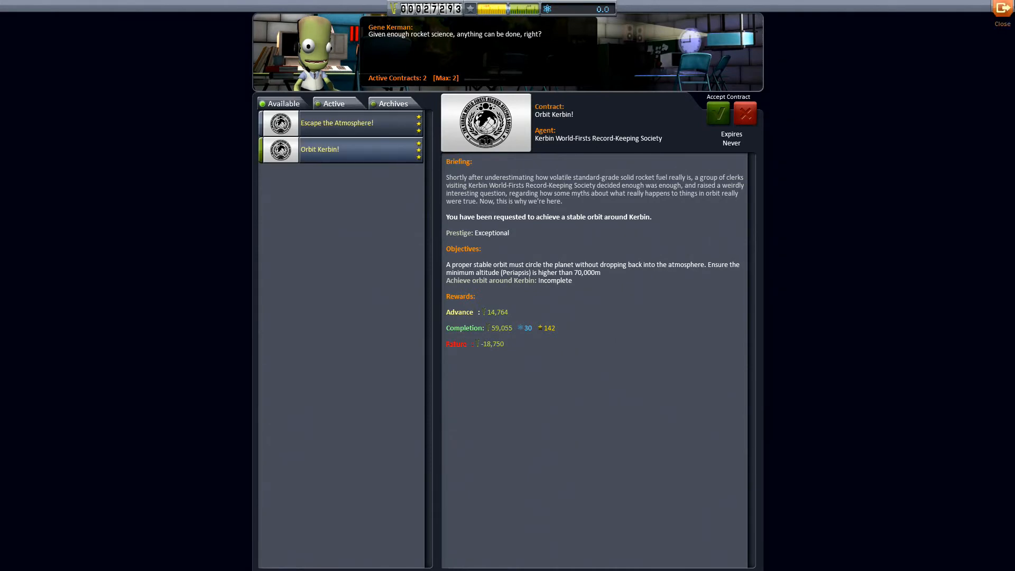
click(1003, 16)
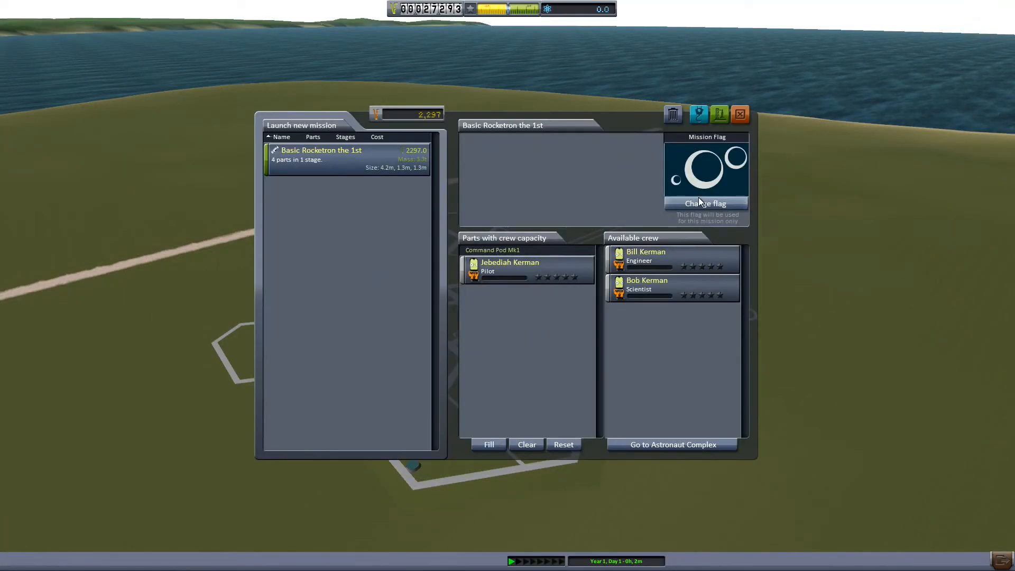
mouse_move(270, 164)
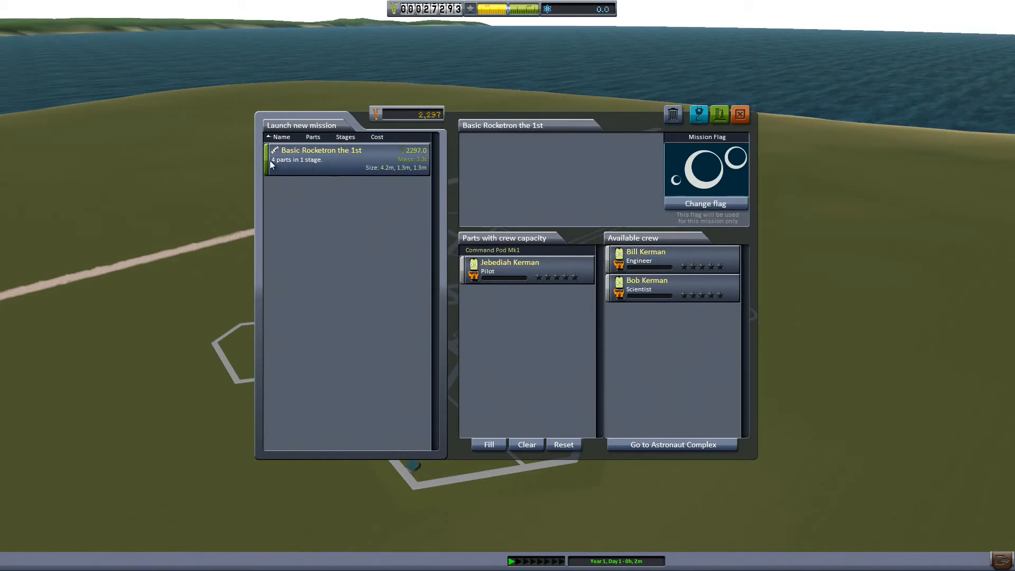
mouse_move(542, 280)
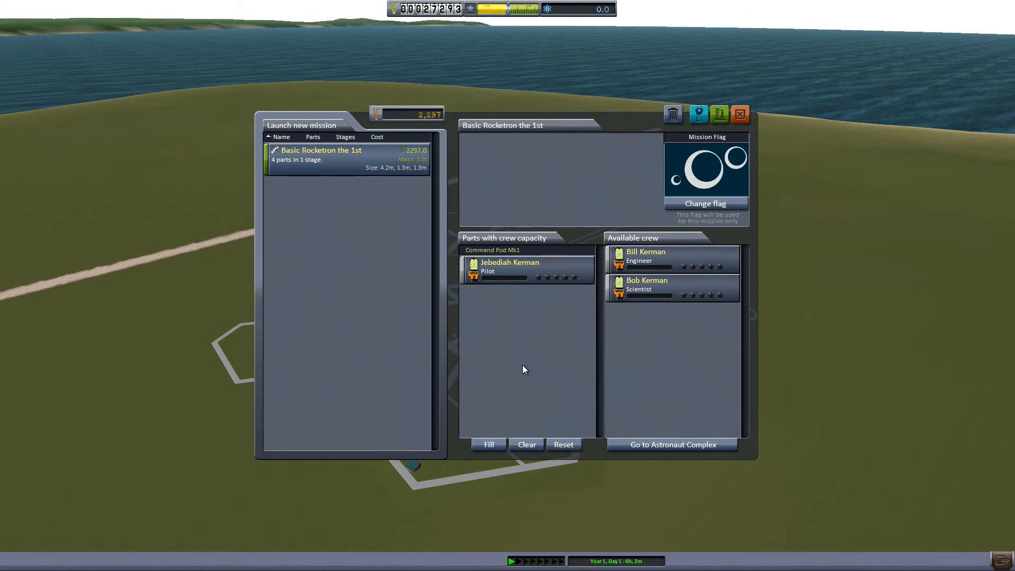
mouse_move(592, 227)
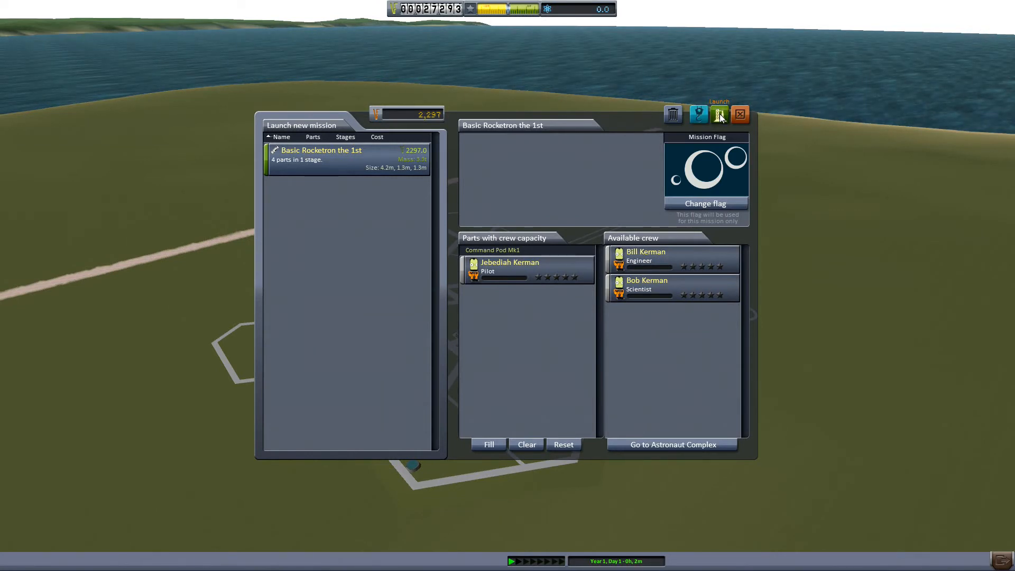
Launch Basic Rocketron the 1st with Jebediah in the Command Pod
click(721, 115)
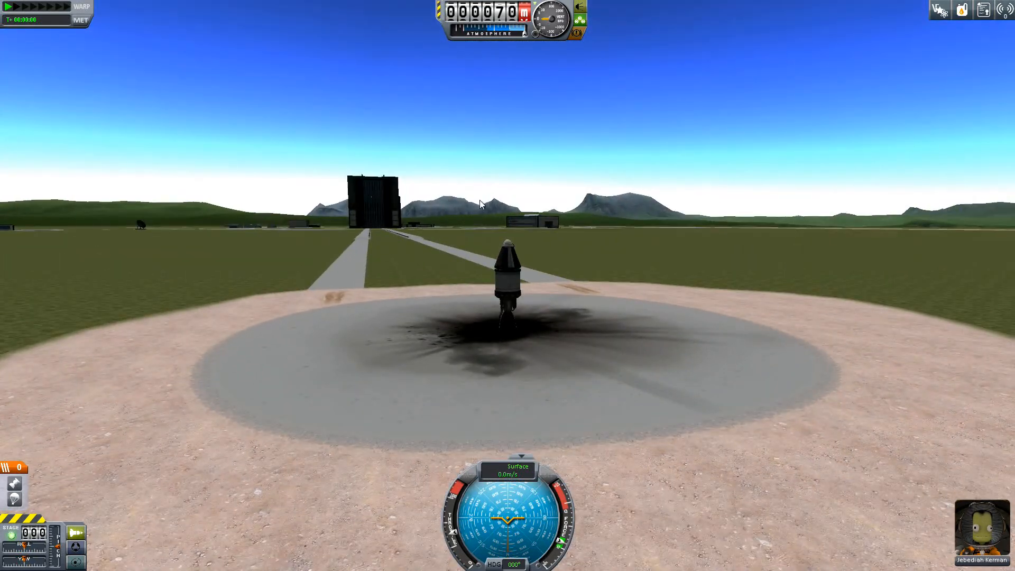
mouse_move(309, 268)
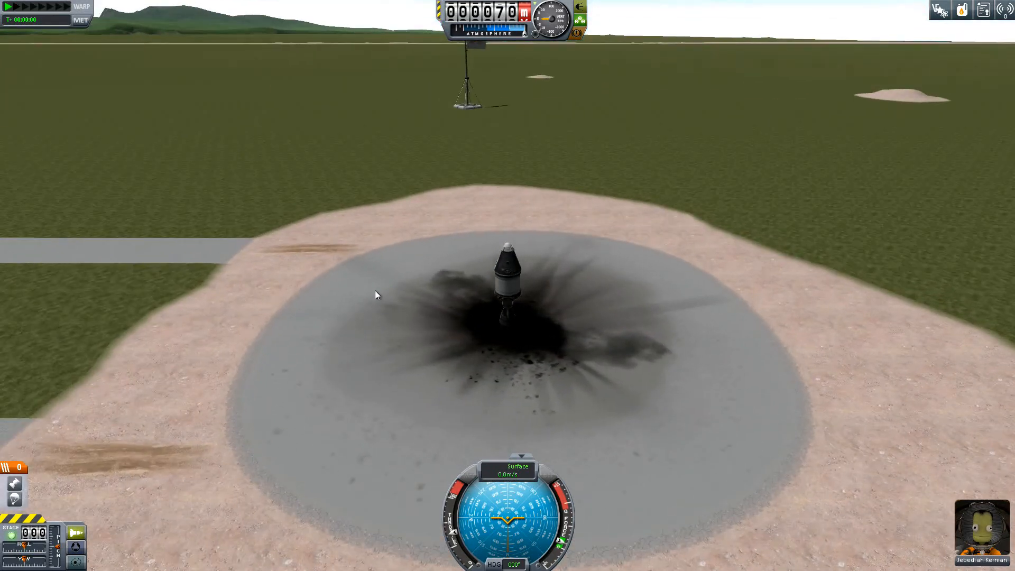
mouse_move(405, 342)
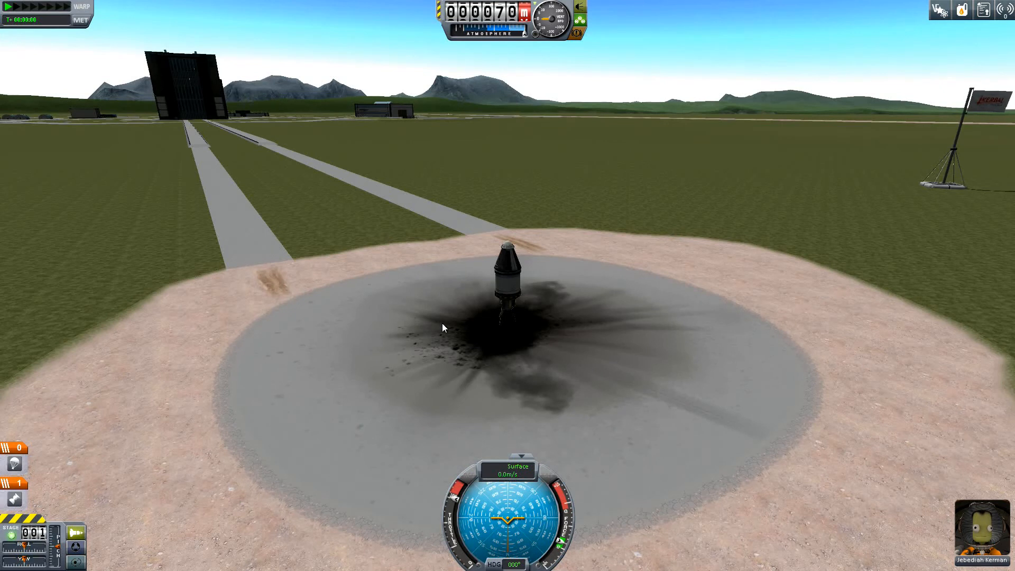
mouse_move(220, 511)
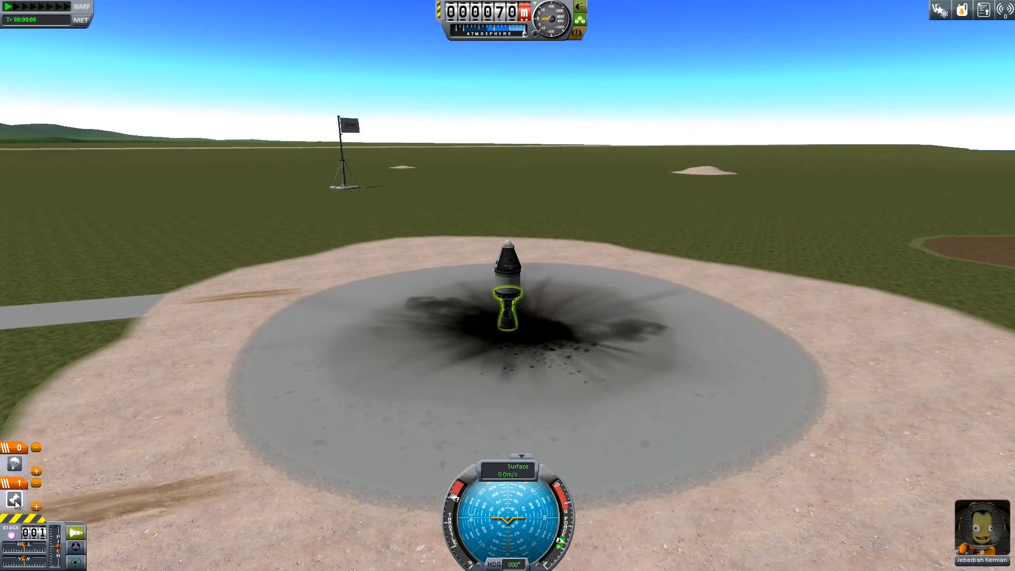
Add a new stage in the staging stack for the parachute
click(14, 502)
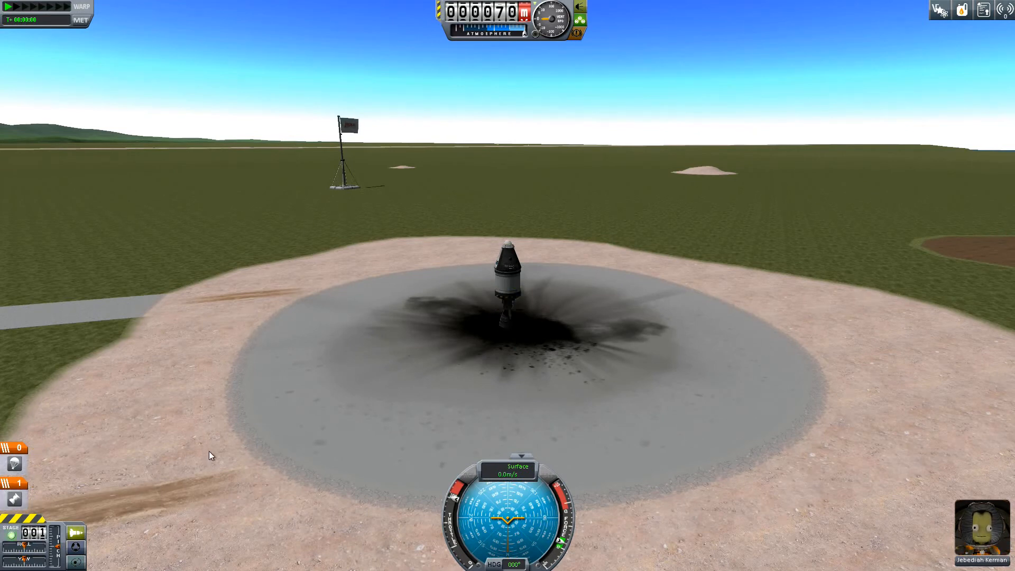
Ignite the booster with Space to lift off and fly the rocket
key(space)
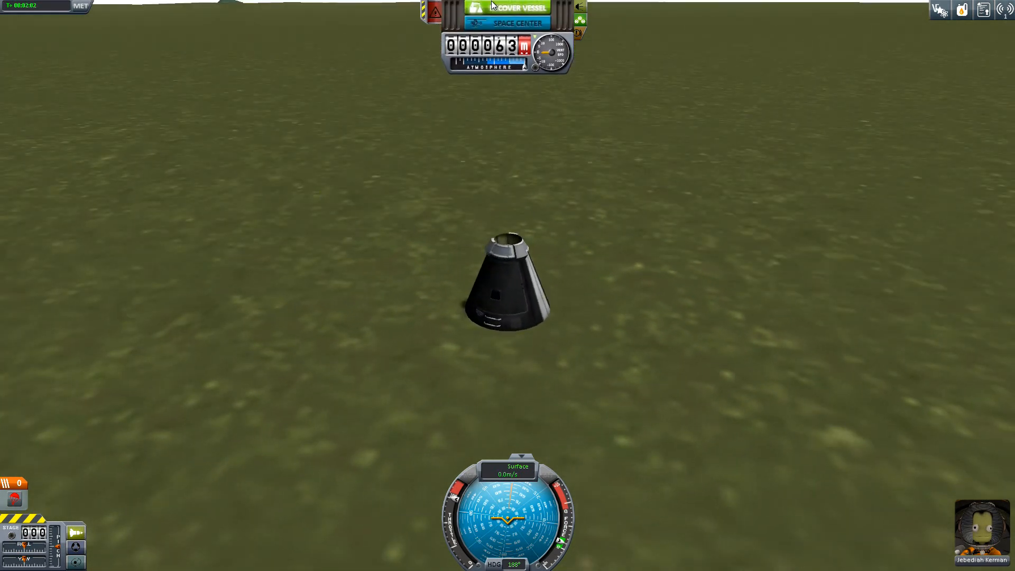
Recover the capsule, view the Parts and Crew summary tabs, and close the summary
click(509, 23)
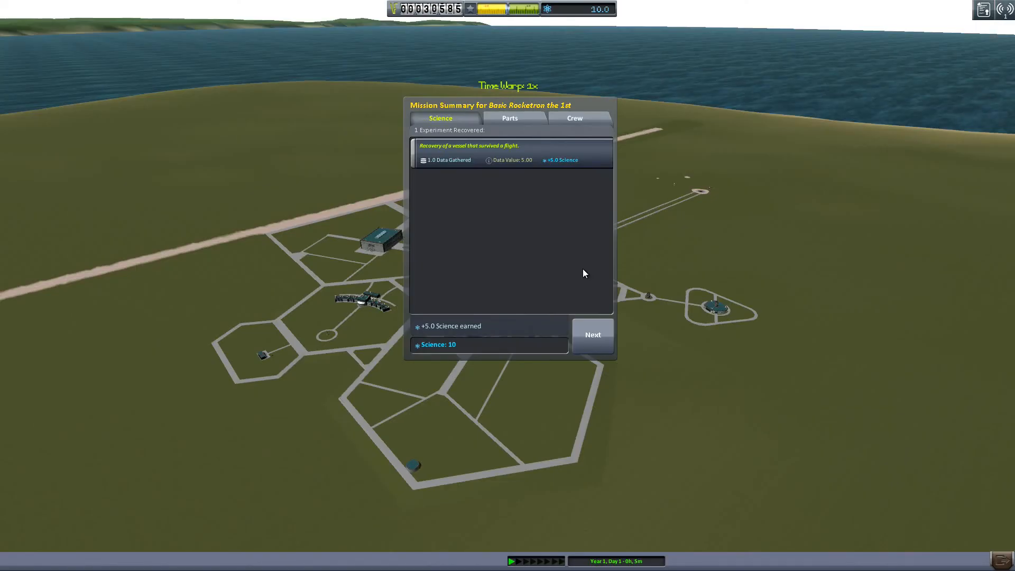
mouse_move(563, 170)
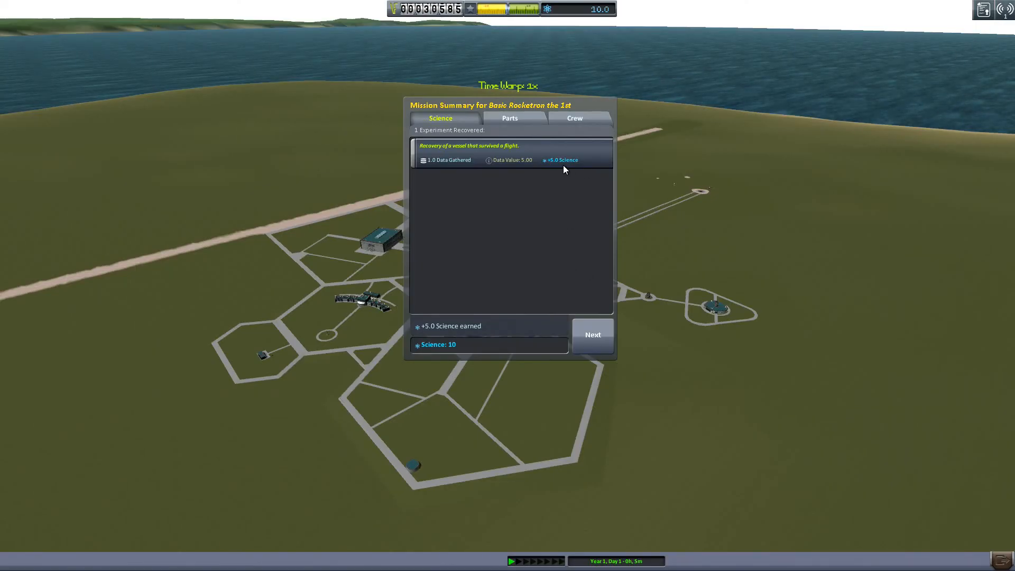
mouse_move(415, 121)
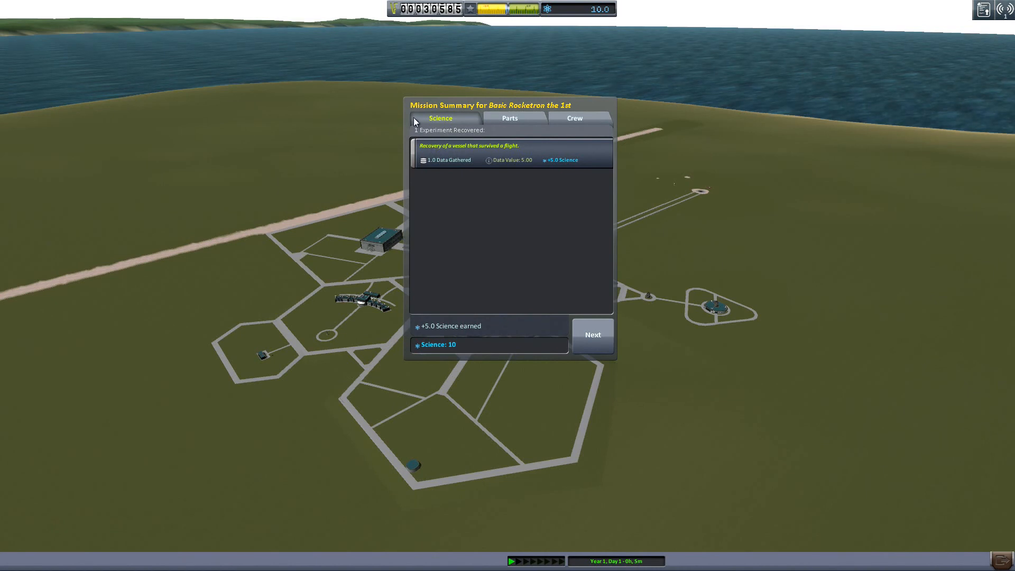
click(510, 118)
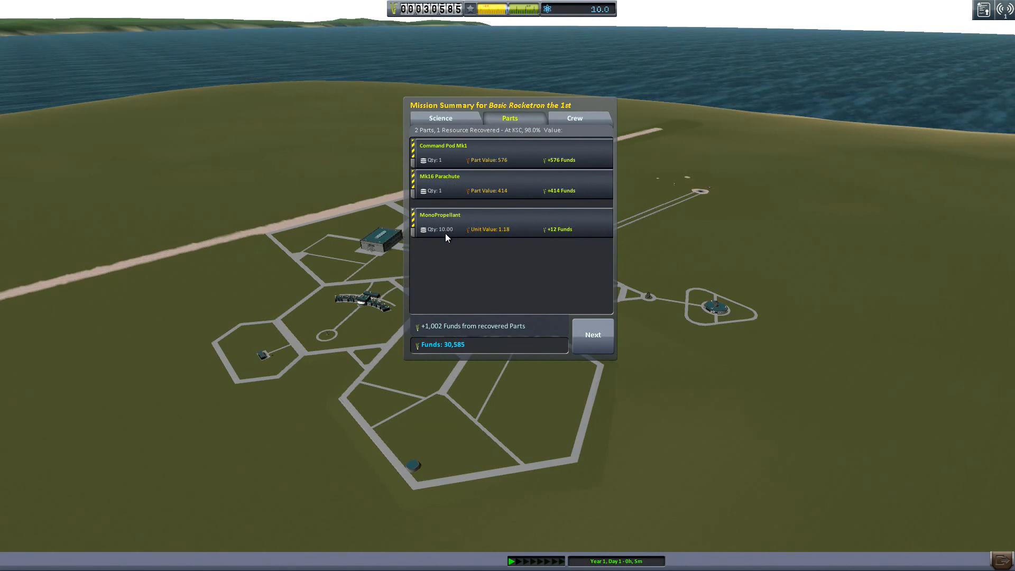
mouse_move(503, 102)
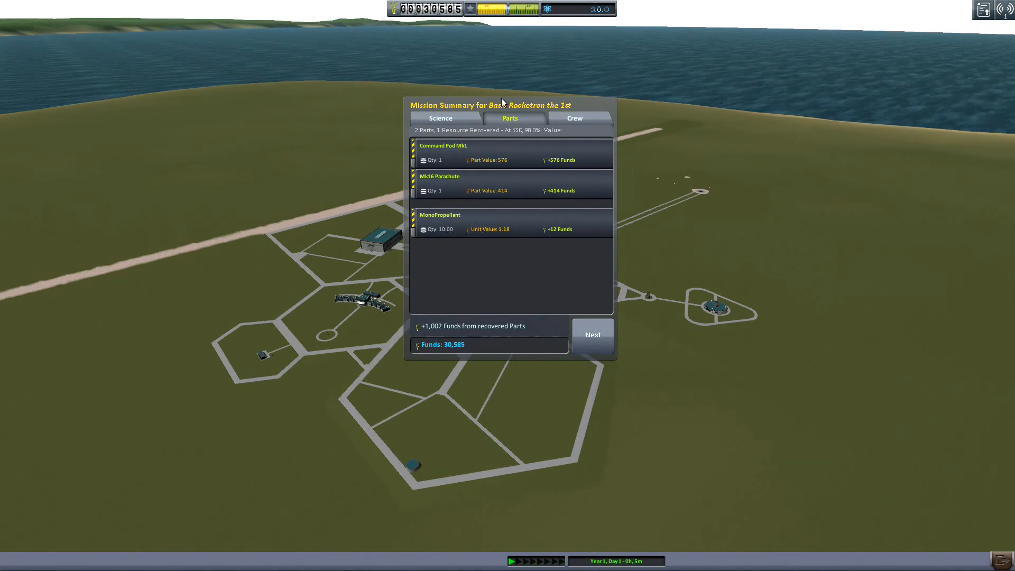
click(574, 117)
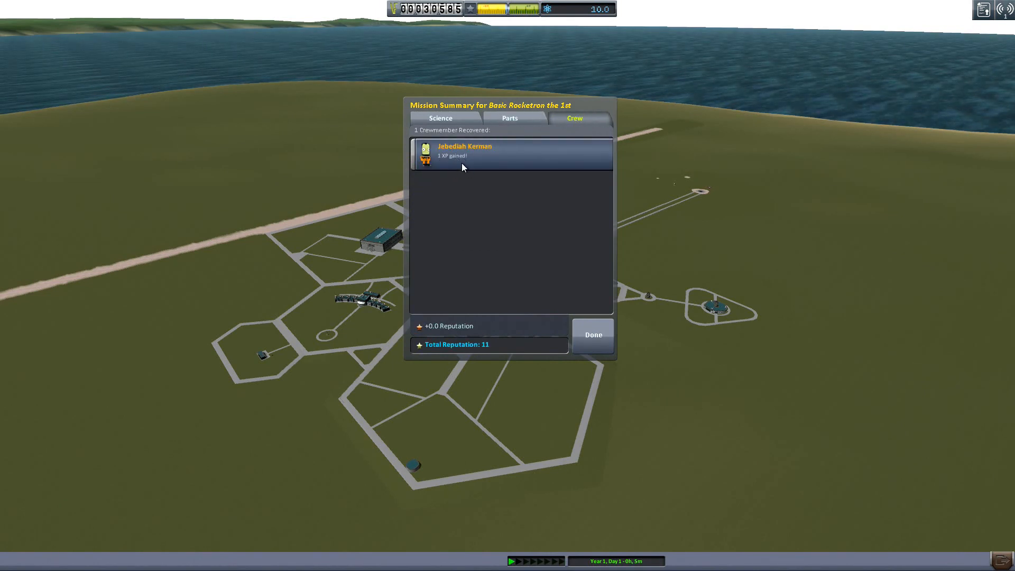
click(591, 334)
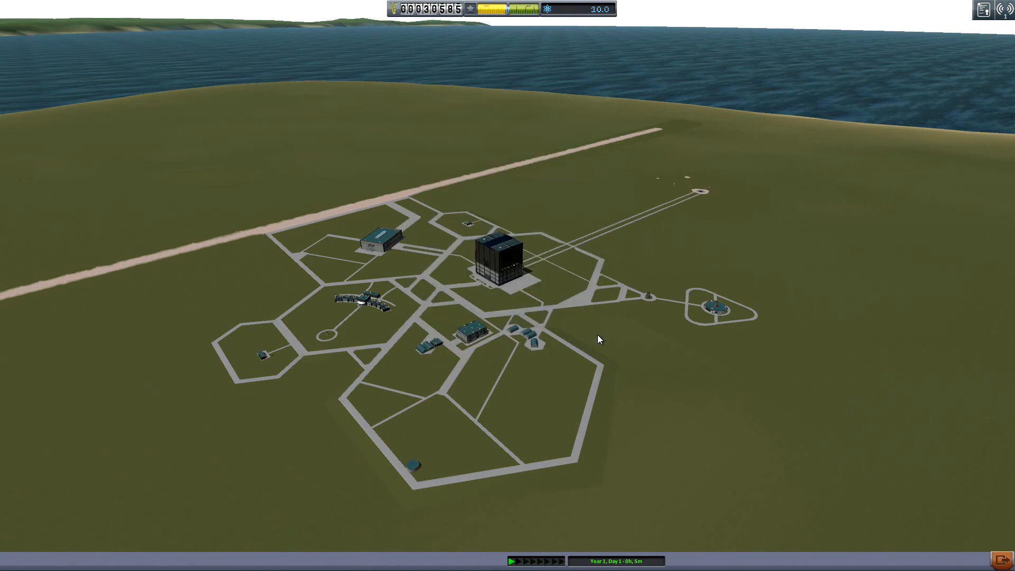